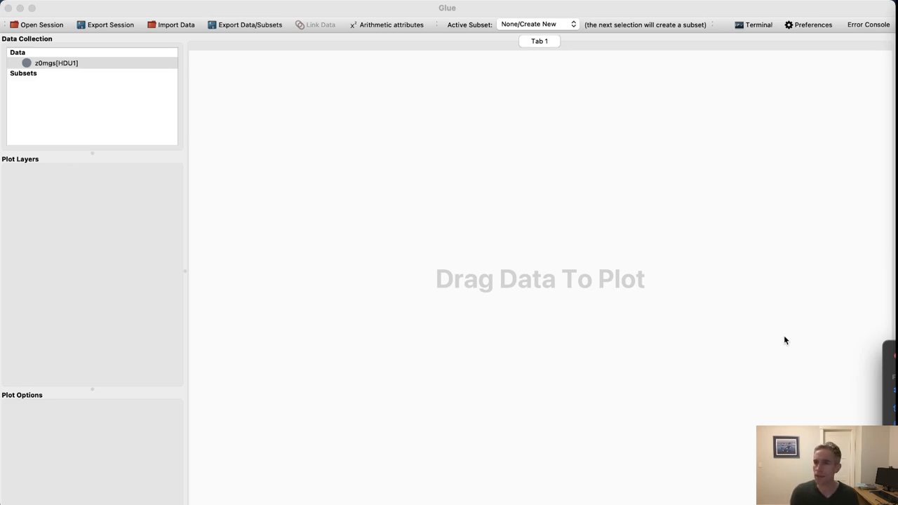
Step: Drag the z0mgs[HDU1] dataset onto the canvas as a 2D scatter of pgc against pgc_name
left_click(56, 64)
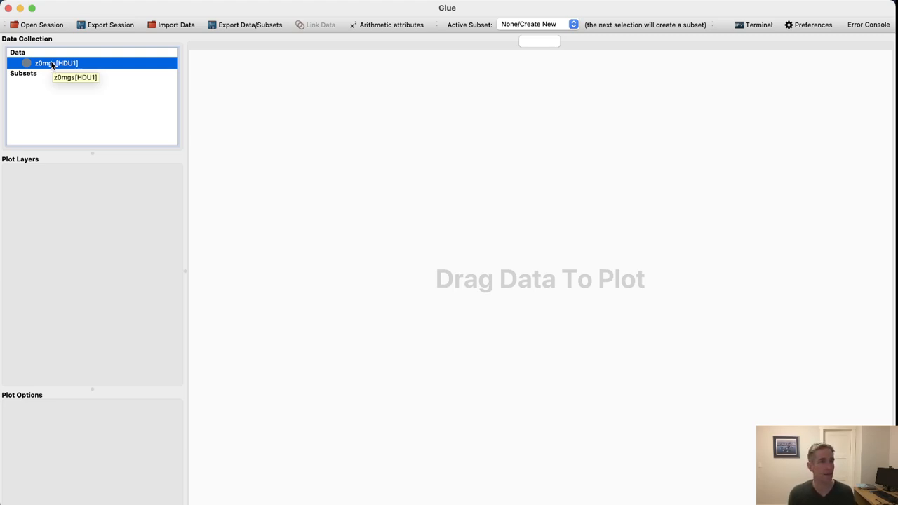
left_click_drag(55, 63, 404, 162)
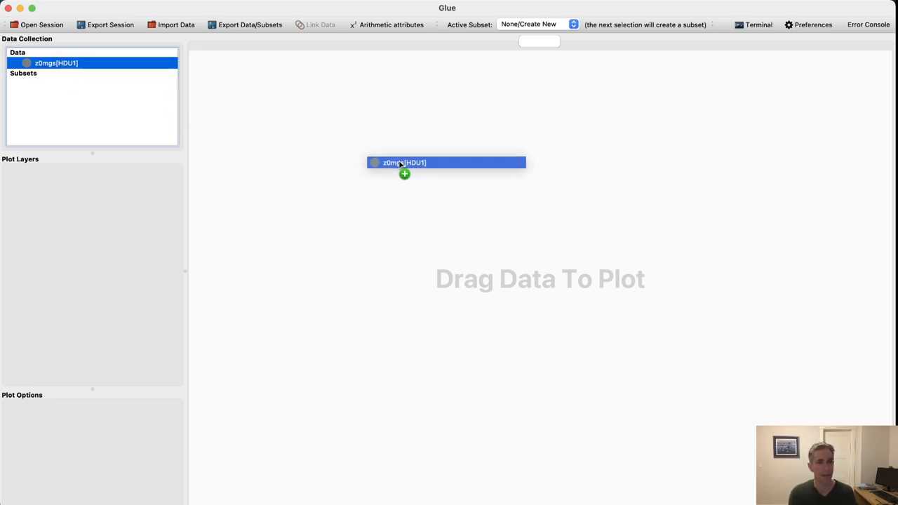
left_click_drag(405, 162, 435, 185)
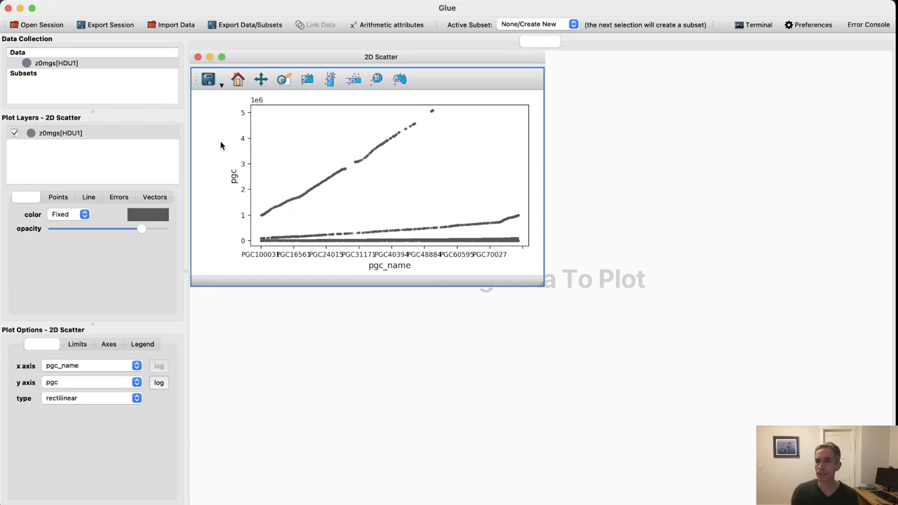
mouse_move(251, 181)
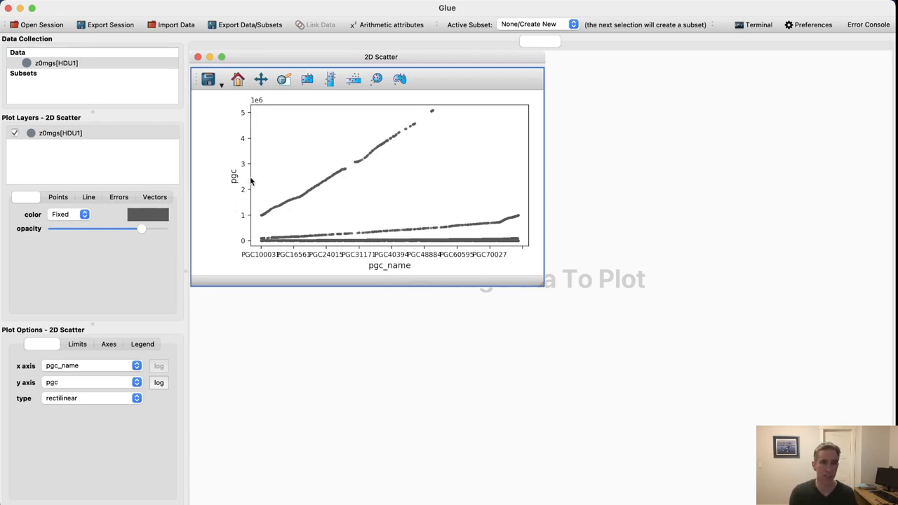
mouse_move(265, 174)
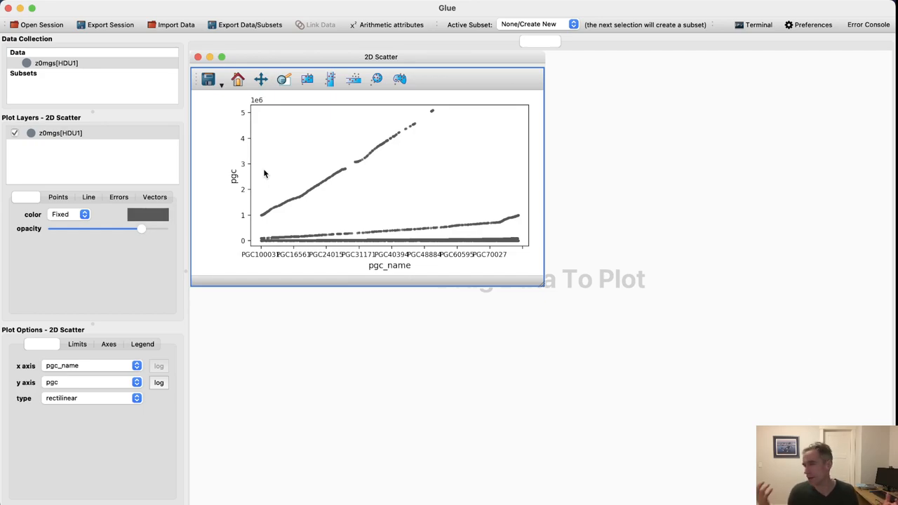
mouse_move(63, 405)
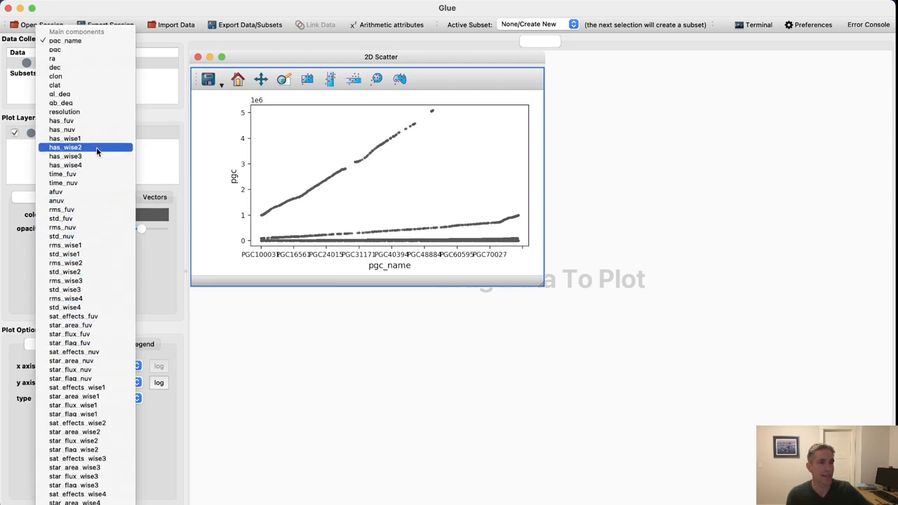
mouse_move(63, 59)
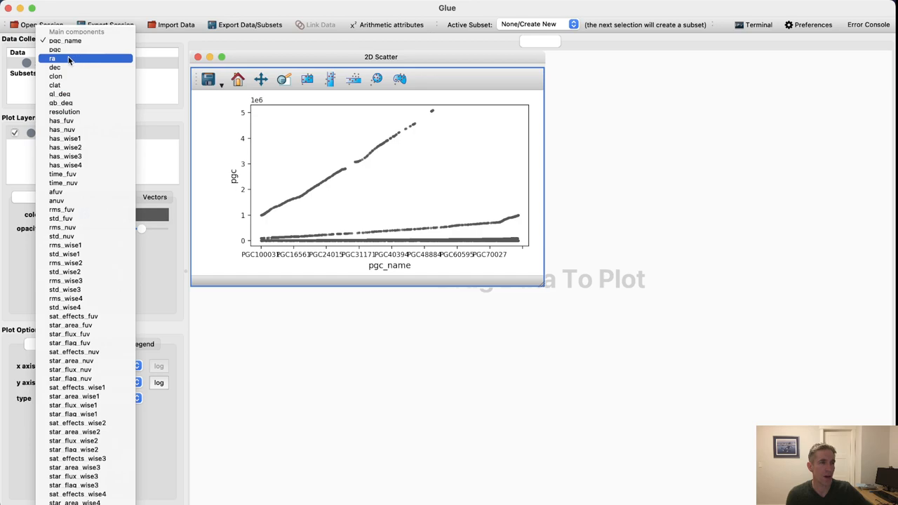
mouse_move(55, 50)
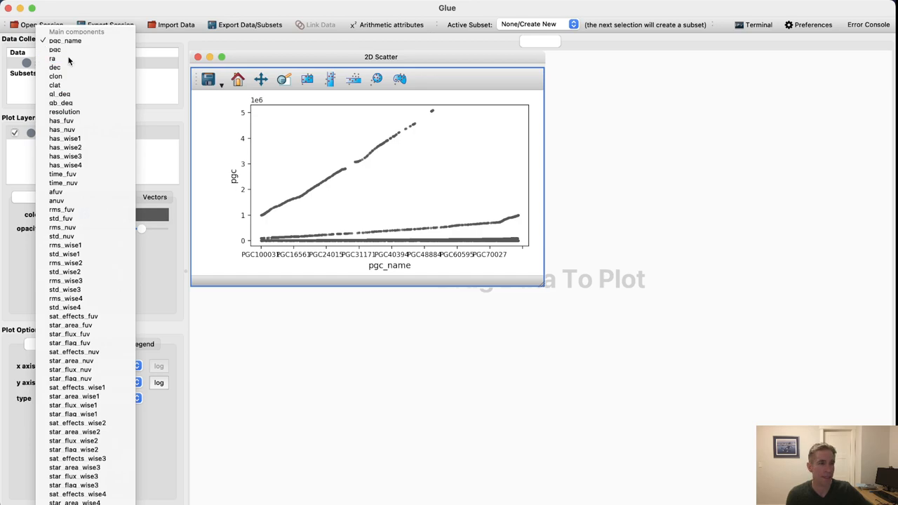
Step: Plot ra on the x axis and dec on the y axis, and enlarge the scatter window
left_click(54, 58)
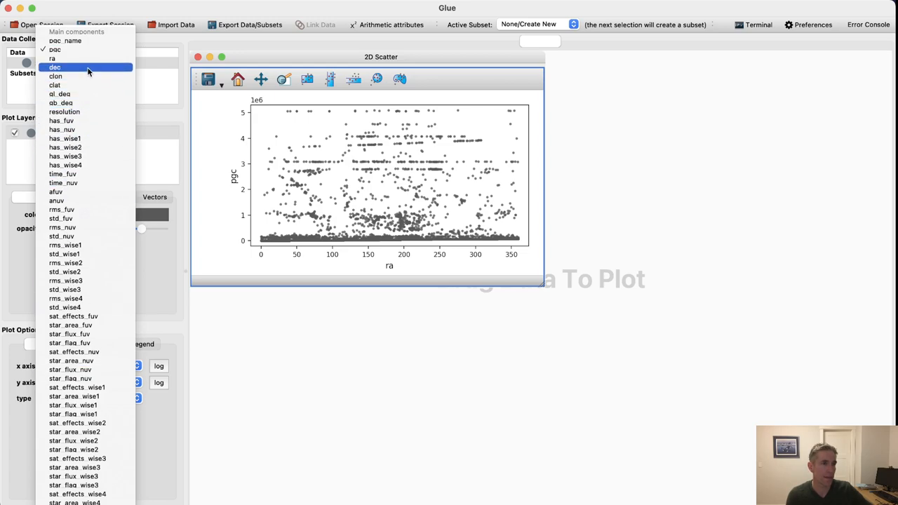
left_click(55, 67)
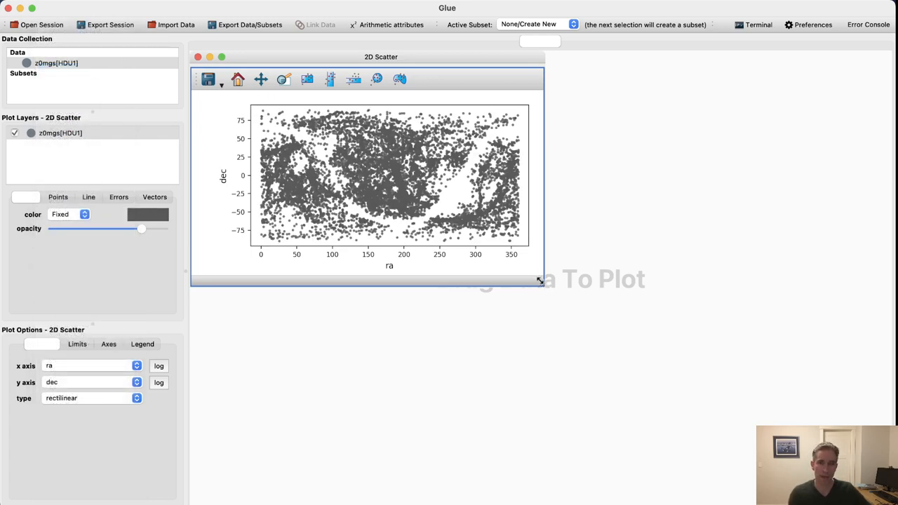
left_click_drag(540, 280, 769, 483)
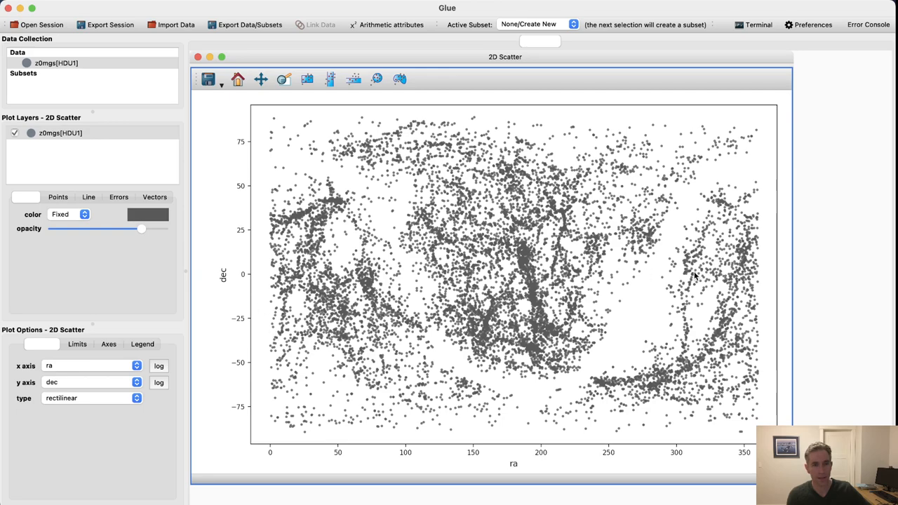
mouse_move(265, 147)
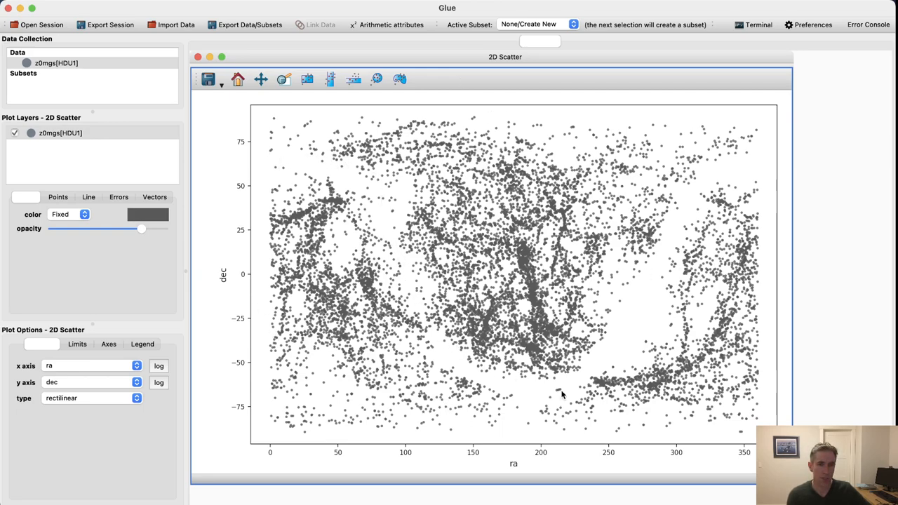
mouse_move(656, 259)
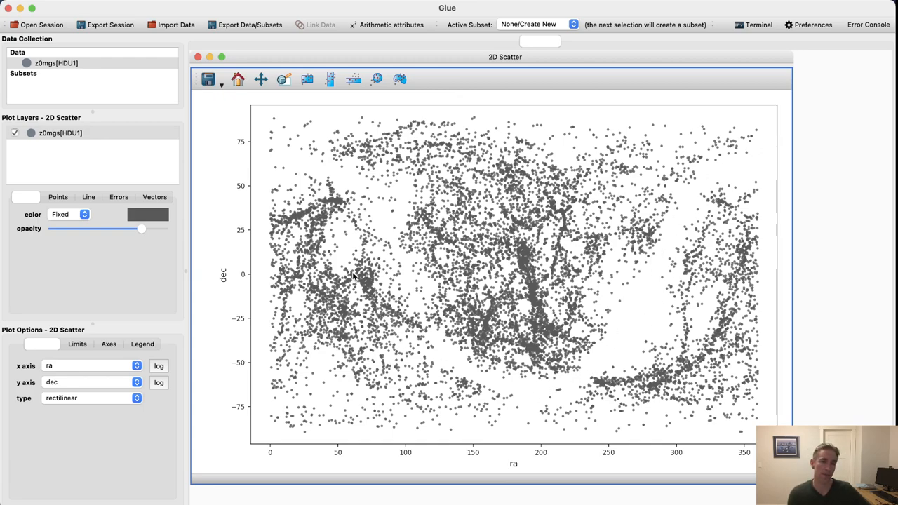
mouse_move(332, 185)
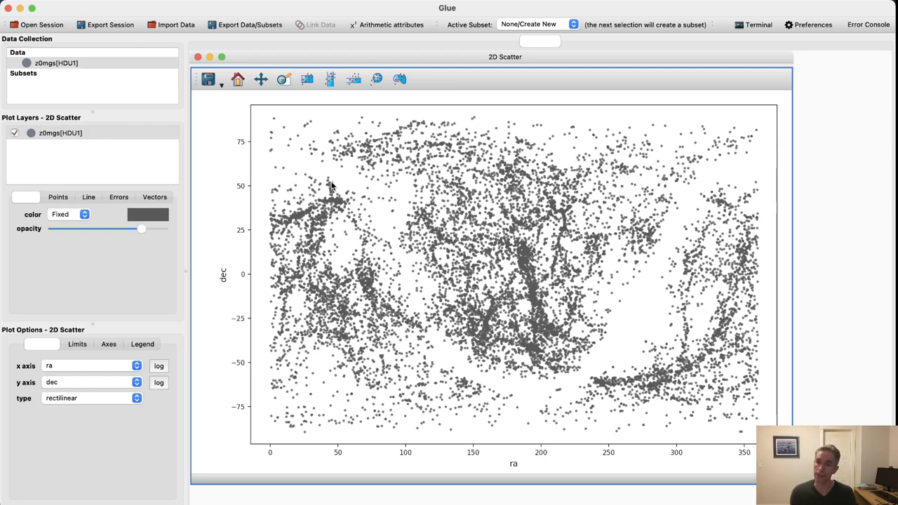
mouse_move(97, 64)
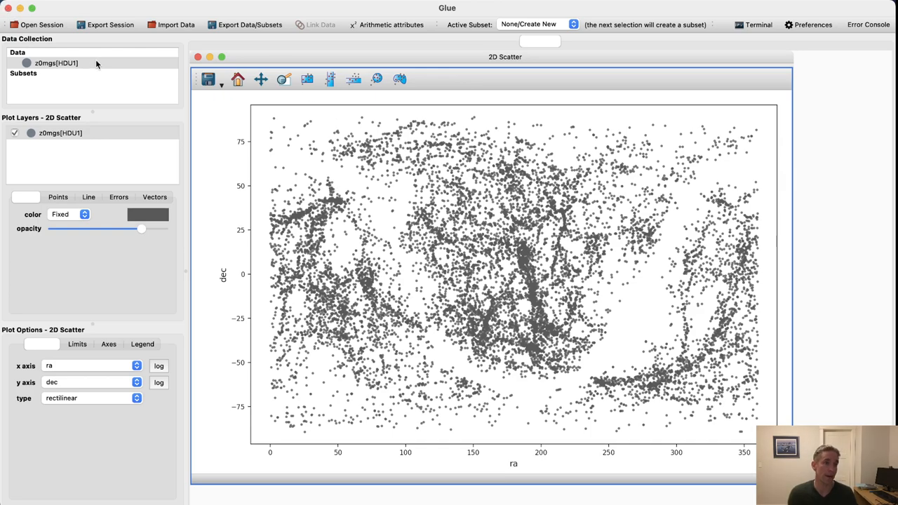
mouse_move(63, 368)
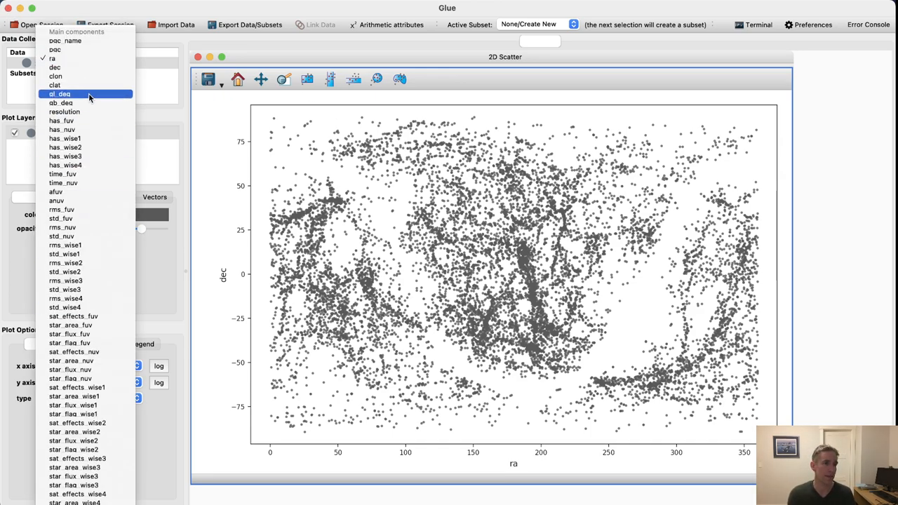
Step: Briefly plot gl_deg, restore dec against ra, and open the arithmetic attributes editor
left_click(60, 93)
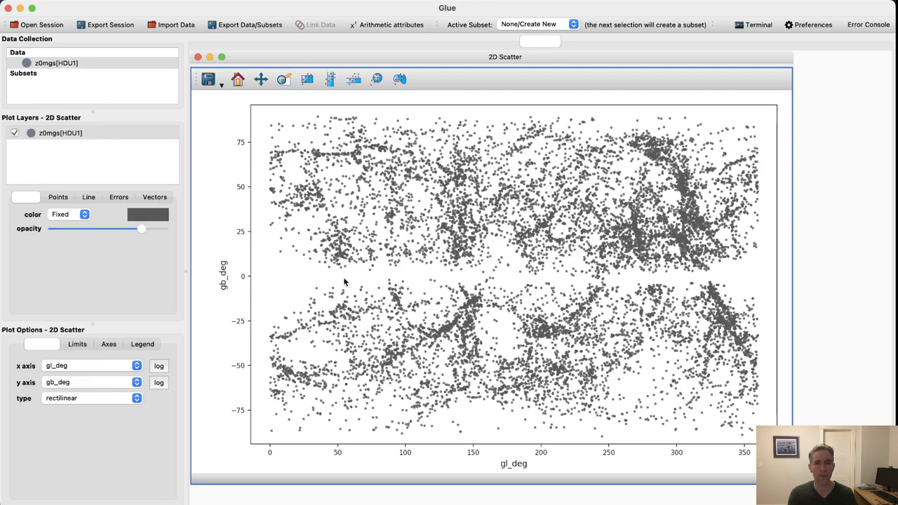
mouse_move(463, 284)
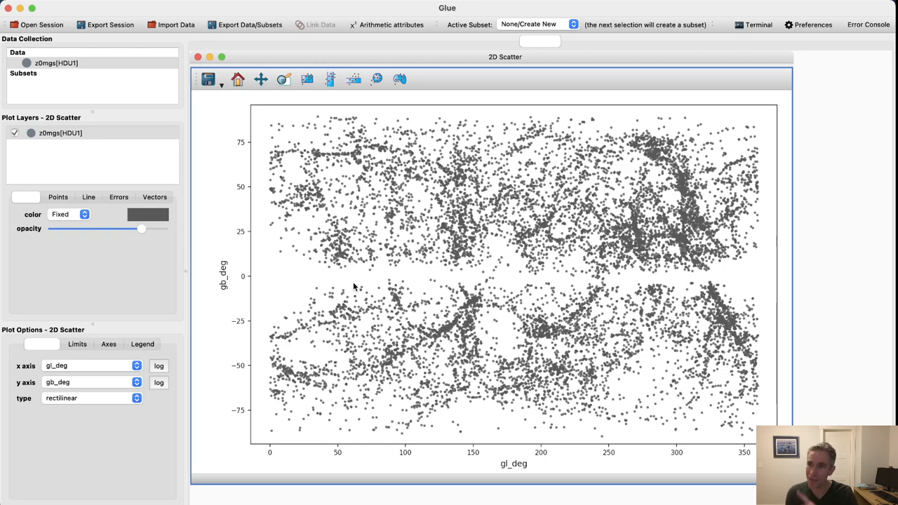
mouse_move(302, 158)
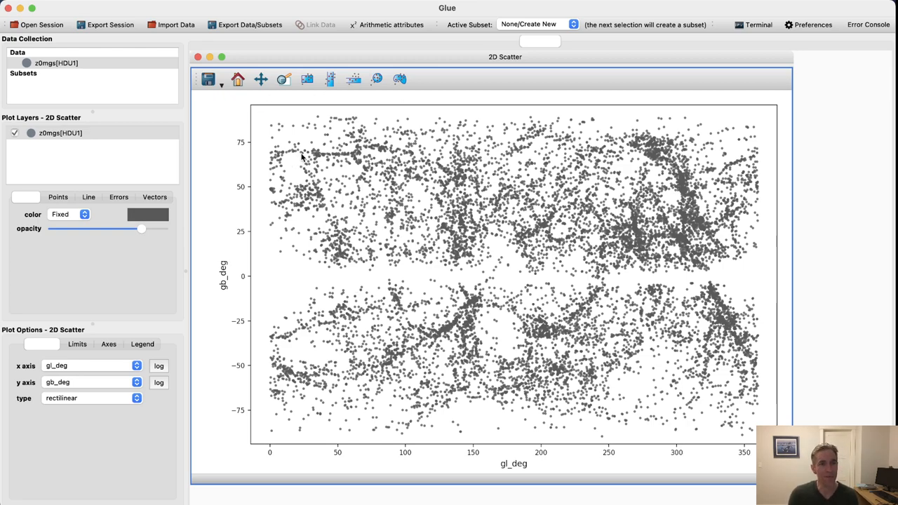
mouse_move(571, 382)
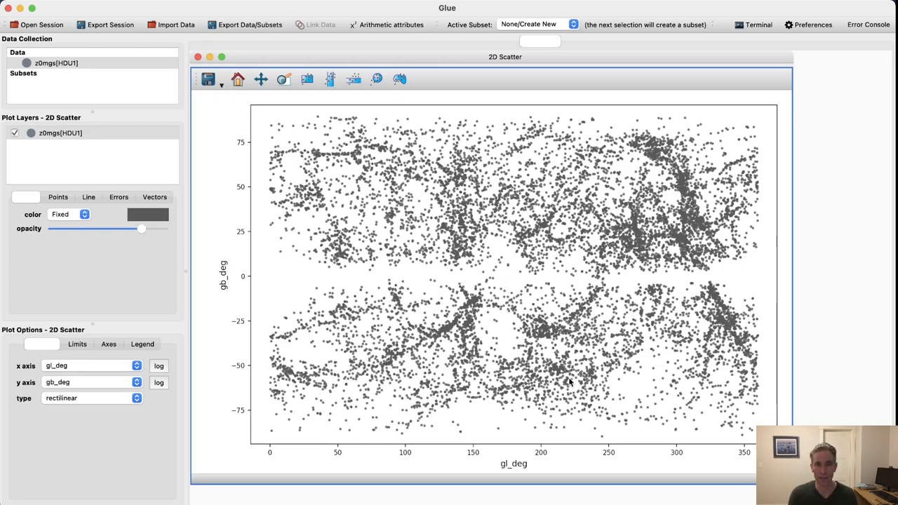
mouse_move(690, 189)
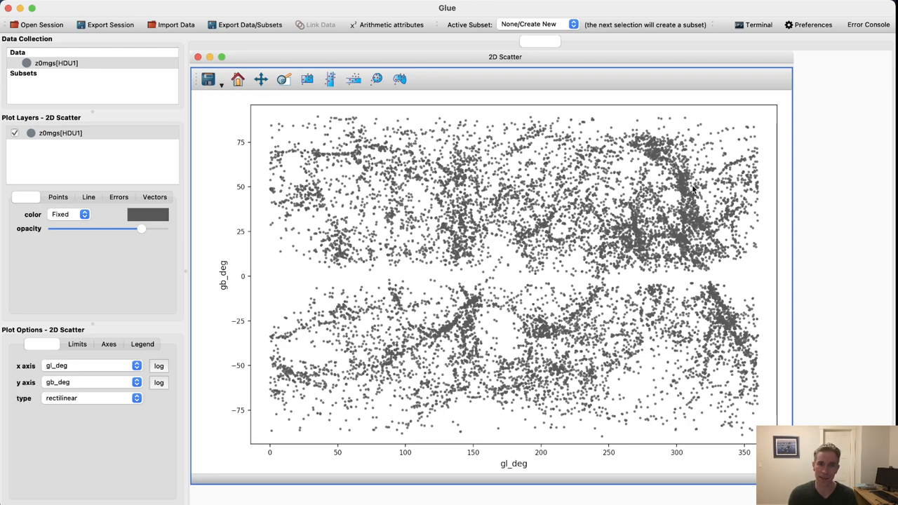
mouse_move(663, 144)
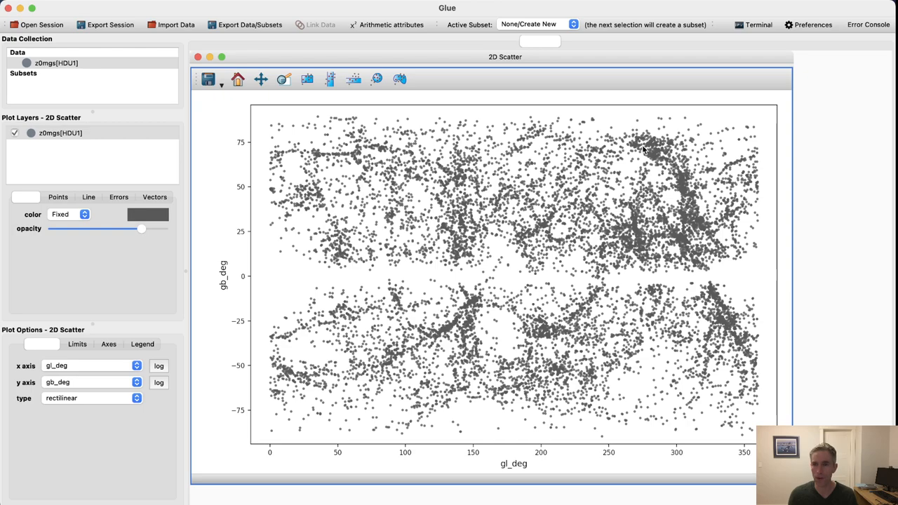
mouse_move(682, 200)
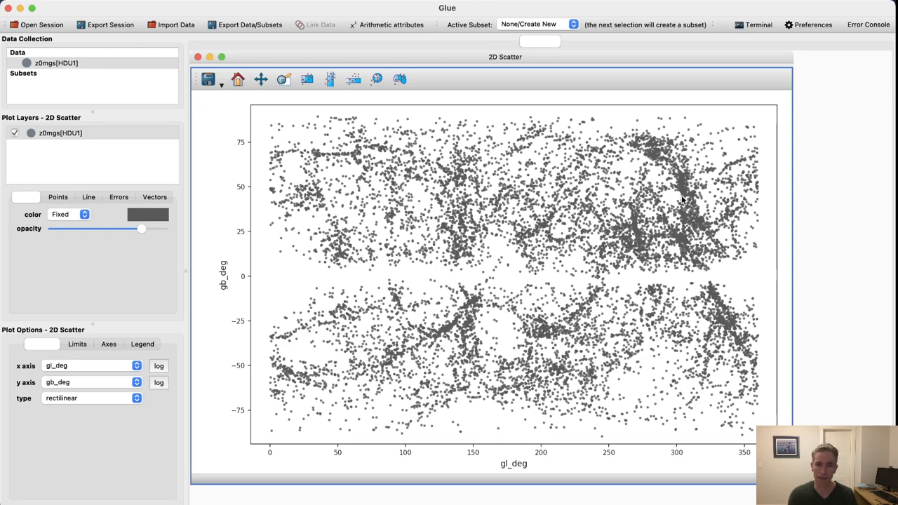
mouse_move(684, 182)
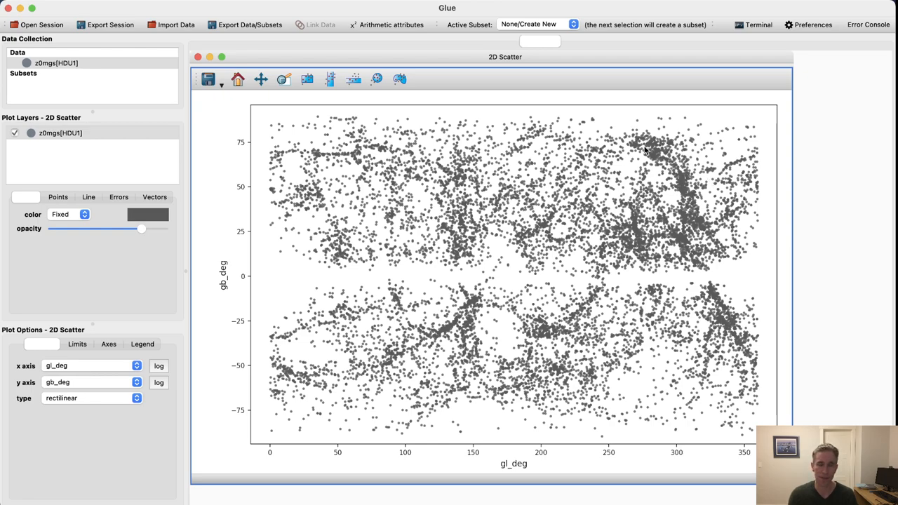
mouse_move(453, 309)
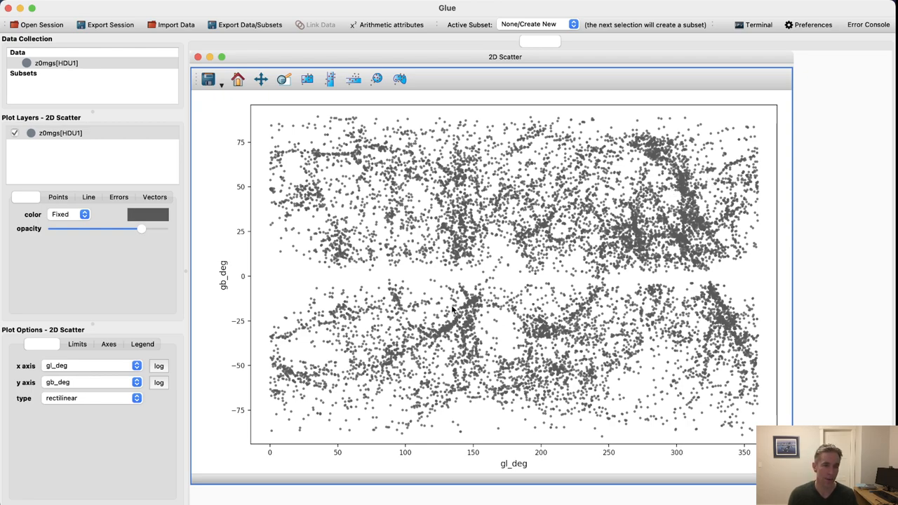
mouse_move(505, 318)
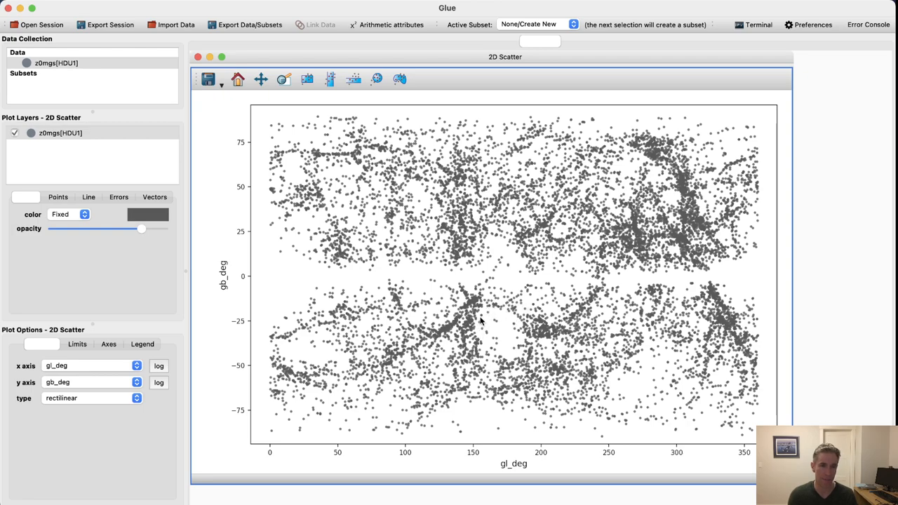
mouse_move(481, 324)
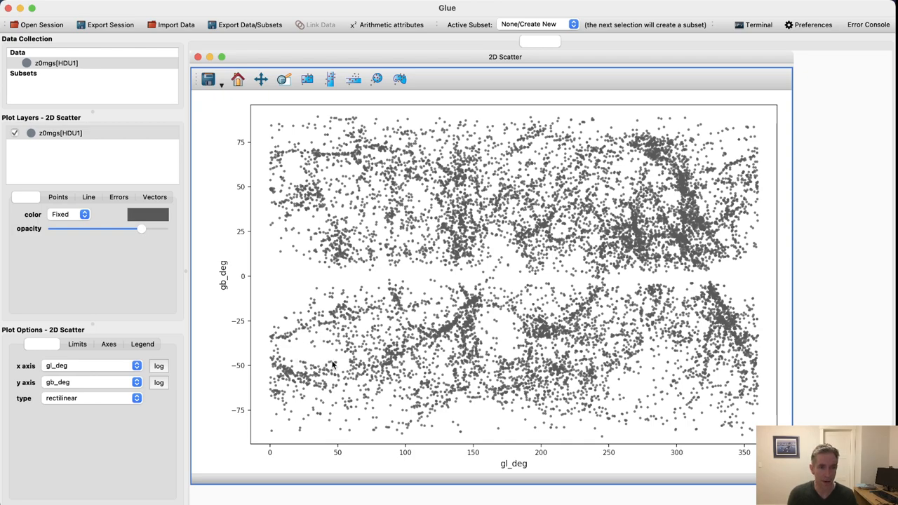
mouse_move(638, 351)
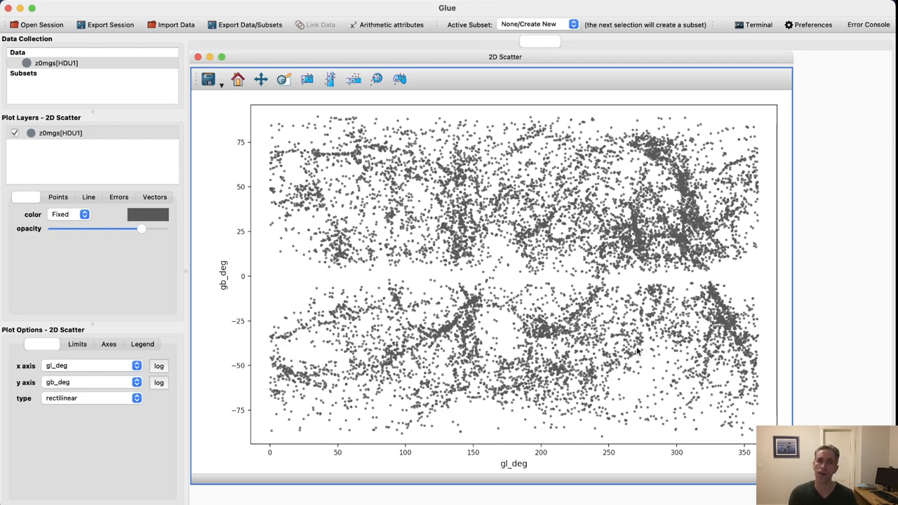
mouse_move(181, 368)
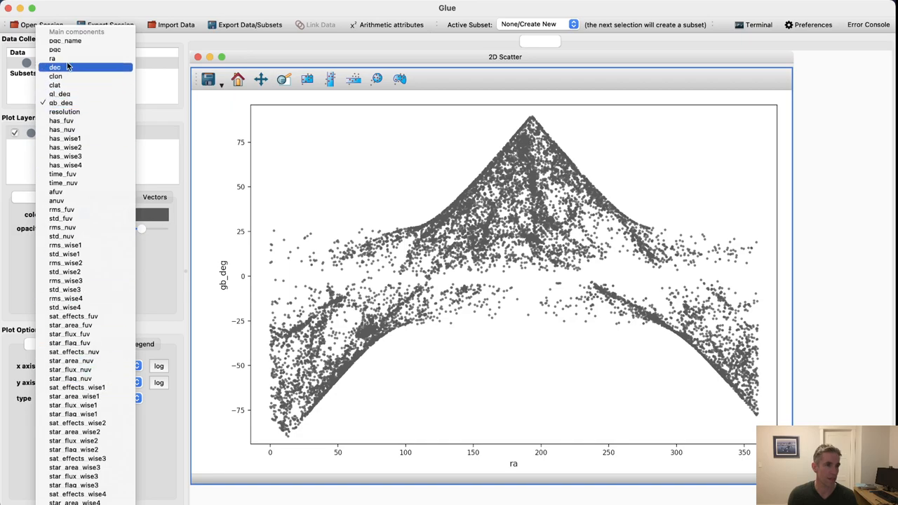
left_click(55, 66)
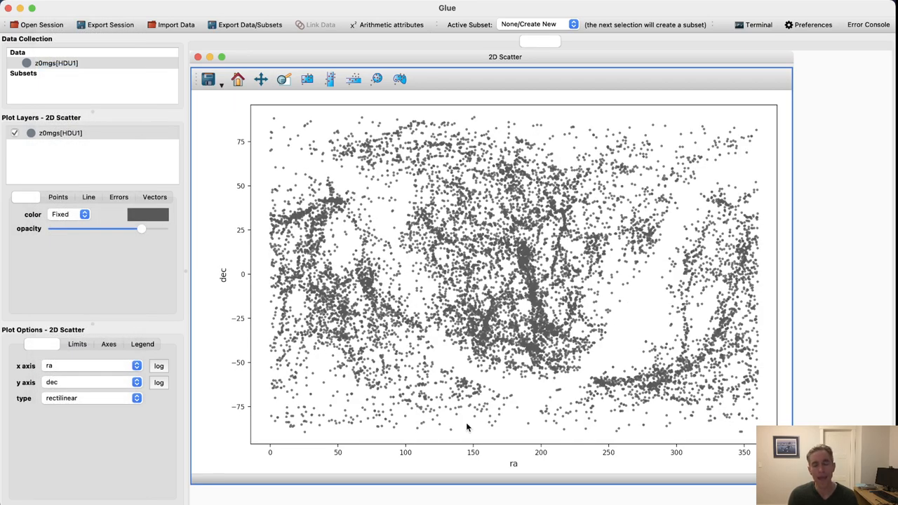
mouse_move(473, 199)
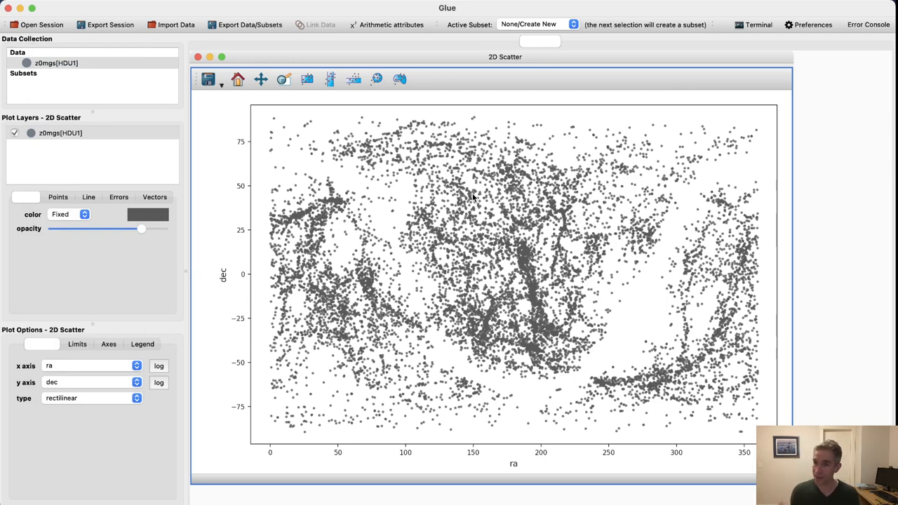
mouse_move(234, 46)
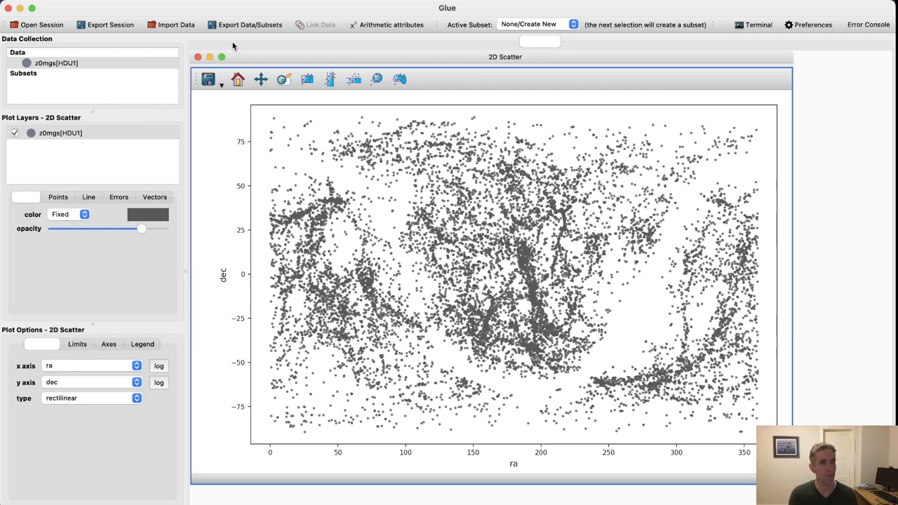
left_click(391, 24)
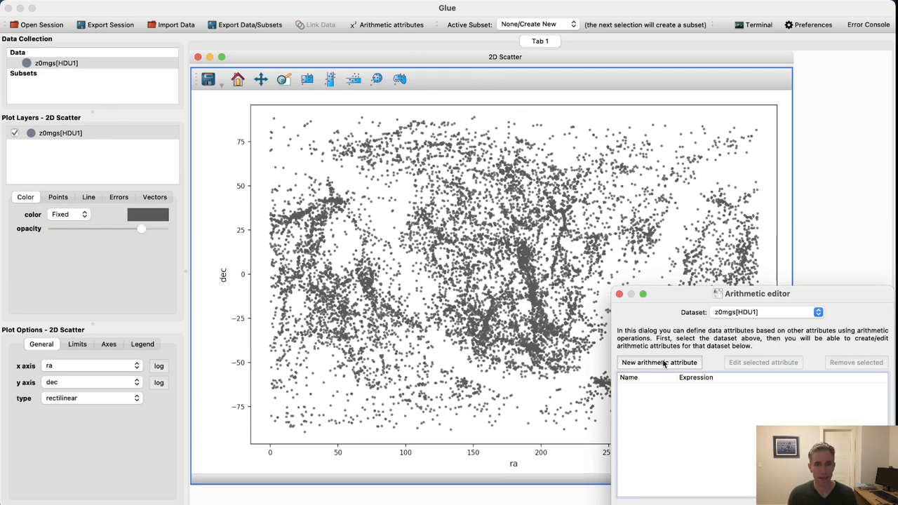
Step: Start a new arithmetic attribute named x whose expression begins with dist_mpc
left_click(658, 362)
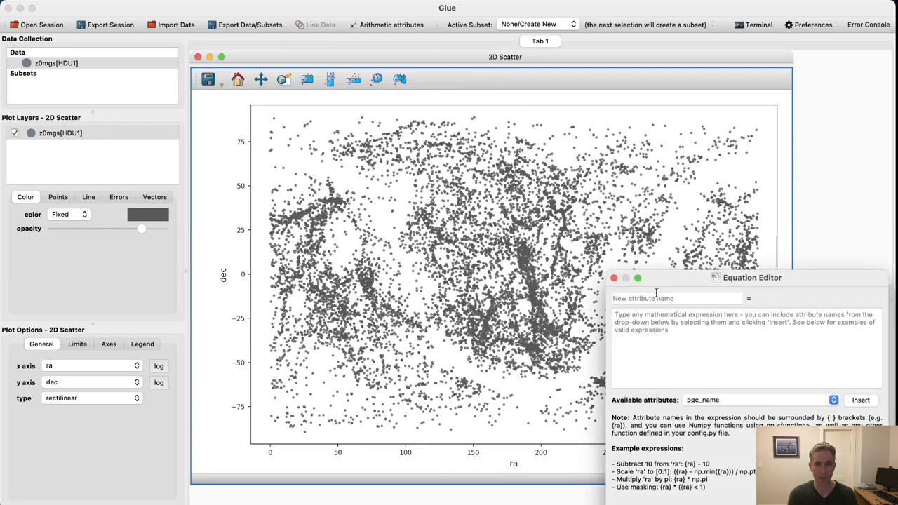
left_click(677, 298)
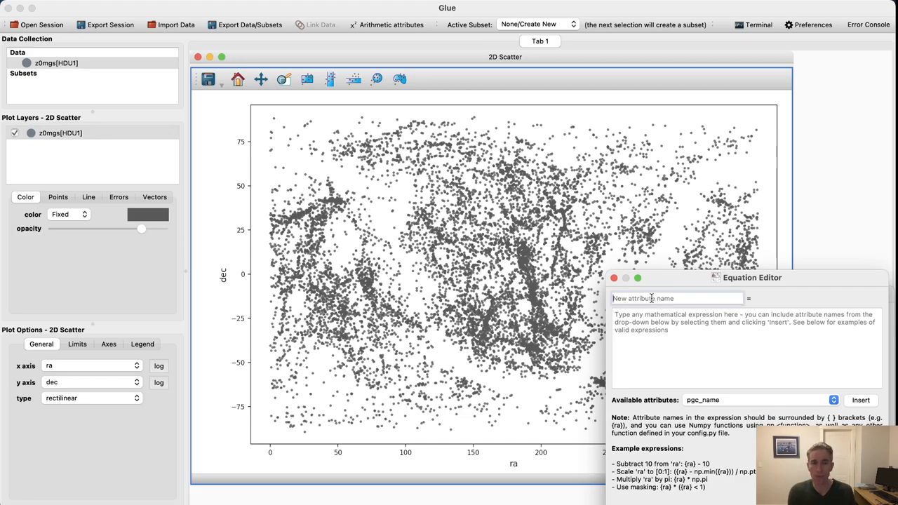
type("x")
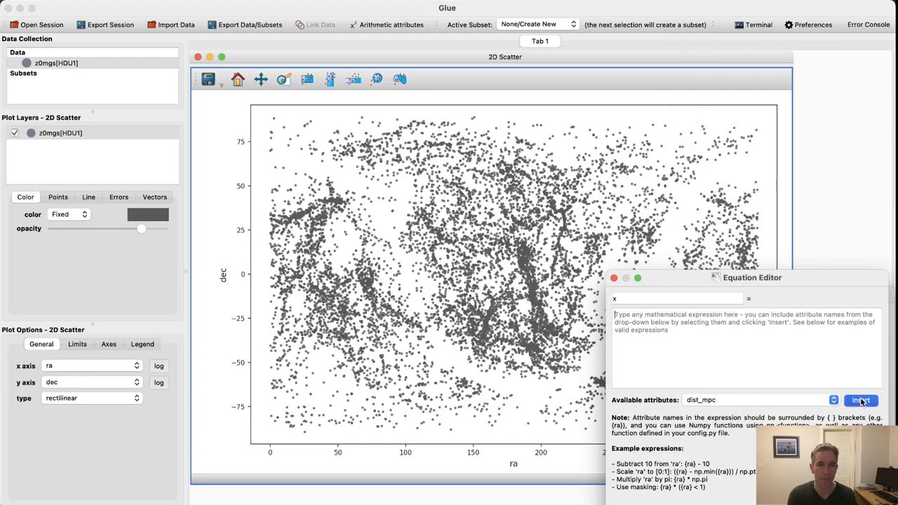
left_click(860, 400)
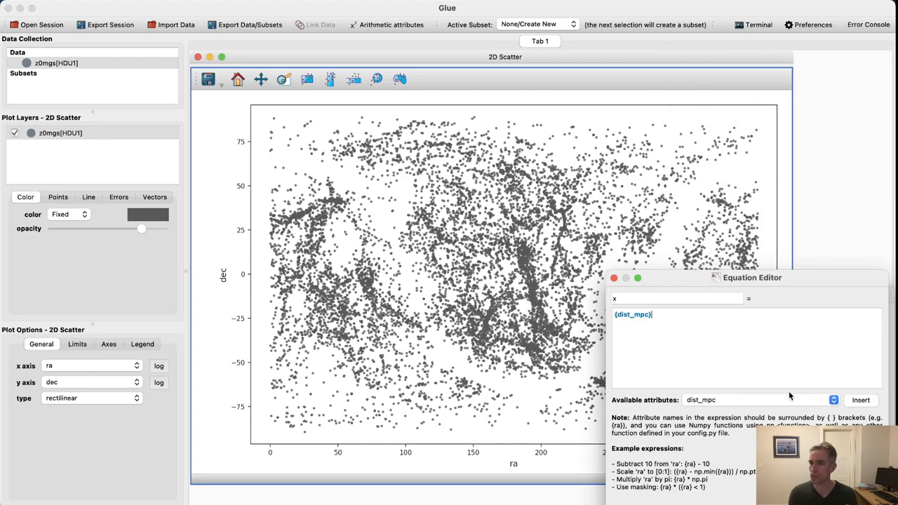
mouse_move(719, 267)
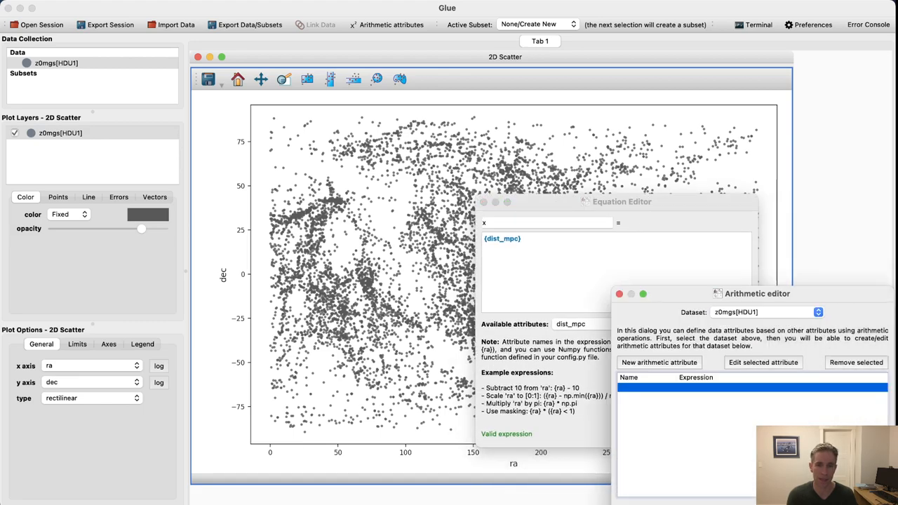
Step: Complete x as dist_mpc * np.cos(ra·π/180) * np.cos(dec·π/180) and confirm it
left_click(622, 201)
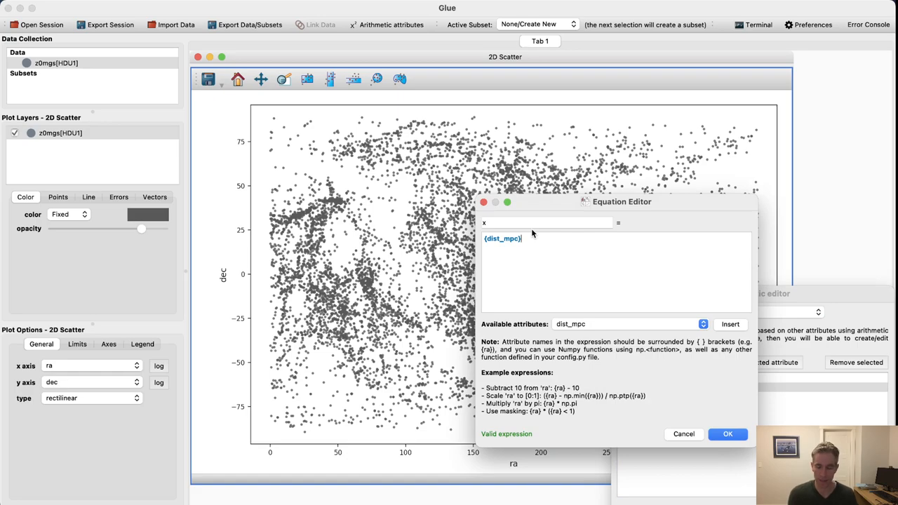
type("* np.cos(")
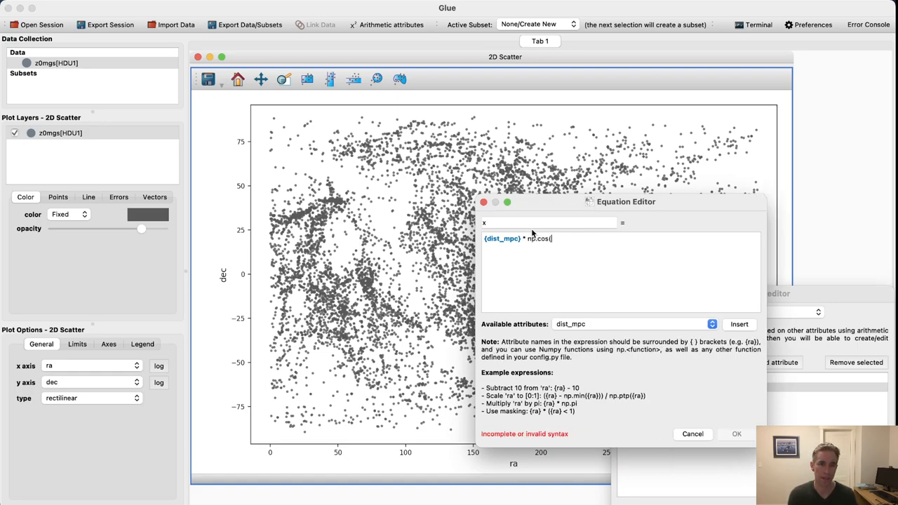
type("{ra}) *")
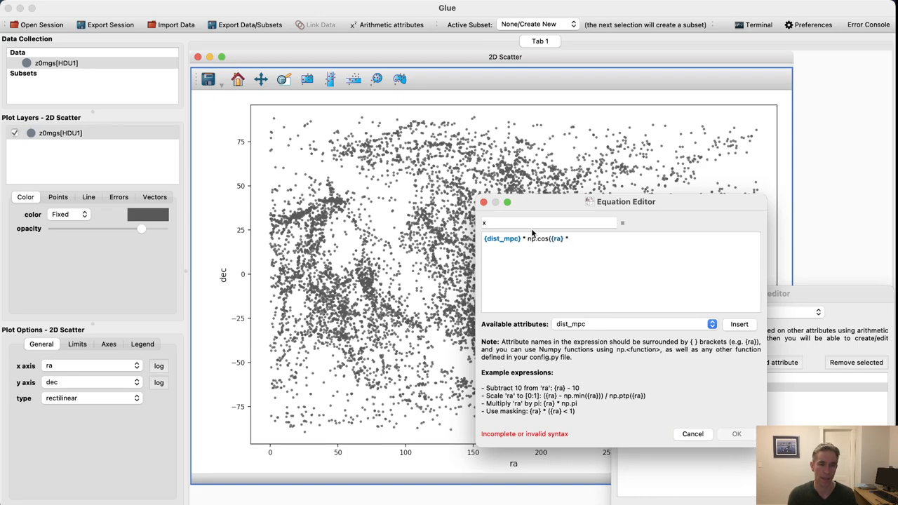
type("* np.pi/180)")
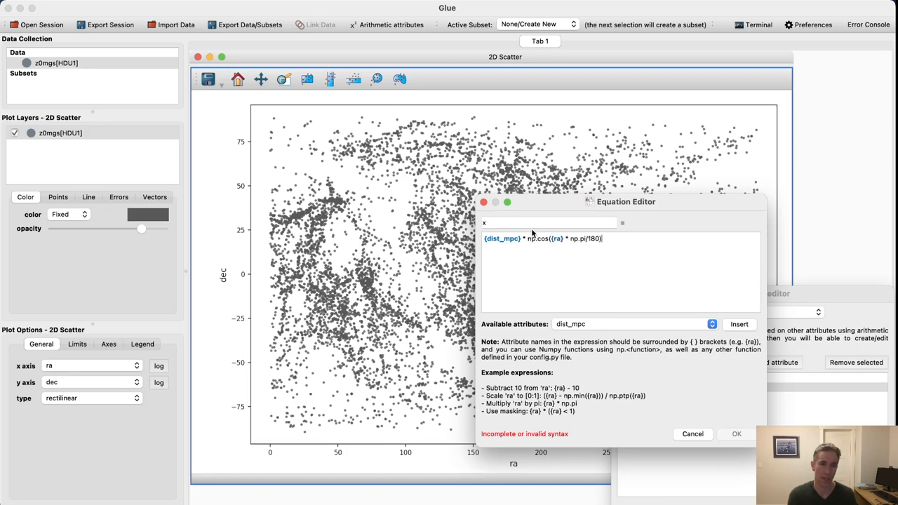
type("*")
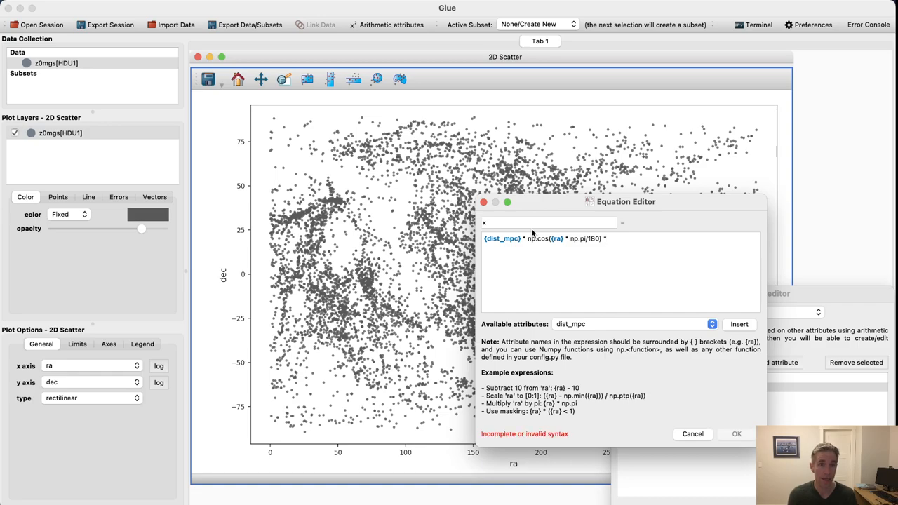
type("np.cos")
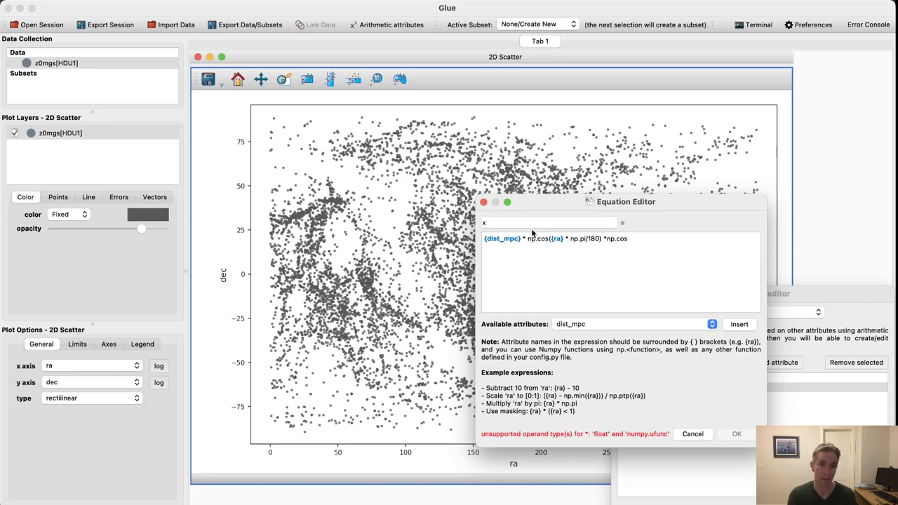
type("{dec})")
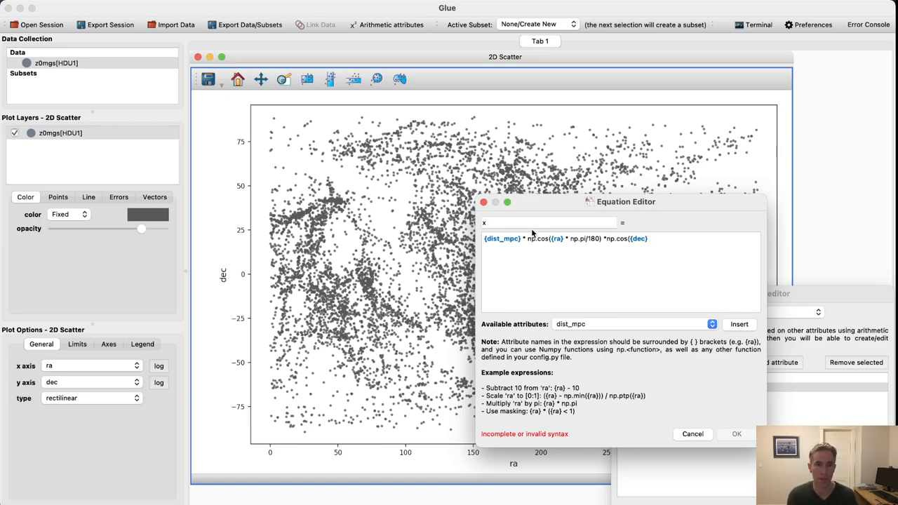
type("* np.pi/")
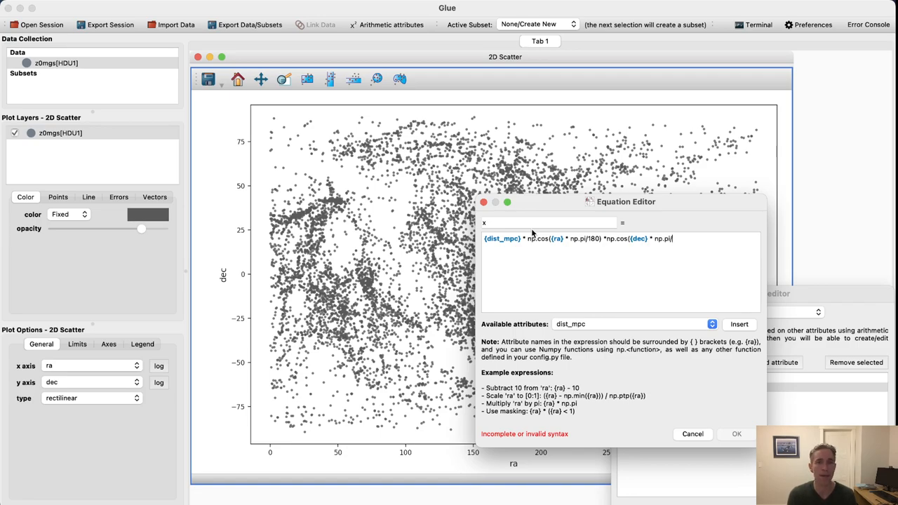
type("180)")
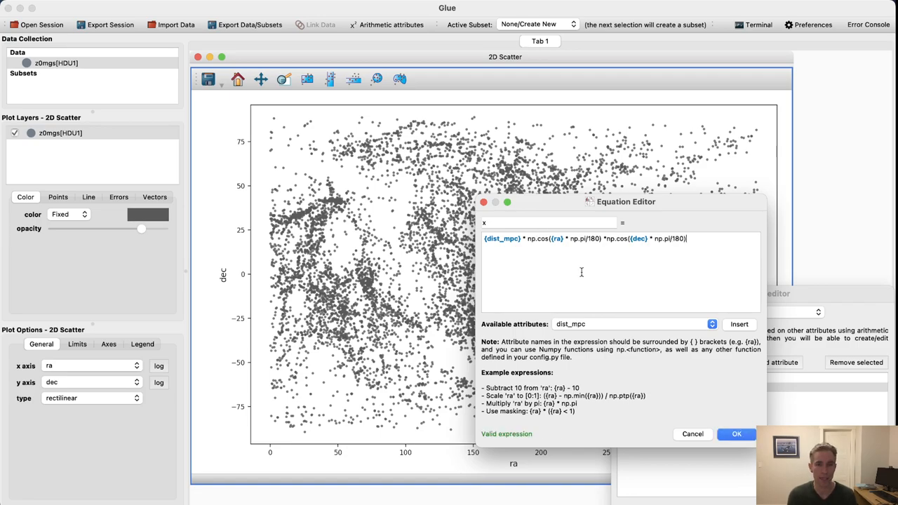
left_click(737, 433)
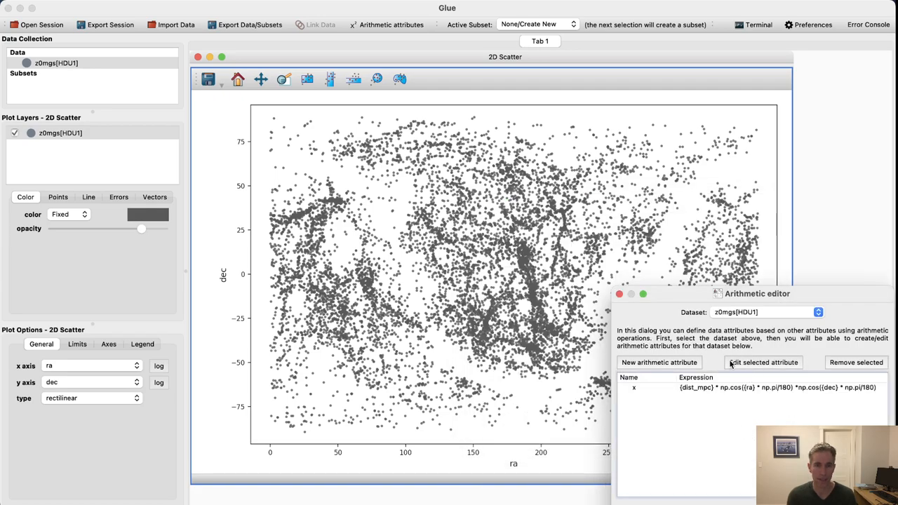
left_click(763, 362)
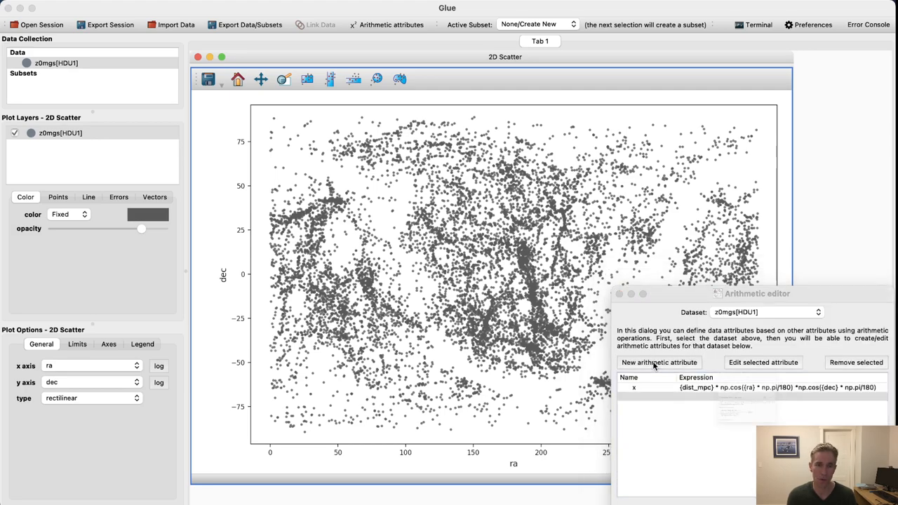
Step: Start a second attribute with the dist_mpc cosine expression, then abandon it and close the editor
left_click(658, 362)
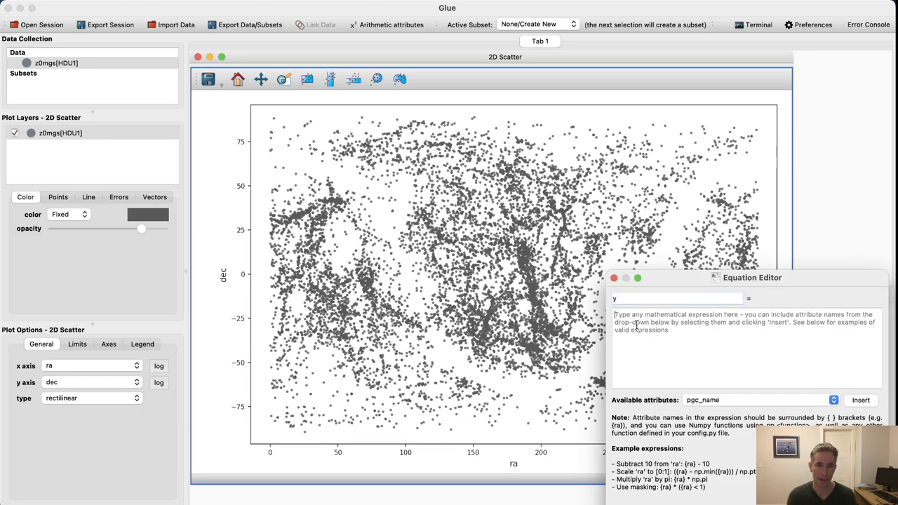
type("{dist_mpc} * np.cos({ra} * np.pi/180) *np.cos({dec}) * np.pi/180")
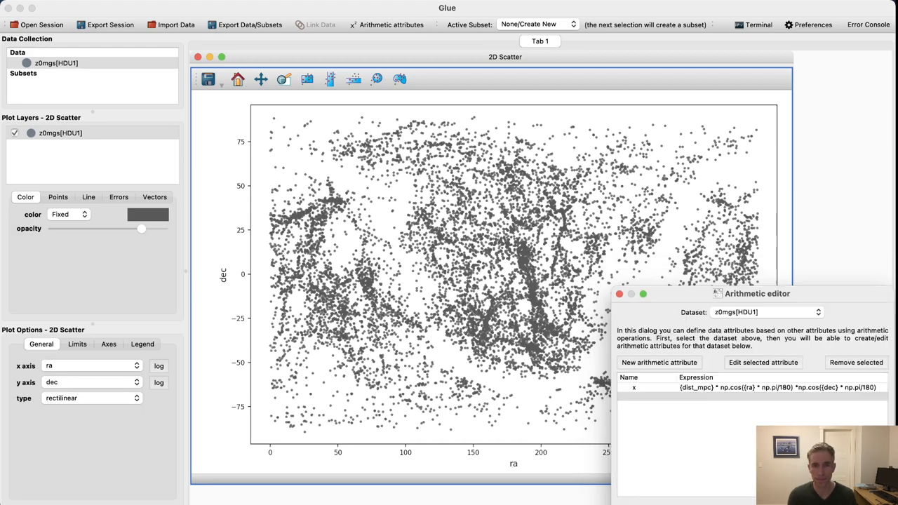
left_click(658, 362)
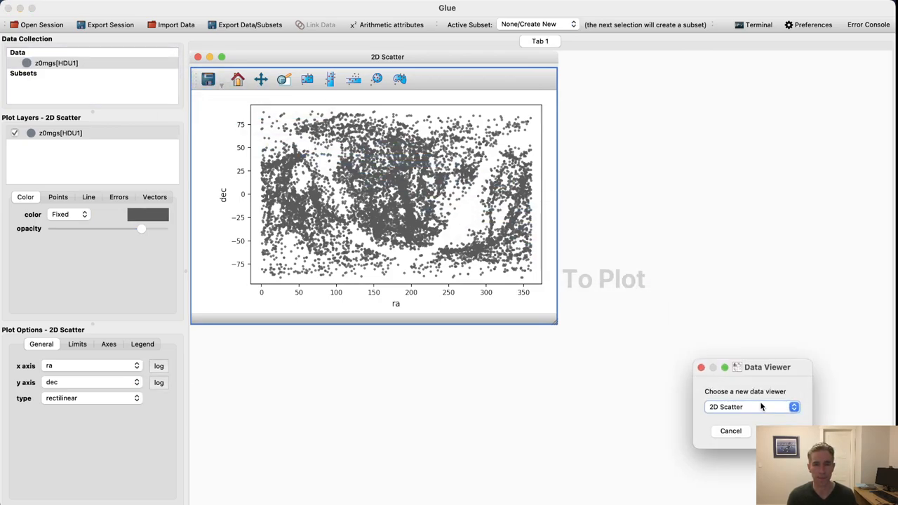
Step: Create a 3D scatter viewer, move and rotate it, and plot x on the first axis
left_click(751, 406)
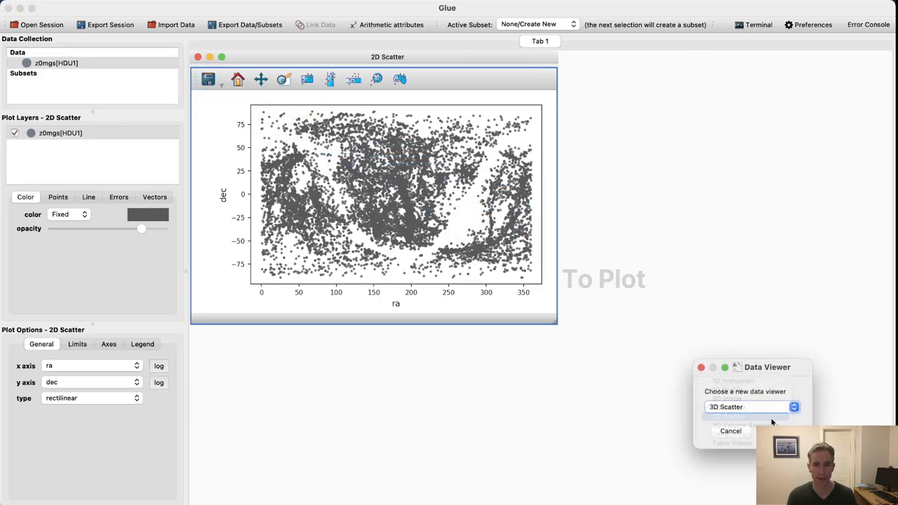
left_click(730, 431)
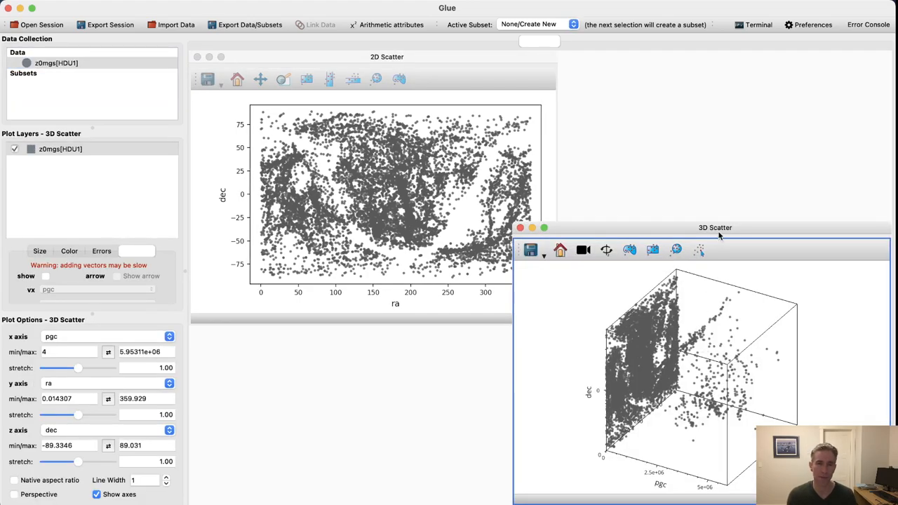
left_click_drag(714, 228, 526, 164)
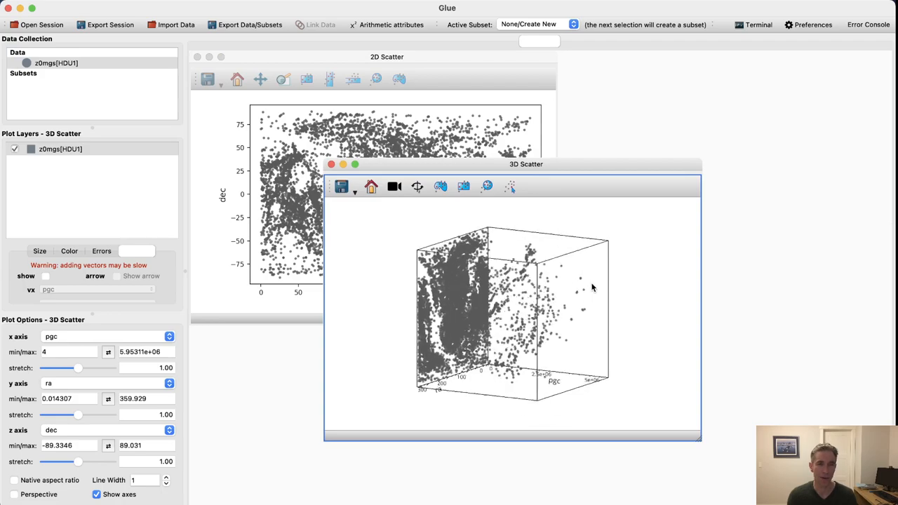
left_click_drag(593, 288, 437, 317)
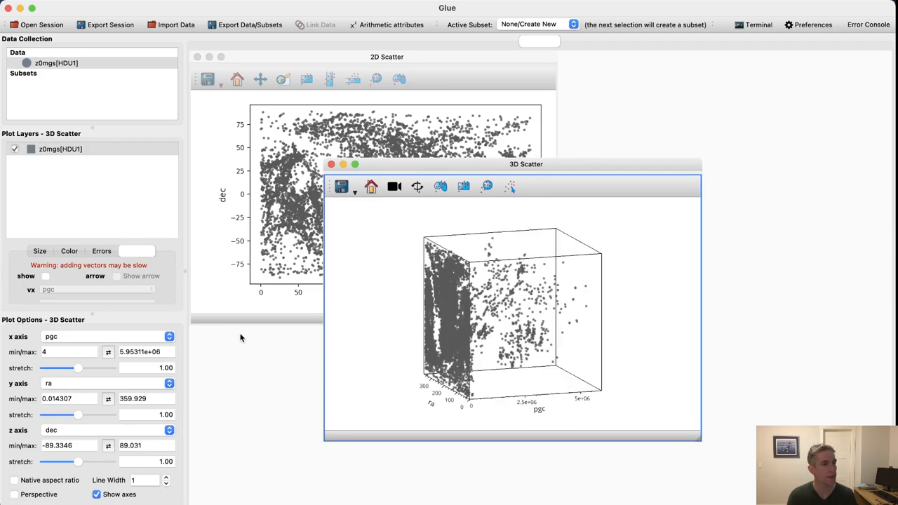
left_click(106, 336)
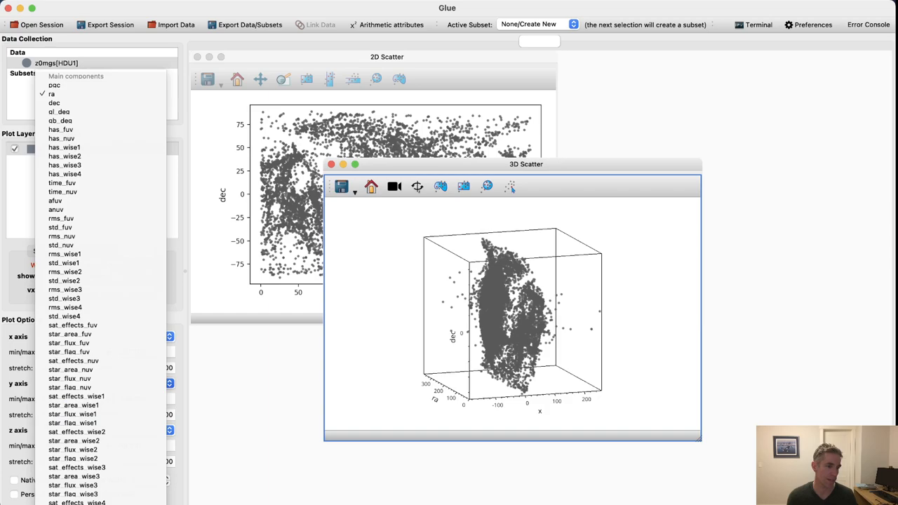
Step: Change the second axis attribute and orbit the galaxy cloud to a side-on x–z view
left_click(54, 102)
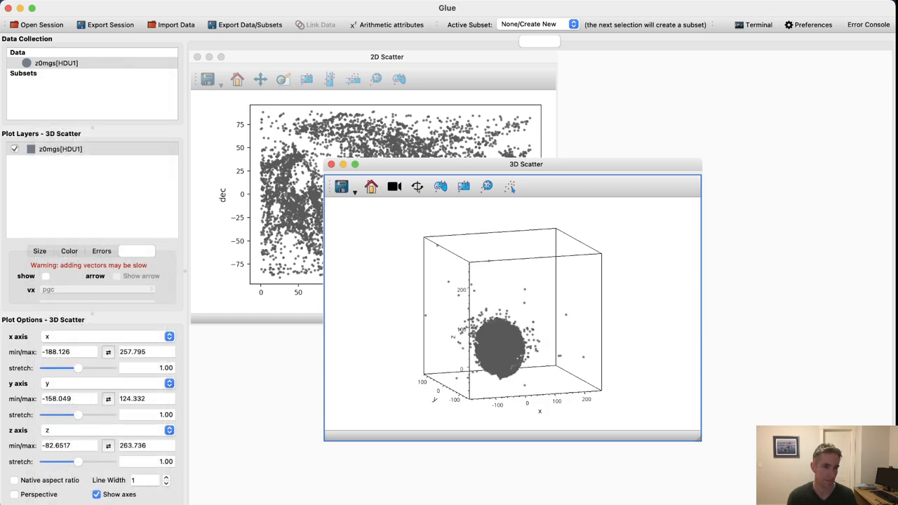
left_click_drag(512, 316, 434, 365)
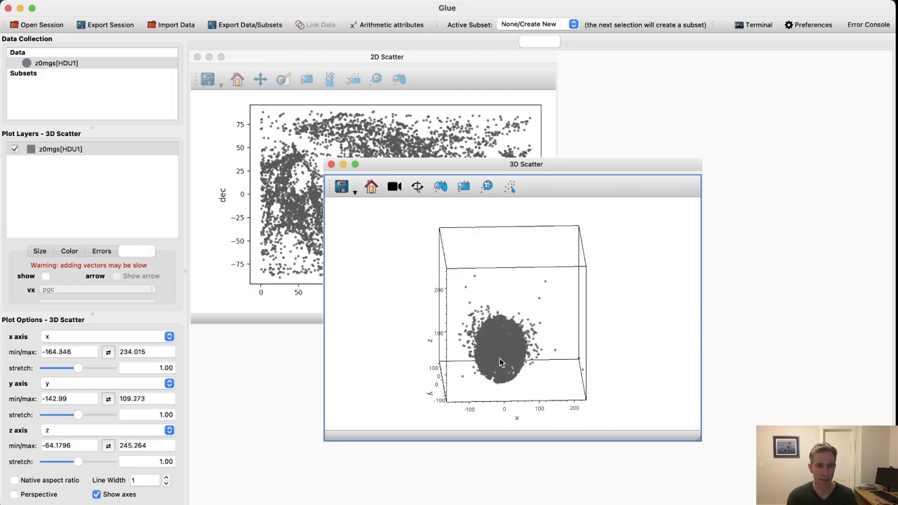
left_click_drag(501, 362, 505, 337)
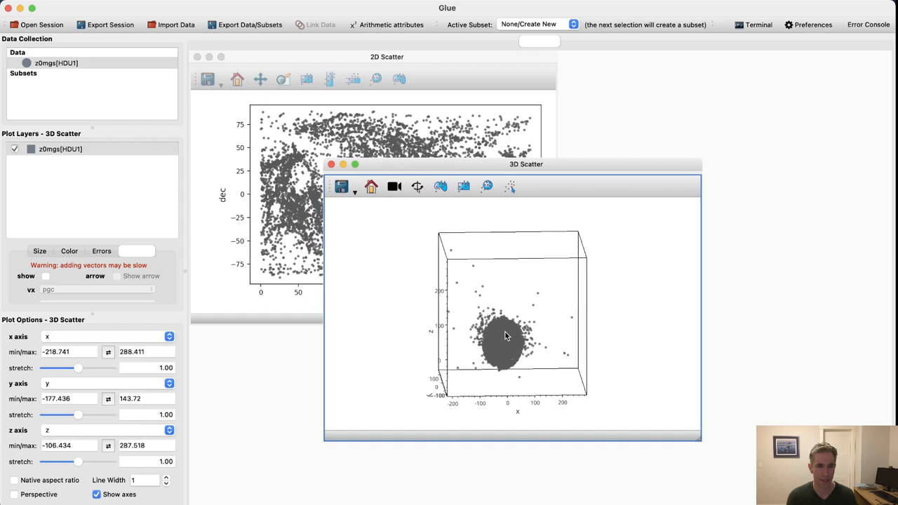
left_click_drag(505, 335, 495, 291)
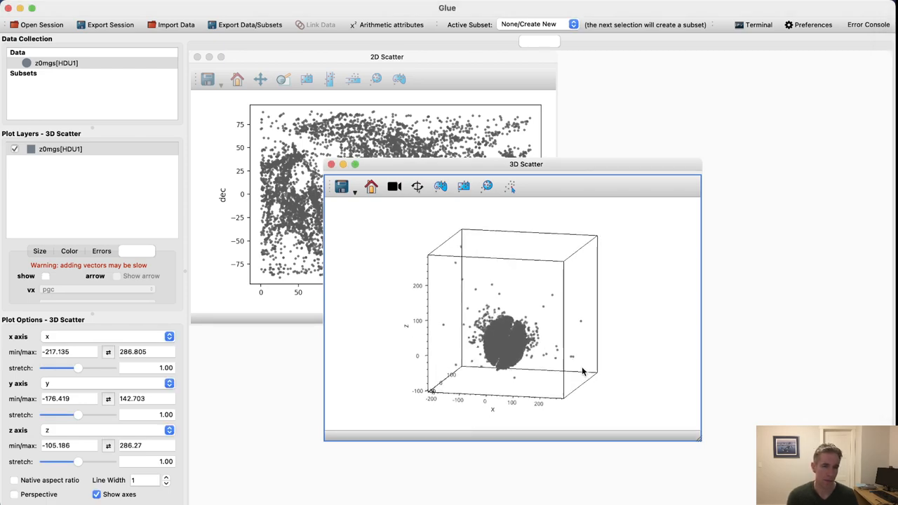
left_click_drag(583, 372, 610, 359)
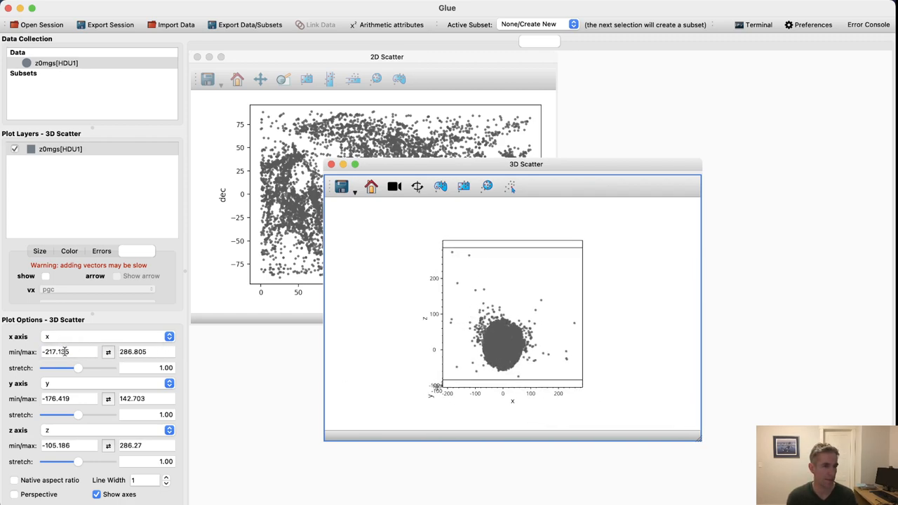
Step: Set the min and max of the x, y and z axes to -70 and 70
left_click(69, 352)
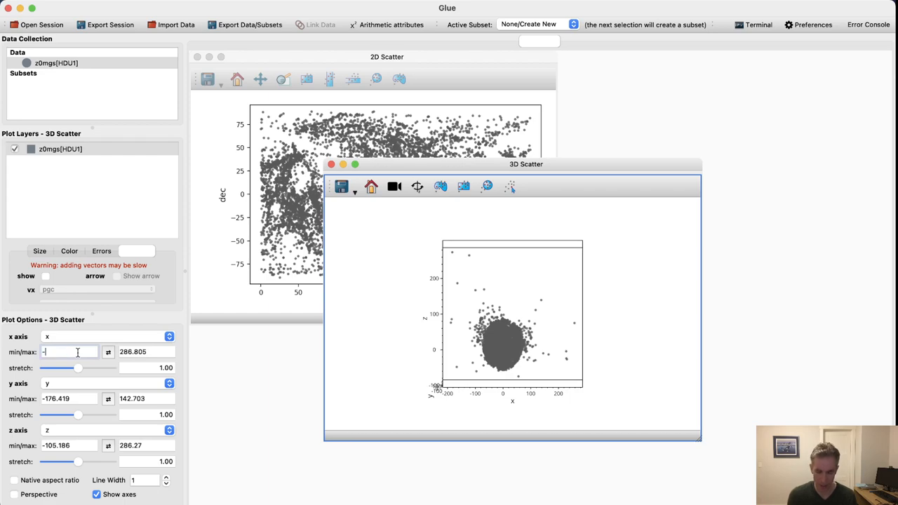
type("-70")
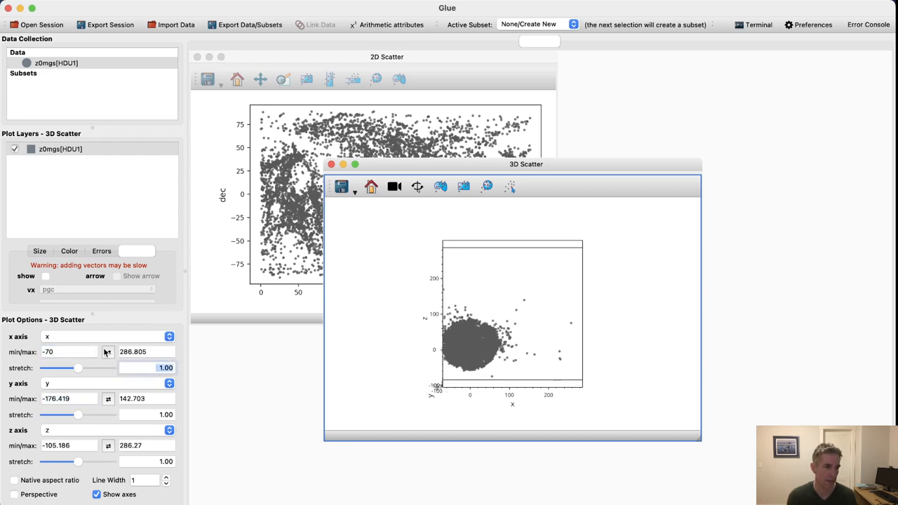
type("70")
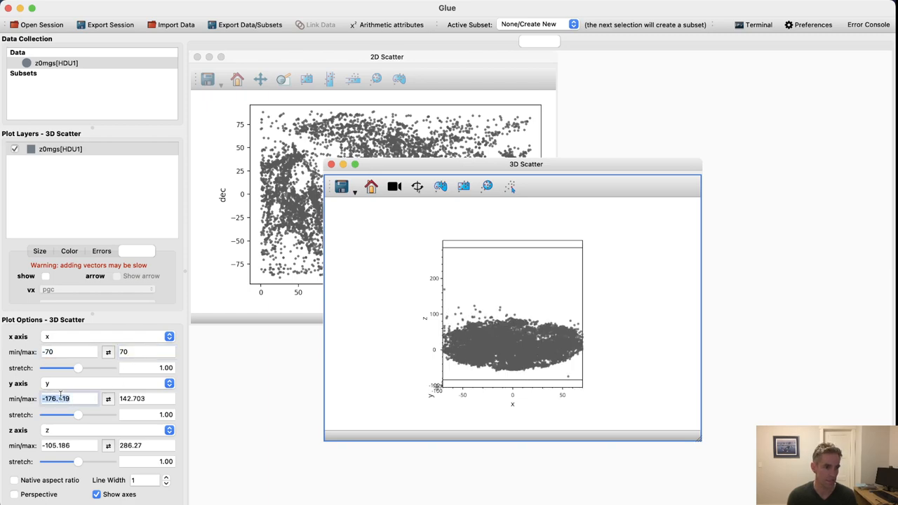
type("-70")
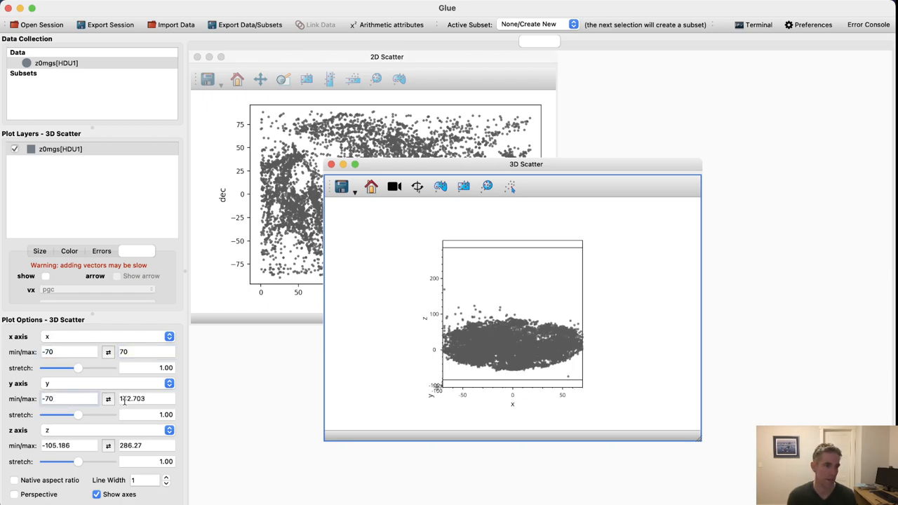
type("70")
left_click(69, 445)
type("-")
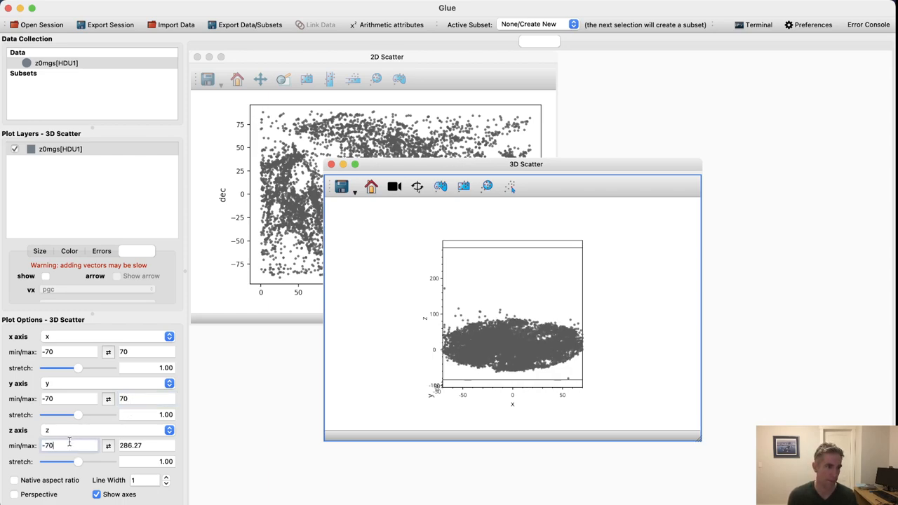
type("70")
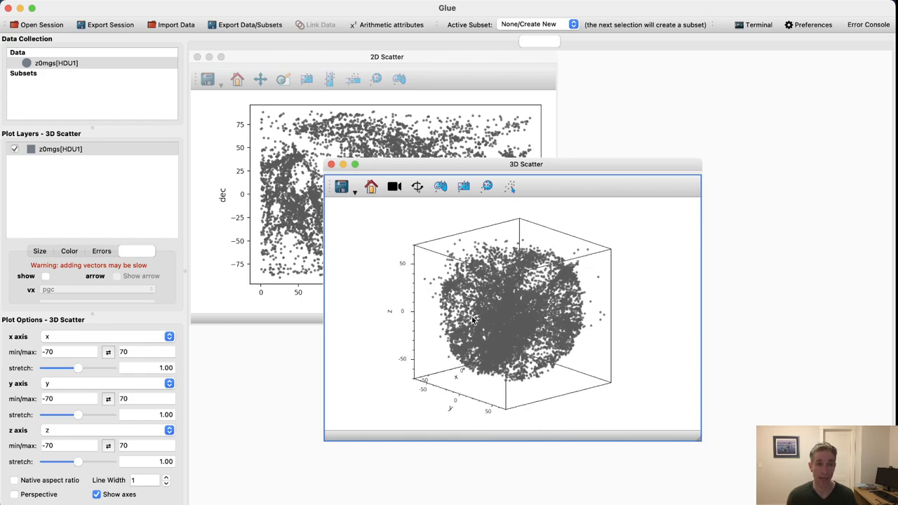
Step: Orbit the zoomed cloud to an oblique angle and show the layer's Size settings, fixed at 3
left_click_drag(473, 319, 526, 362)
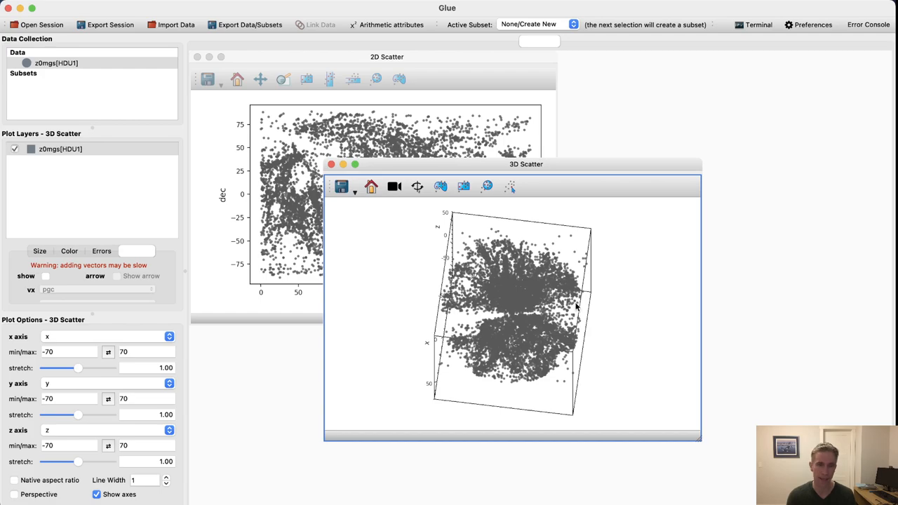
mouse_move(622, 309)
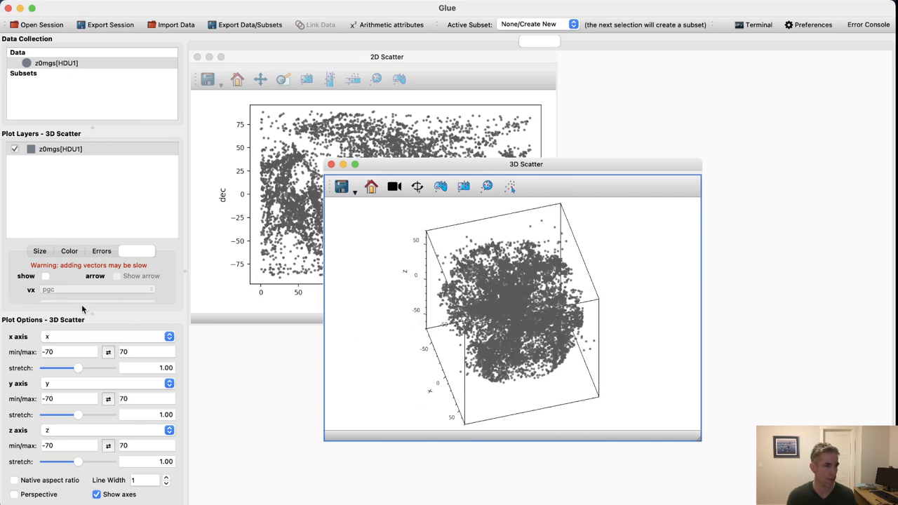
left_click(40, 251)
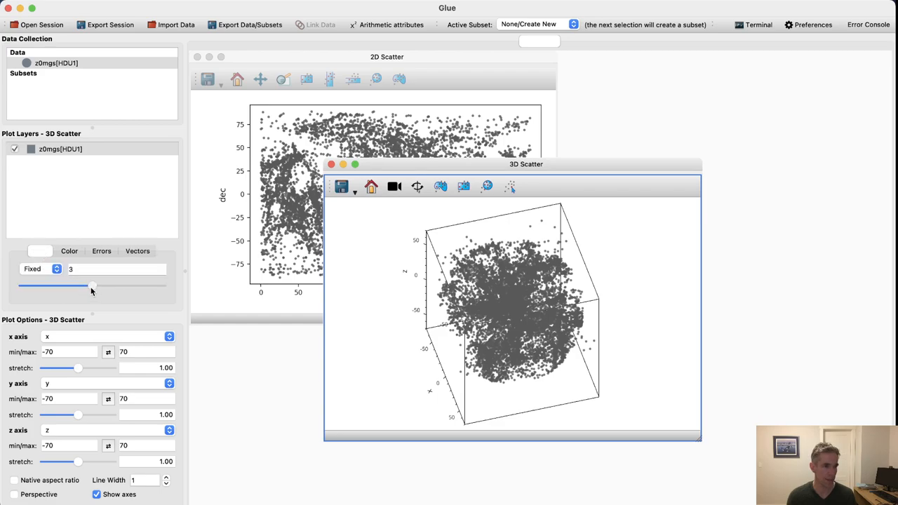
Step: Slide the layer's point size to the left so the galaxy markers render much smaller
left_click_drag(91, 287, 59, 286)
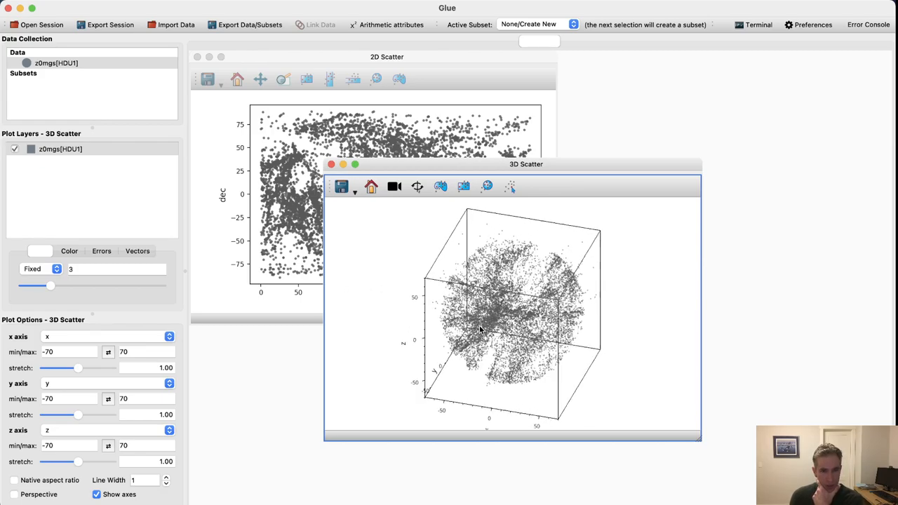
Step: Orbit the 3D galaxy cloud through several angles to inspect its filaments
left_click_drag(480, 330, 627, 325)
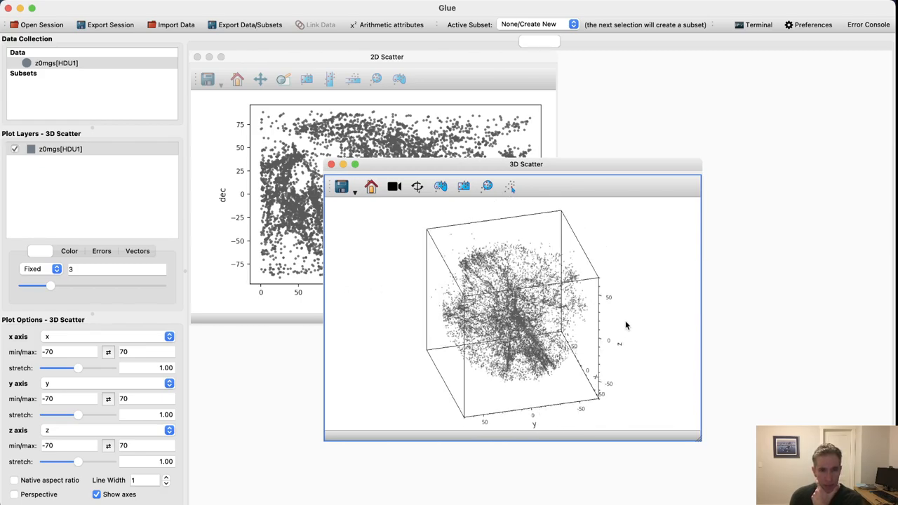
left_click_drag(626, 326, 594, 321)
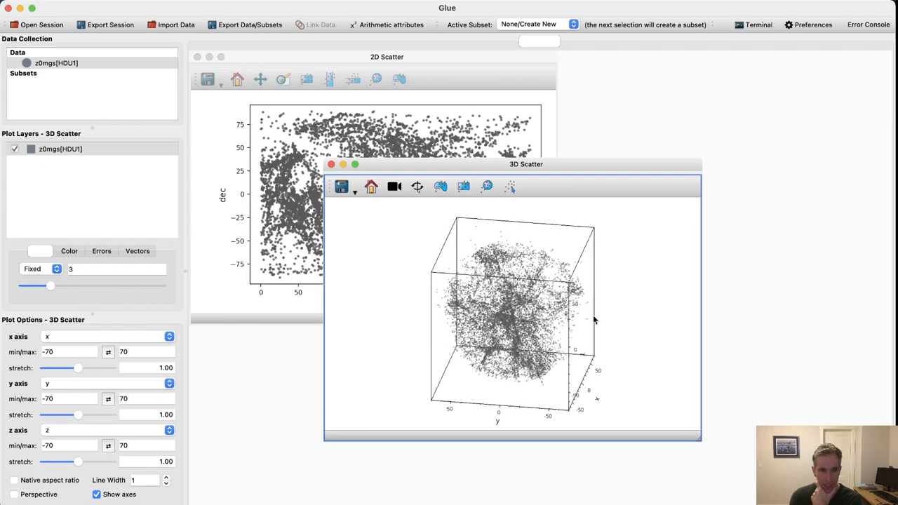
left_click_drag(594, 319, 523, 339)
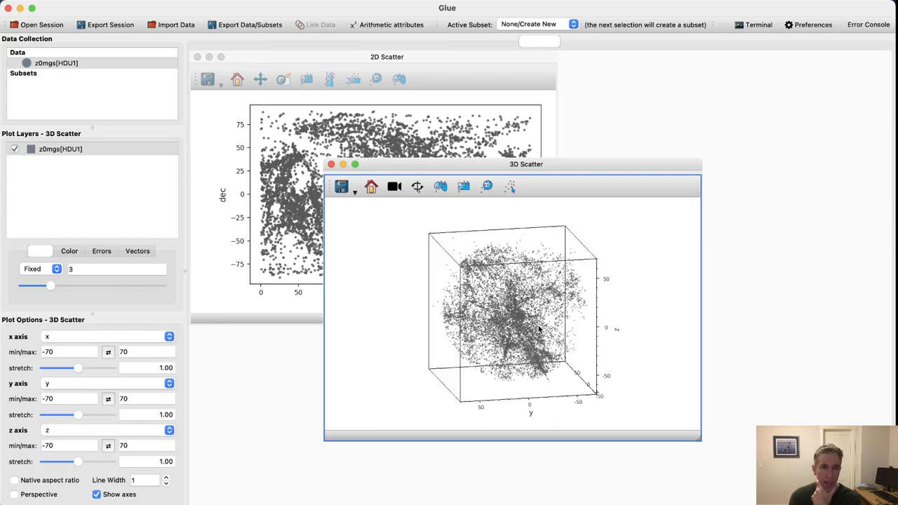
left_click_drag(540, 330, 519, 323)
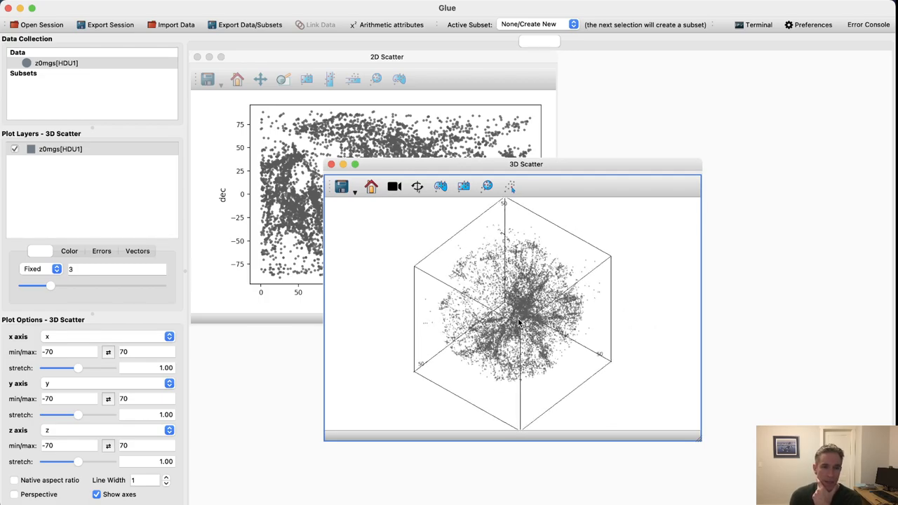
left_click_drag(519, 323, 501, 382)
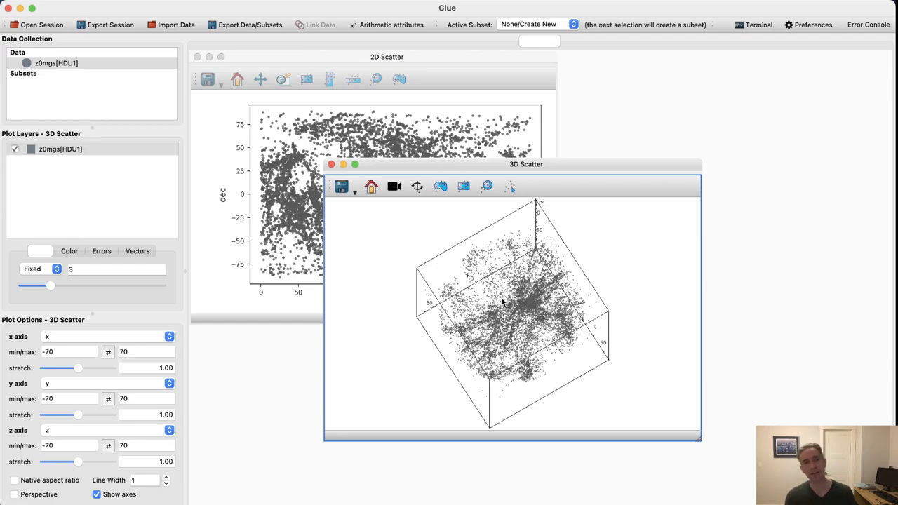
left_click_drag(502, 302, 495, 354)
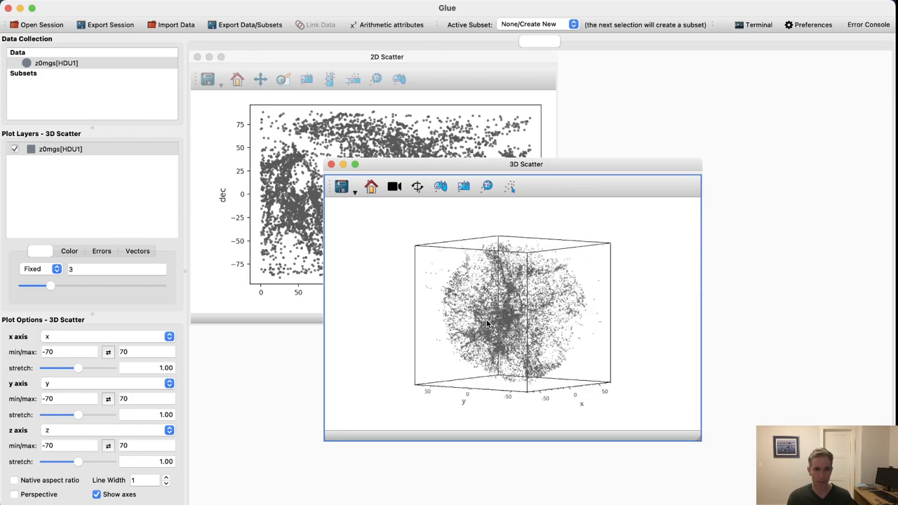
Step: Settle the cloud at an oblique view, then close the 3D Scatter window
left_click_drag(491, 315, 523, 312)
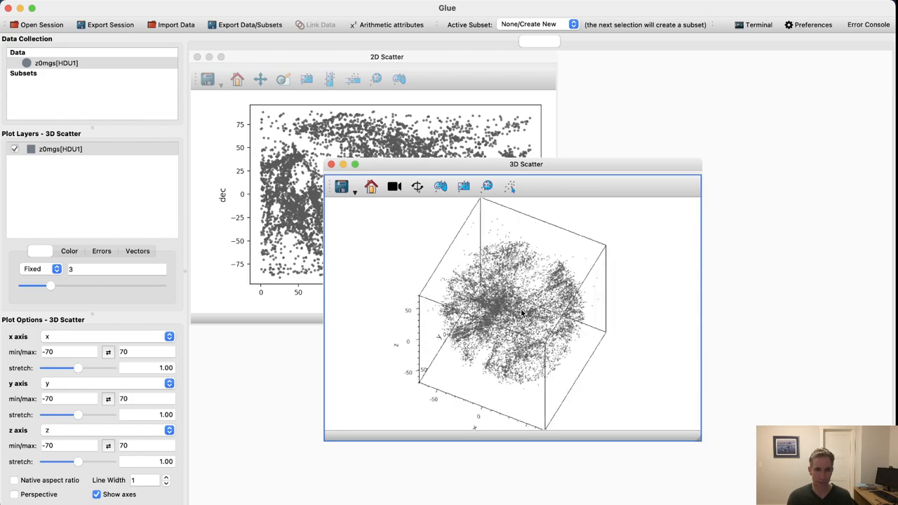
left_click_drag(522, 313, 487, 319)
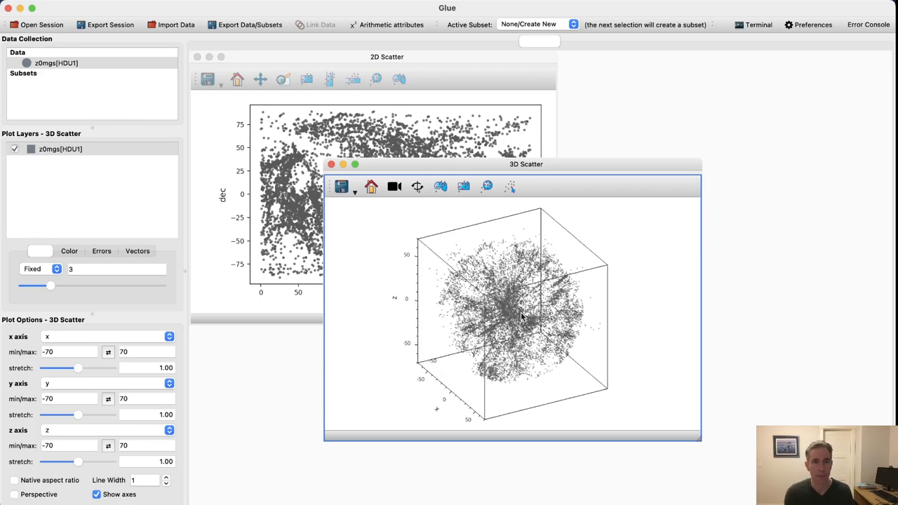
left_click_drag(523, 316, 523, 305)
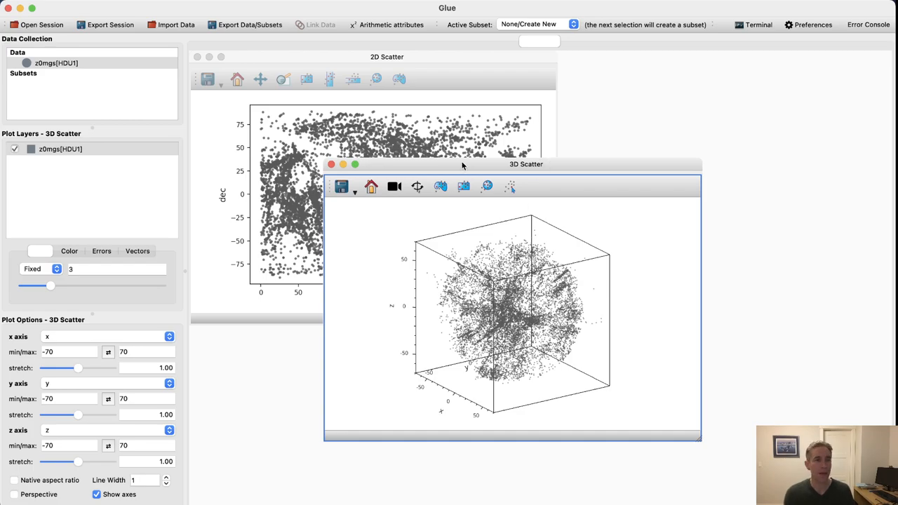
left_click(331, 164)
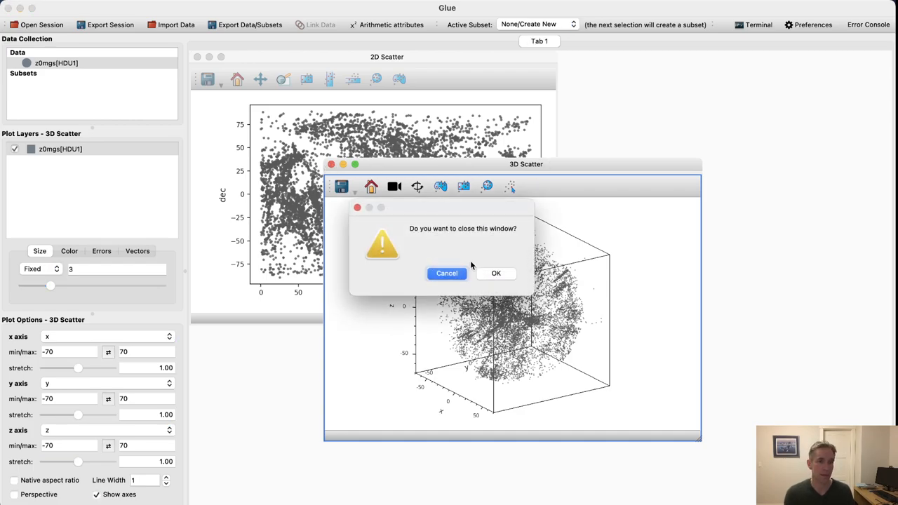
Step: Confirm closing the 3D scatter and add an enlarged z0mgs[HDU1] logsfr-versus-logmass 2D scatter
left_click(496, 273)
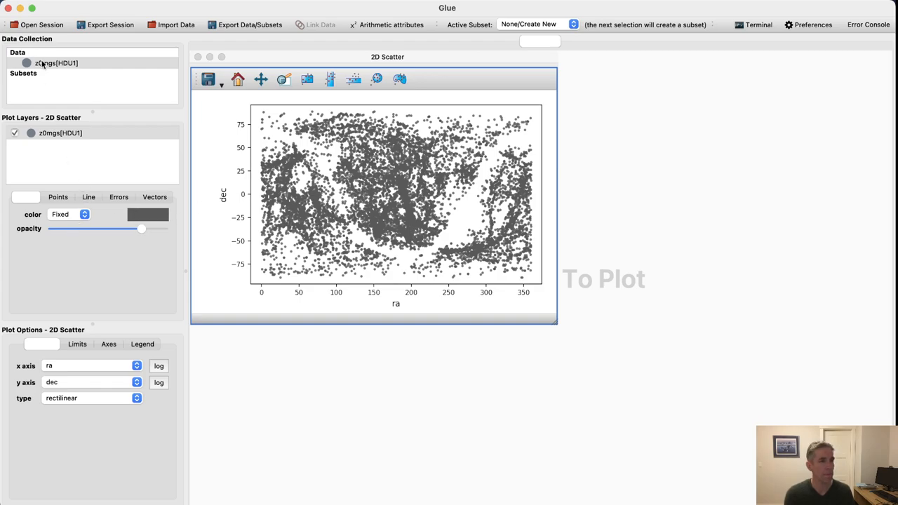
left_click(56, 63)
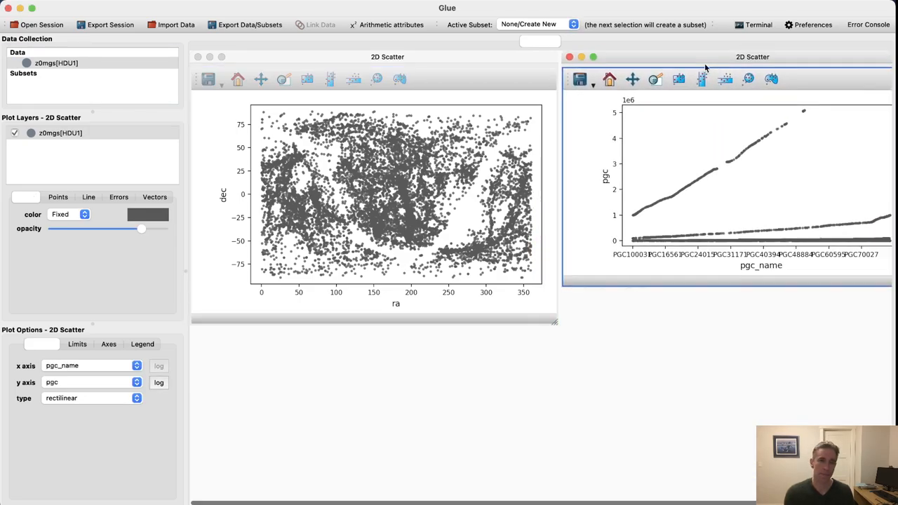
left_click_drag(751, 57, 720, 60)
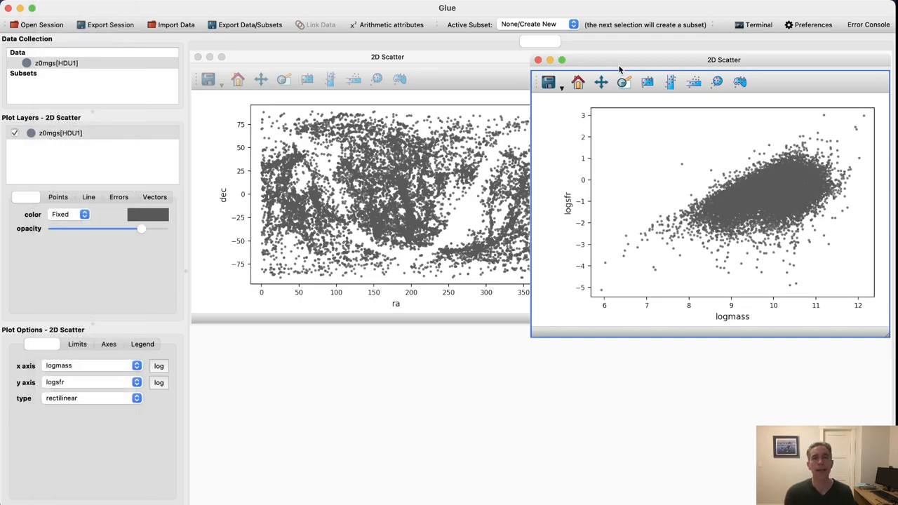
mouse_move(668, 48)
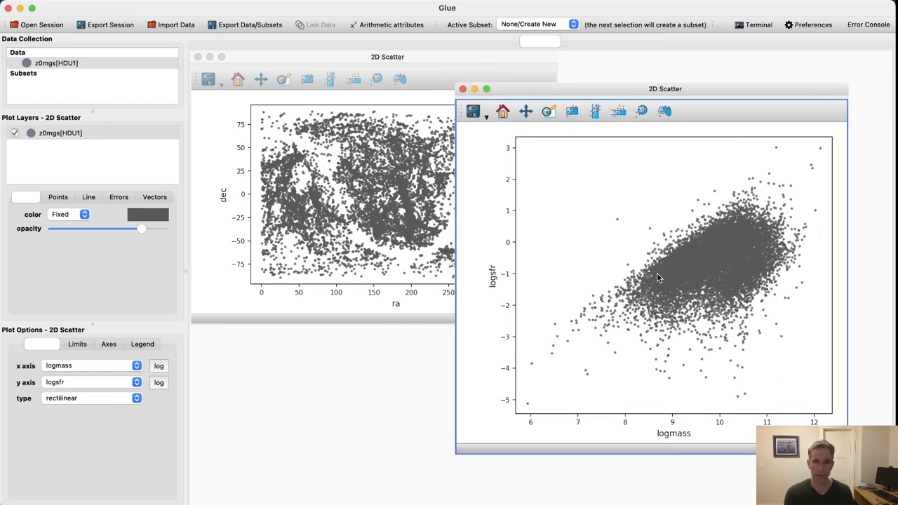
left_click_drag(142, 228, 139, 229)
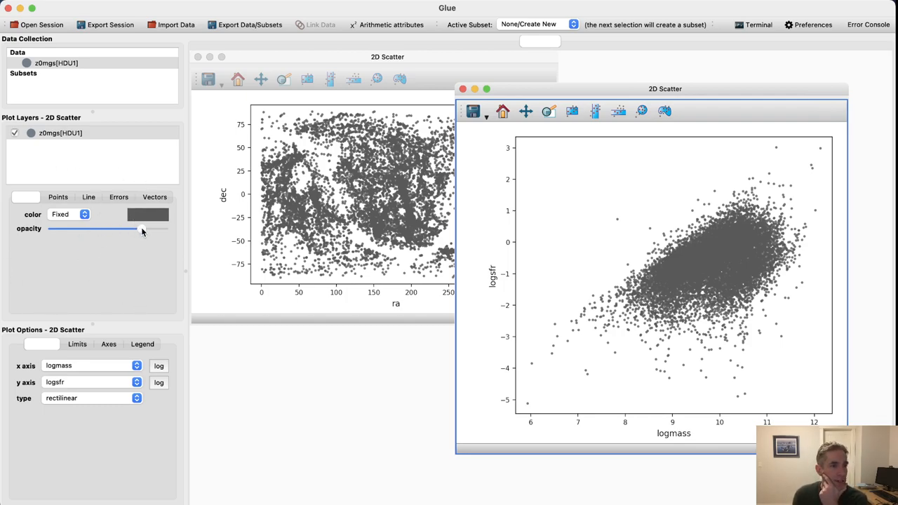
Step: Lower the point opacity to a faint value and shift the logmass–logsfr window left
left_click_drag(140, 229, 52, 229)
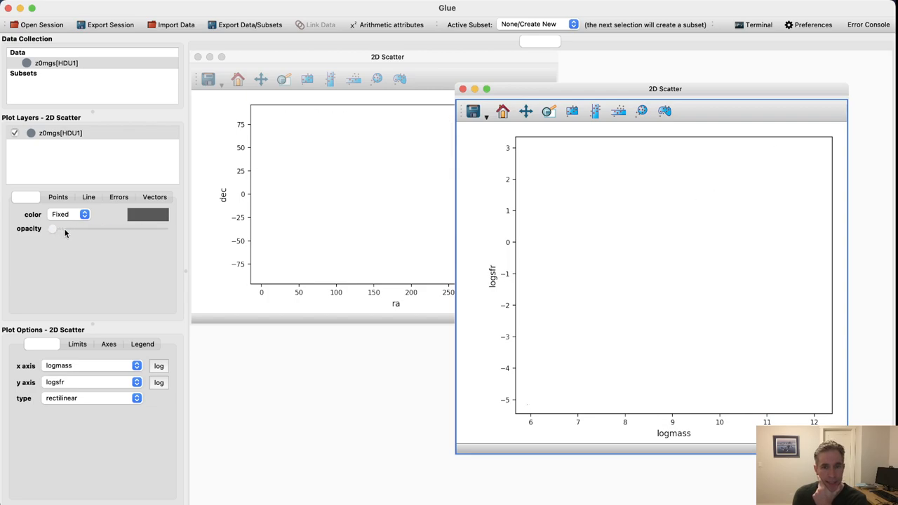
left_click_drag(52, 228, 70, 229)
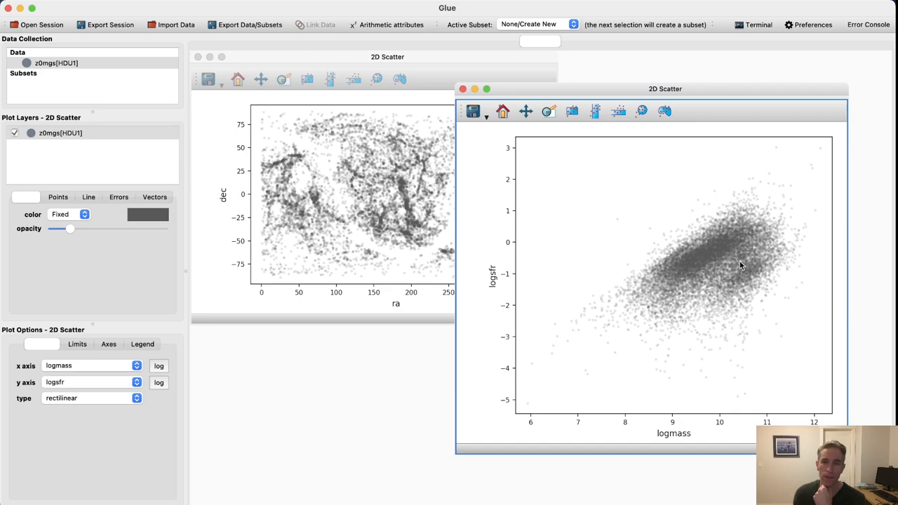
mouse_move(727, 272)
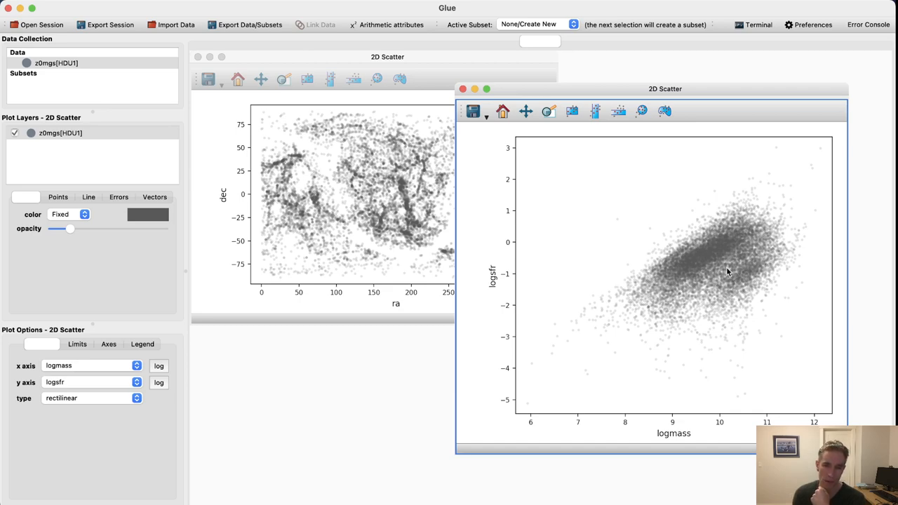
mouse_move(778, 251)
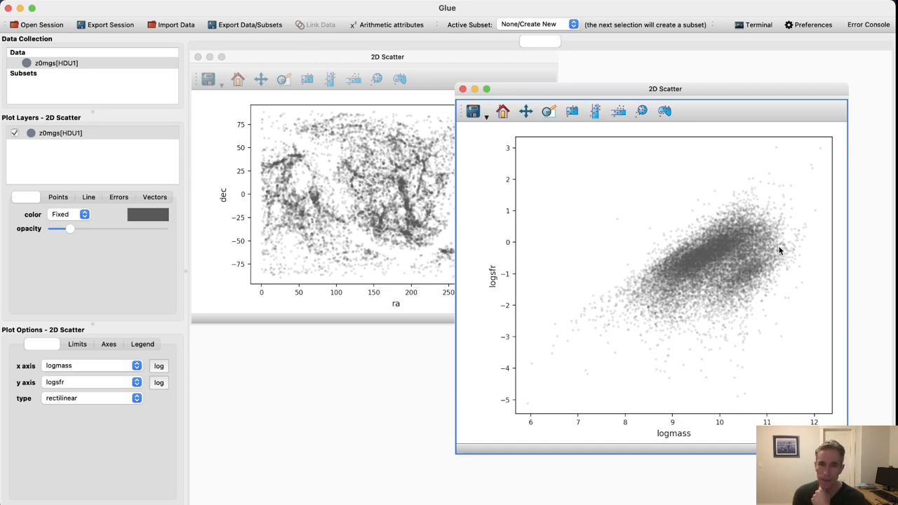
mouse_move(770, 253)
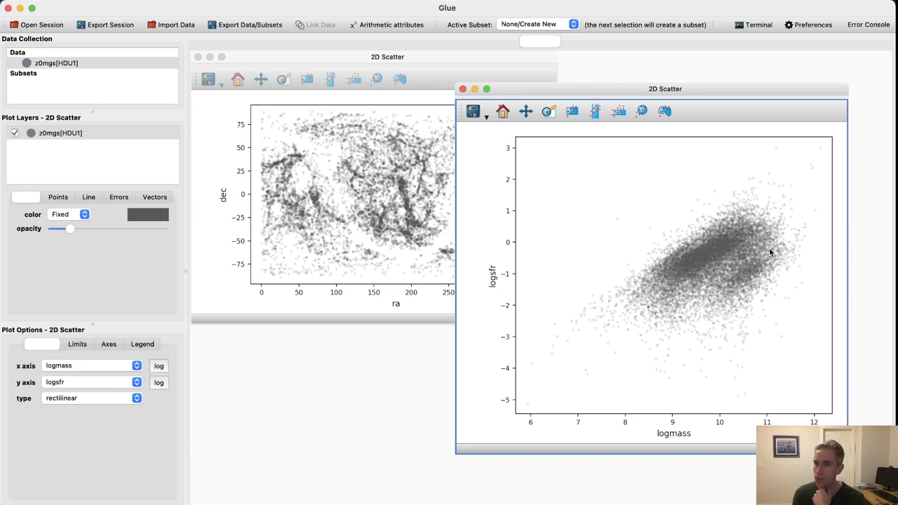
mouse_move(752, 428)
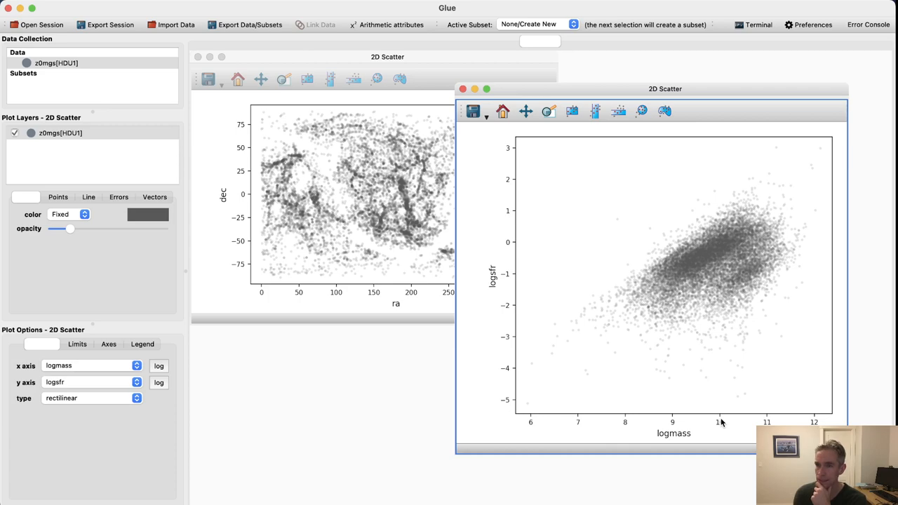
mouse_move(510, 279)
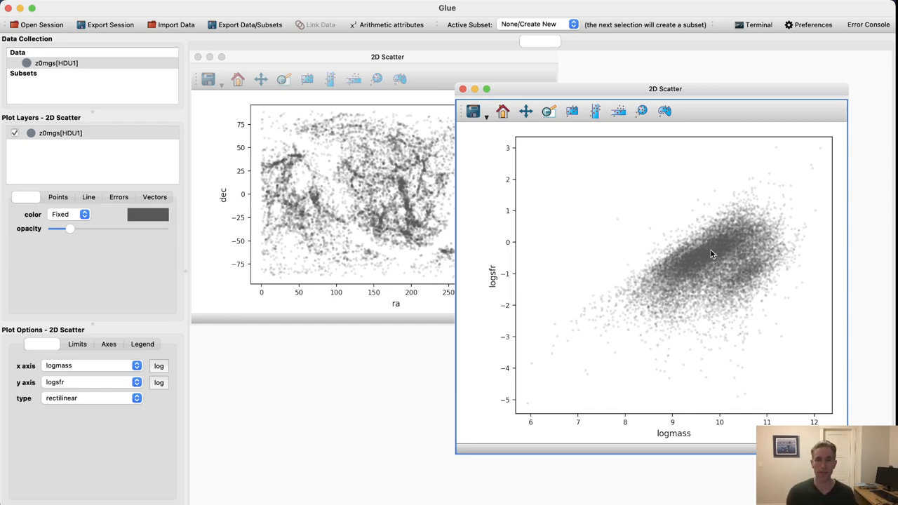
mouse_move(745, 254)
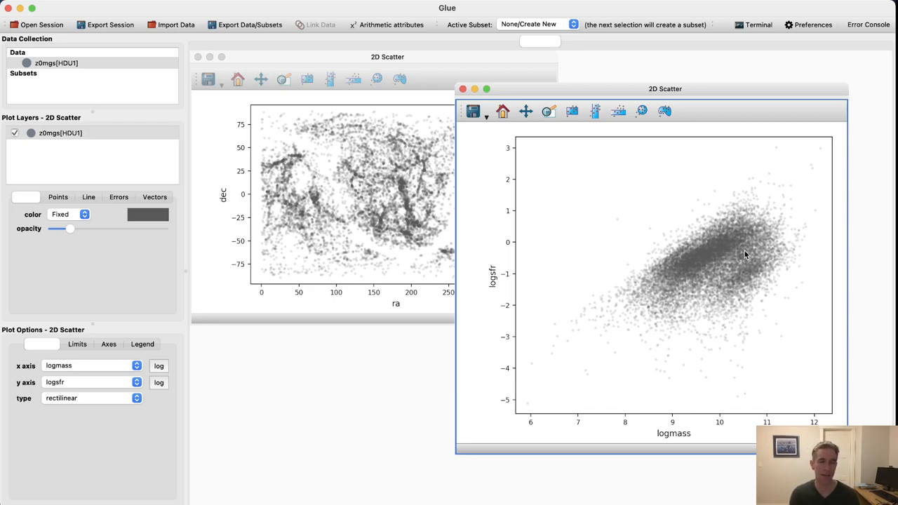
mouse_move(683, 280)
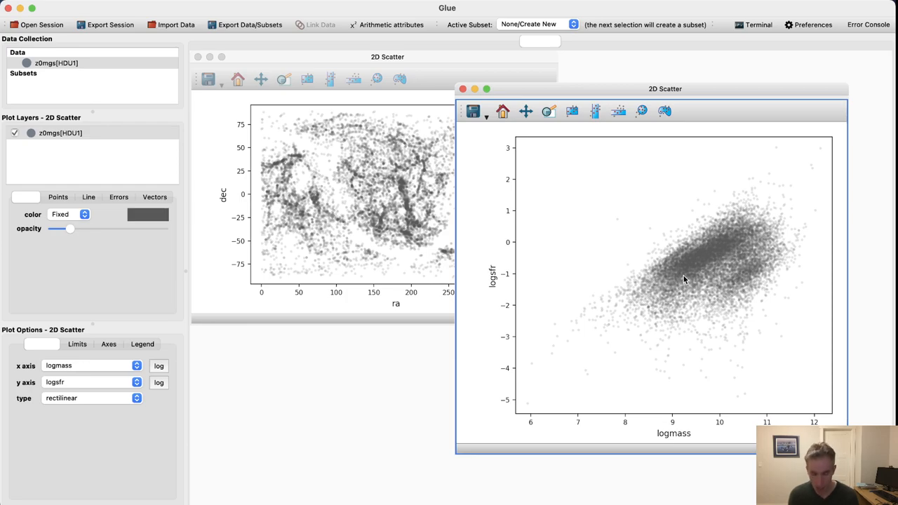
left_click_drag(665, 88, 624, 73)
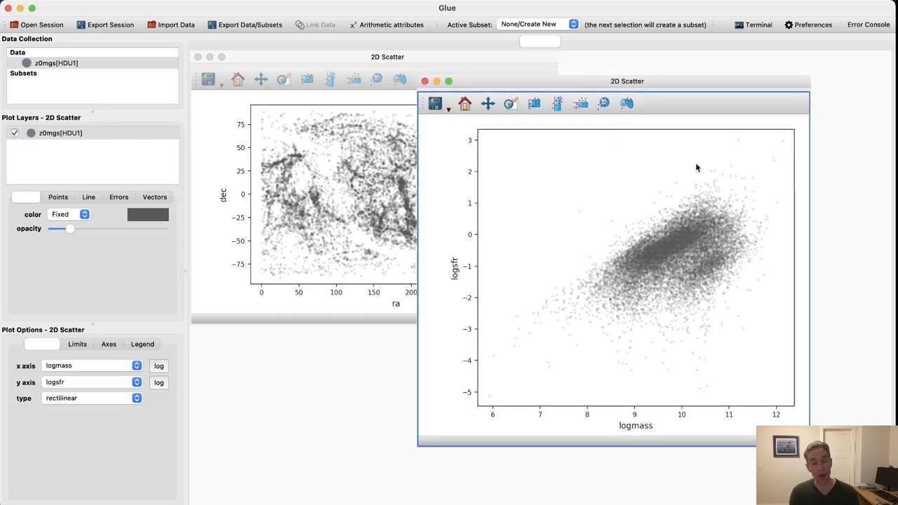
mouse_move(689, 239)
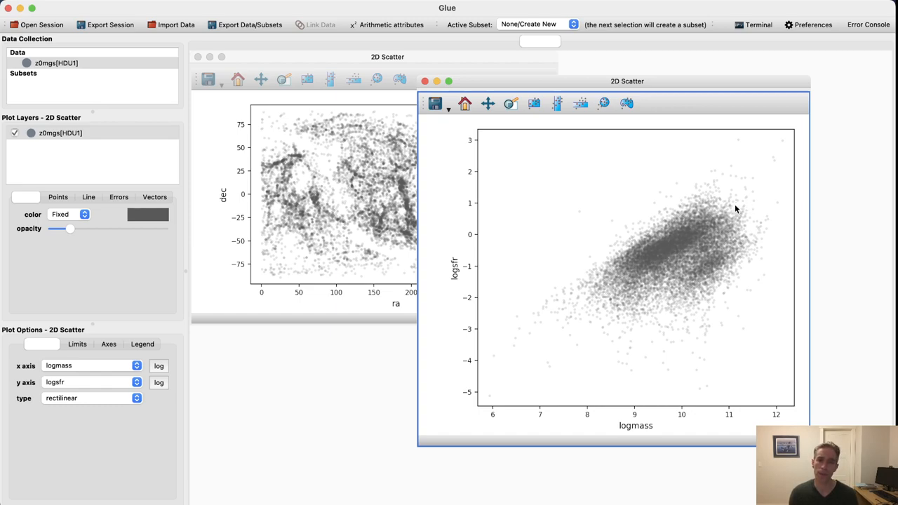
mouse_move(690, 246)
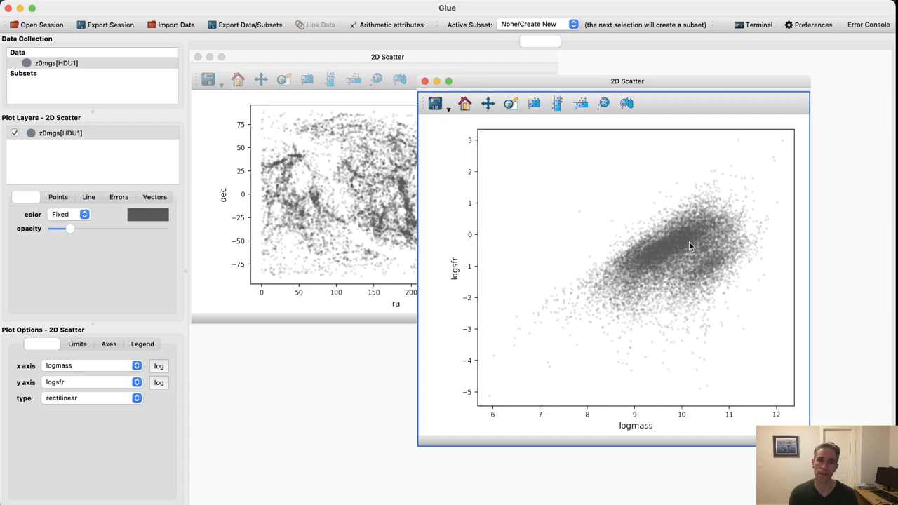
mouse_move(729, 211)
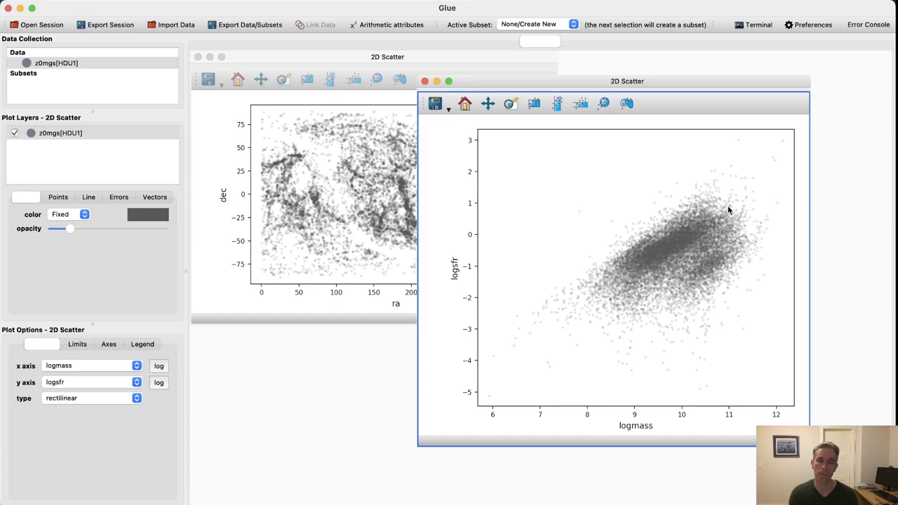
mouse_move(652, 264)
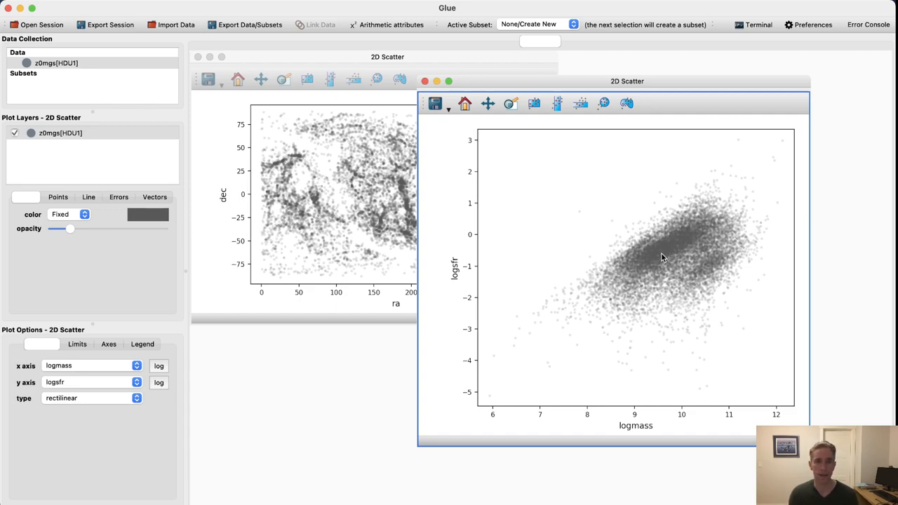
mouse_move(657, 258)
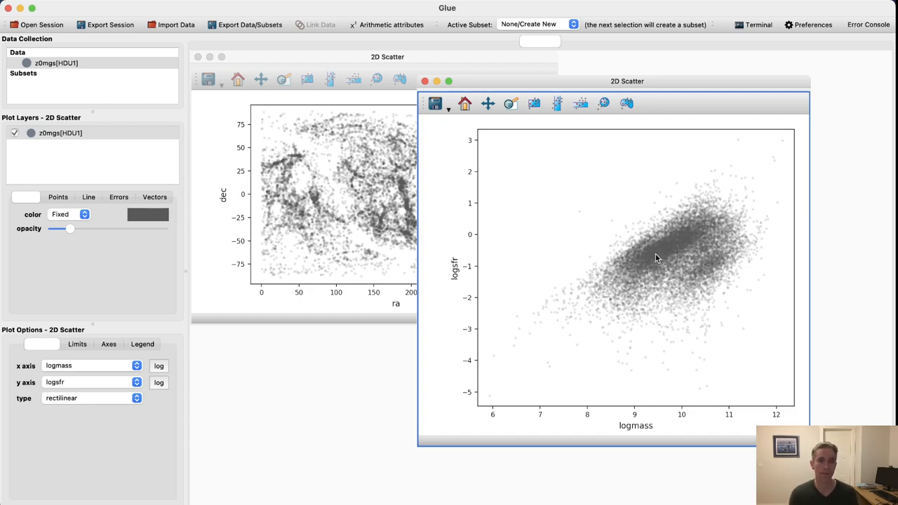
mouse_move(637, 269)
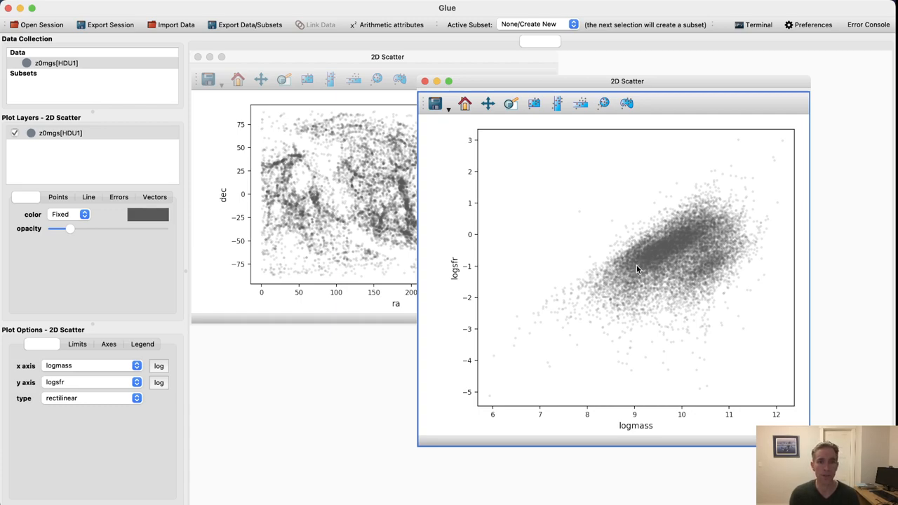
mouse_move(642, 291)
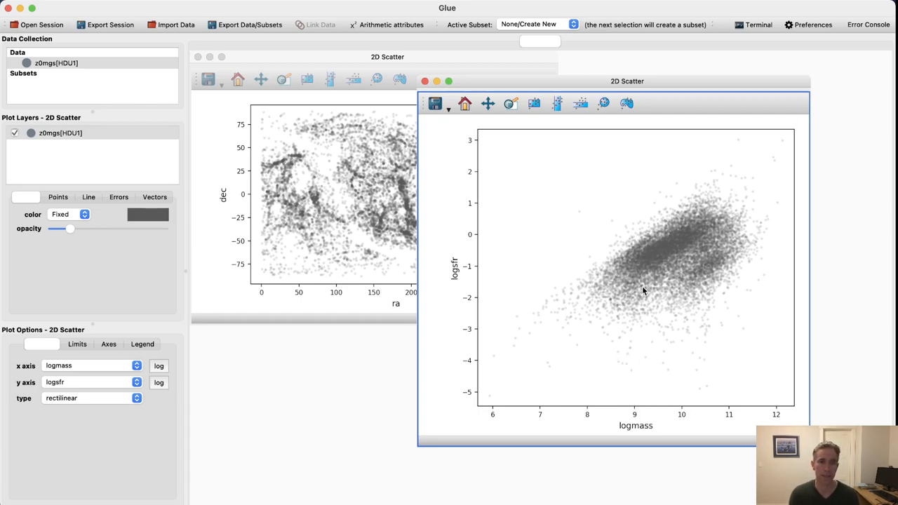
mouse_move(638, 265)
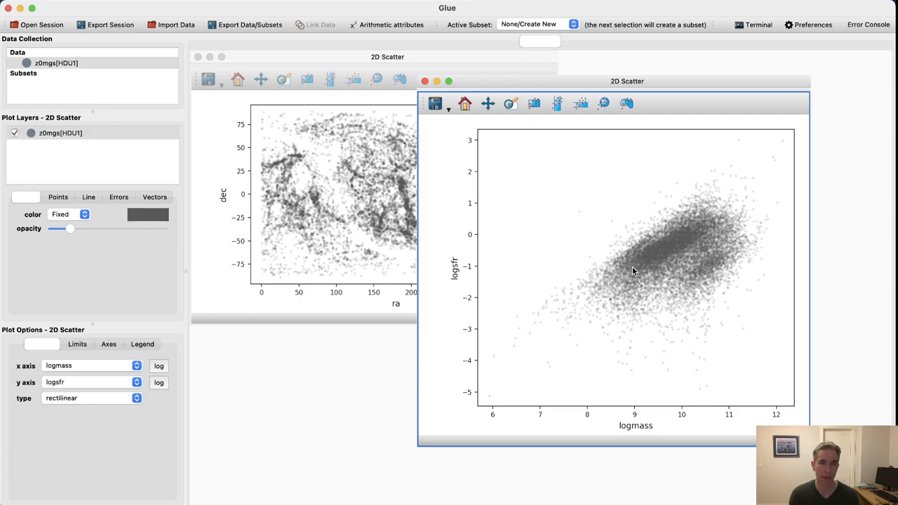
mouse_move(635, 272)
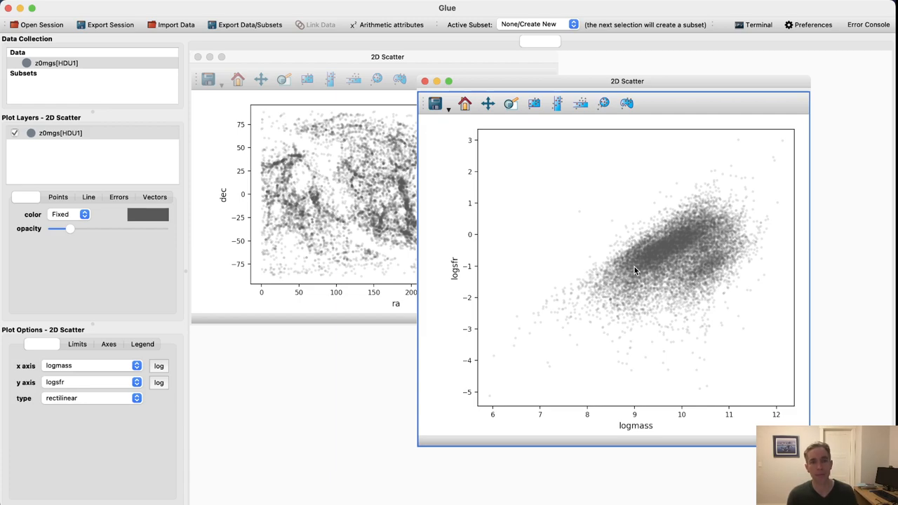
mouse_move(702, 233)
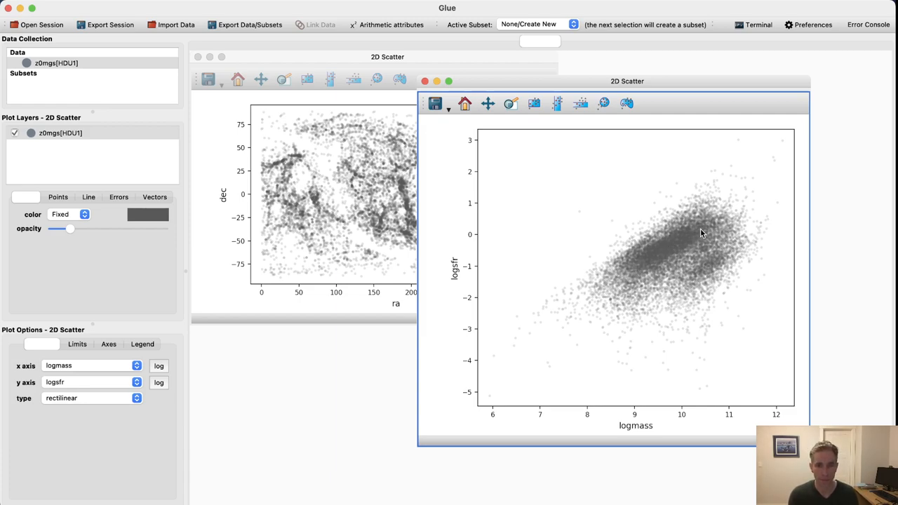
mouse_move(665, 400)
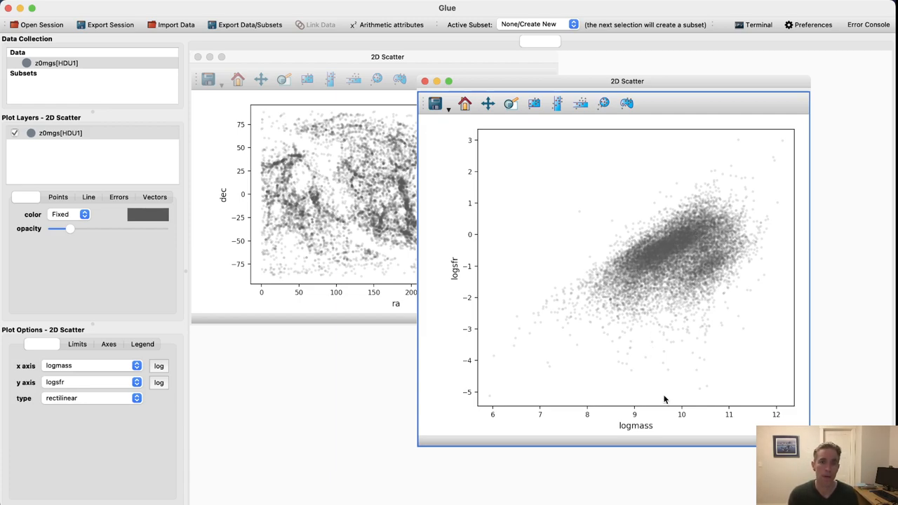
mouse_move(678, 249)
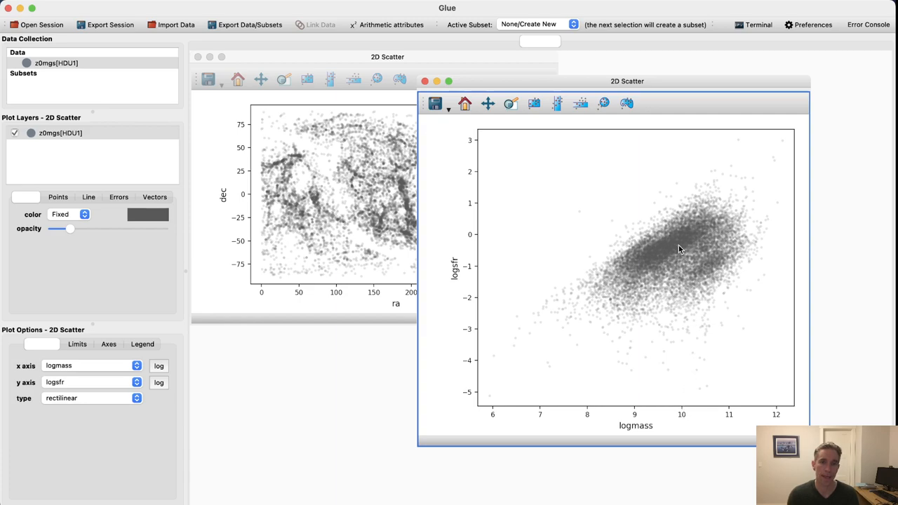
mouse_move(672, 244)
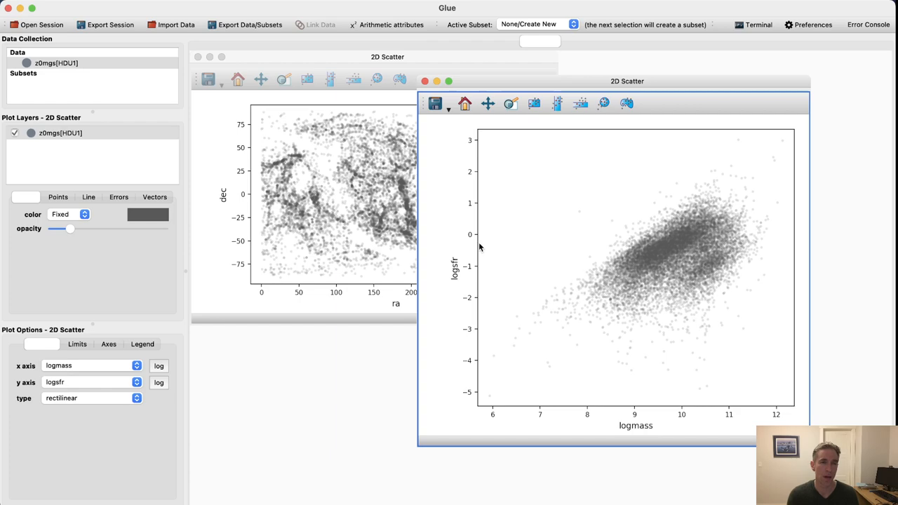
mouse_move(479, 245)
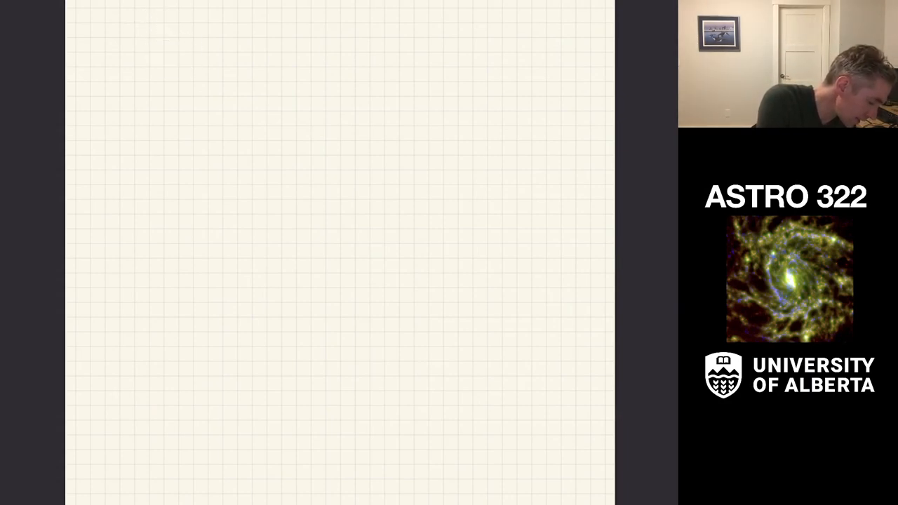
Step: Write 'X =' on the notes page and return to Glue
type("X =")
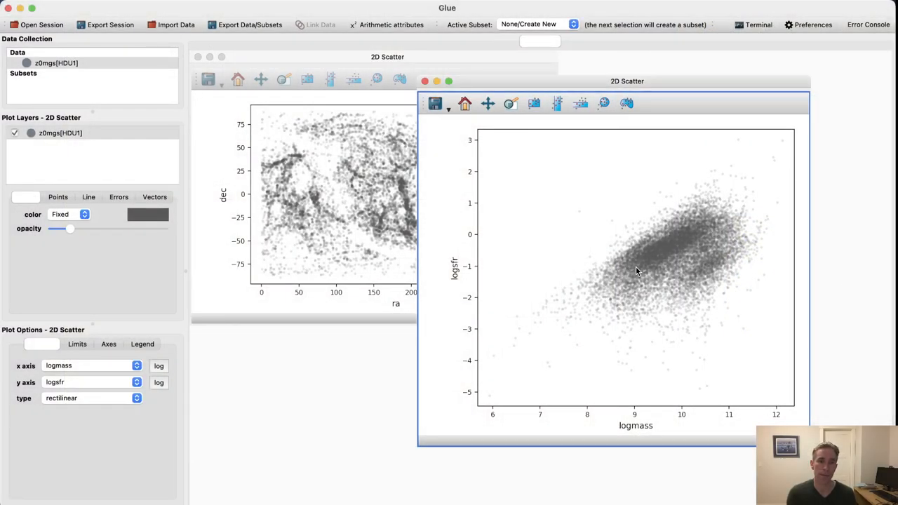
mouse_move(687, 244)
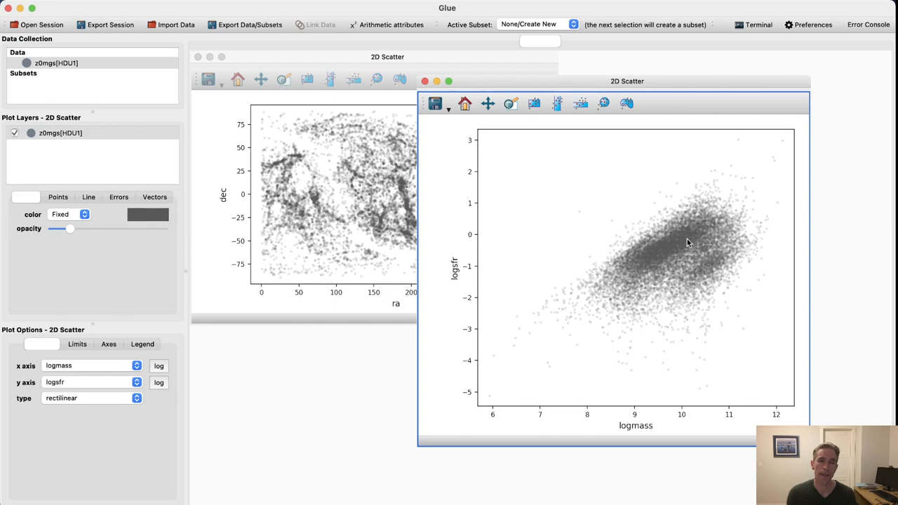
mouse_move(677, 251)
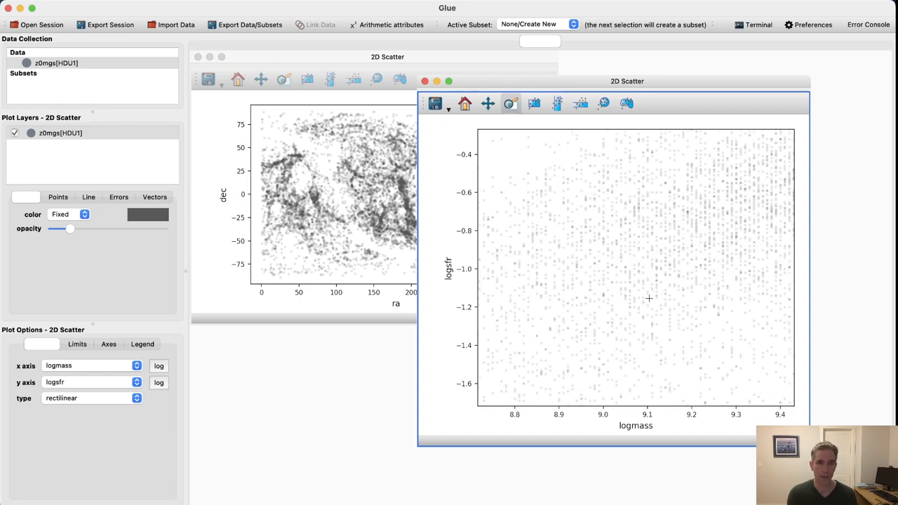
mouse_move(600, 267)
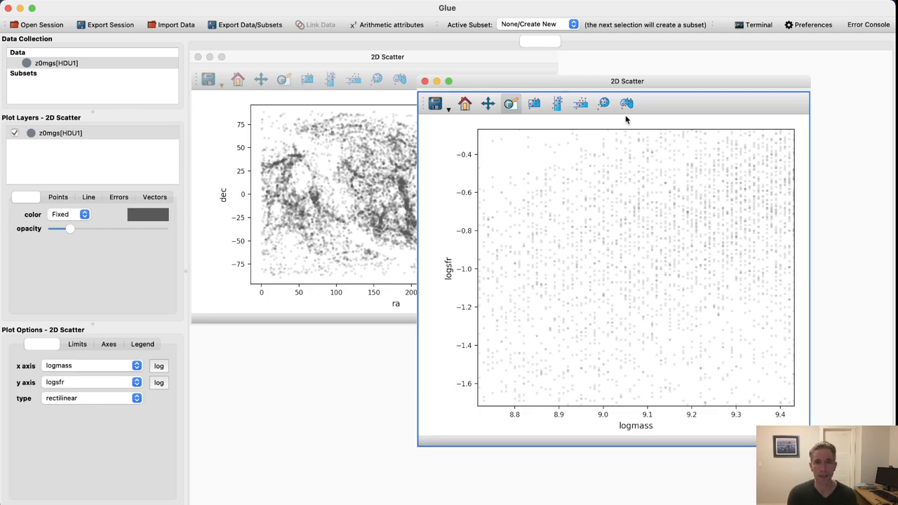
left_click(464, 104)
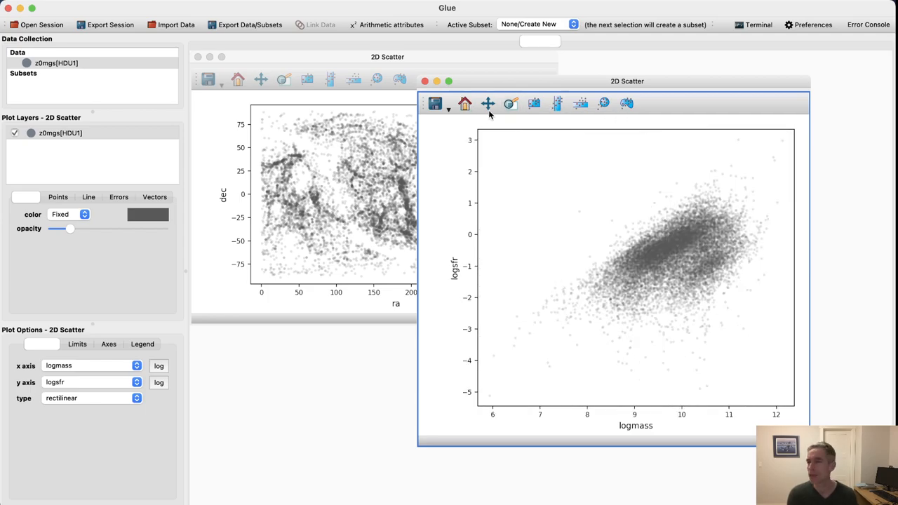
mouse_move(488, 104)
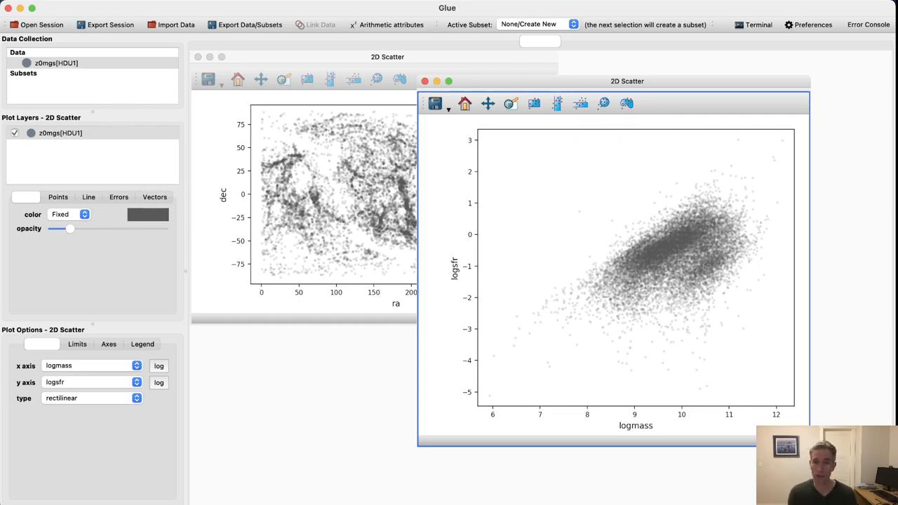
mouse_move(730, 211)
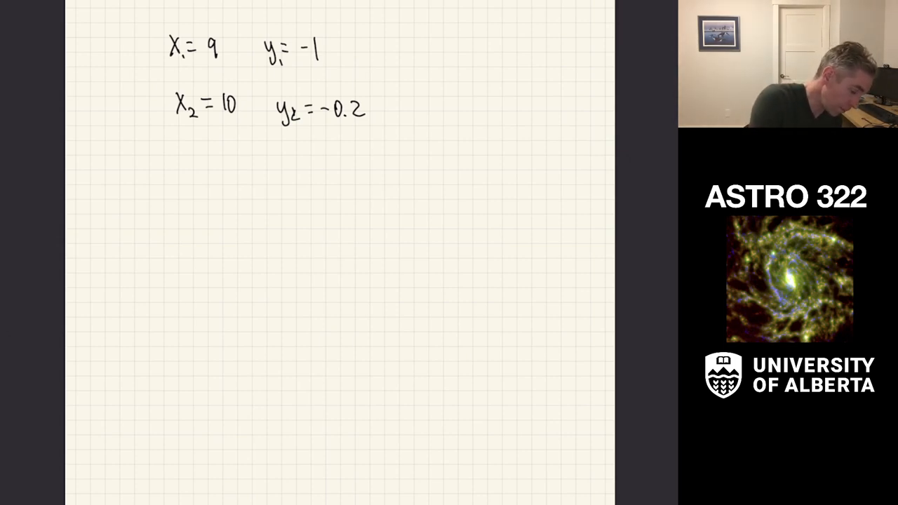
Step: Write m = (y2−y1)/(x2−x1) and (y−y1) = m(x−x1), then begin y = log(Ṁ*), x = log M*
type("m = (y2-y1)/(x2-x1)")
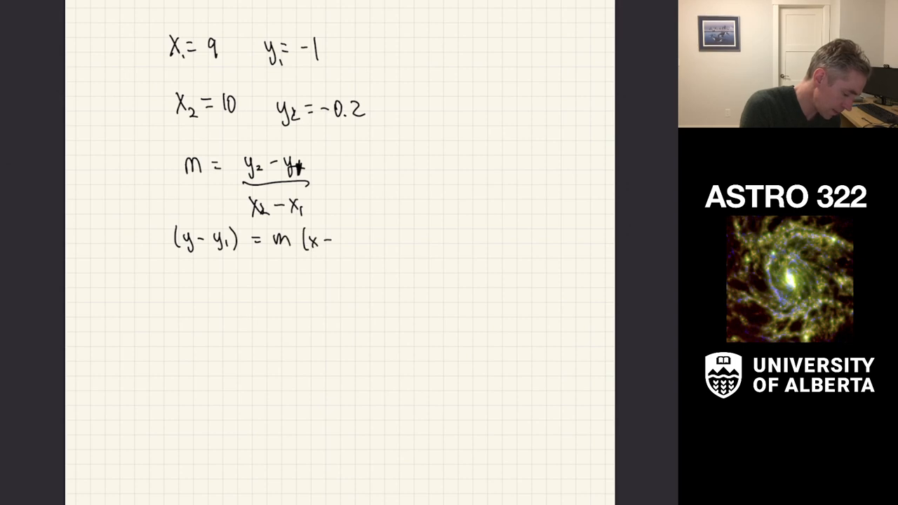
type("x_1)")
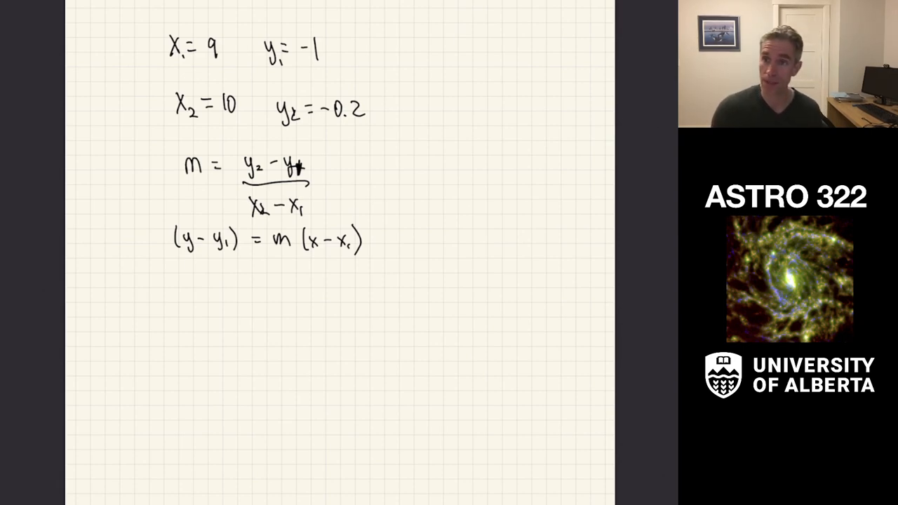
scroll("down", 3)
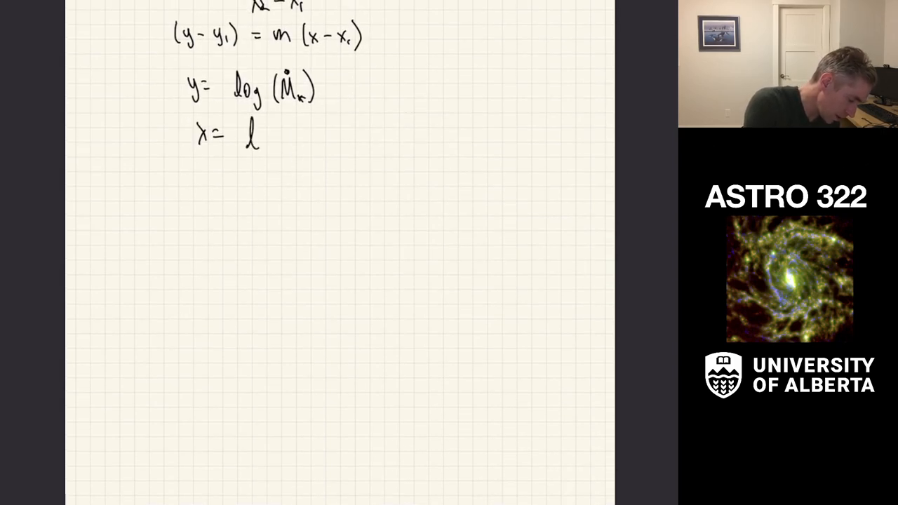
type("log [M")
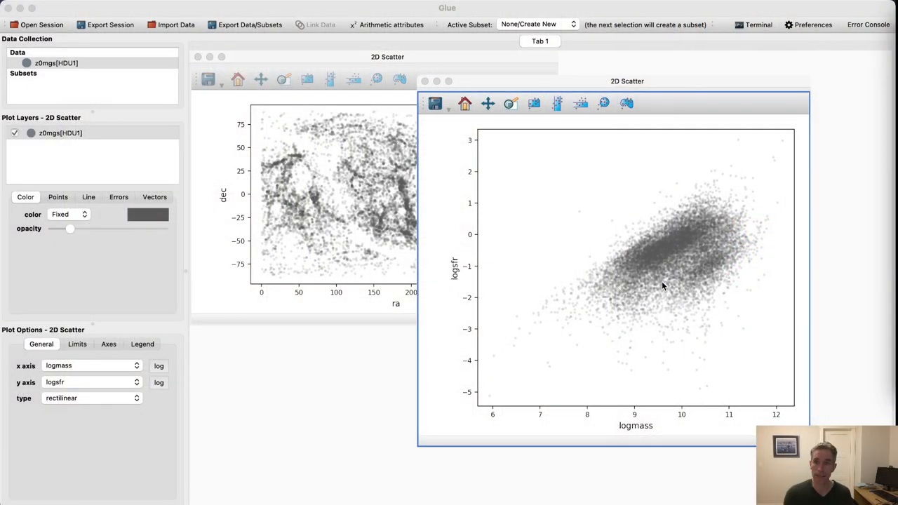
mouse_move(653, 260)
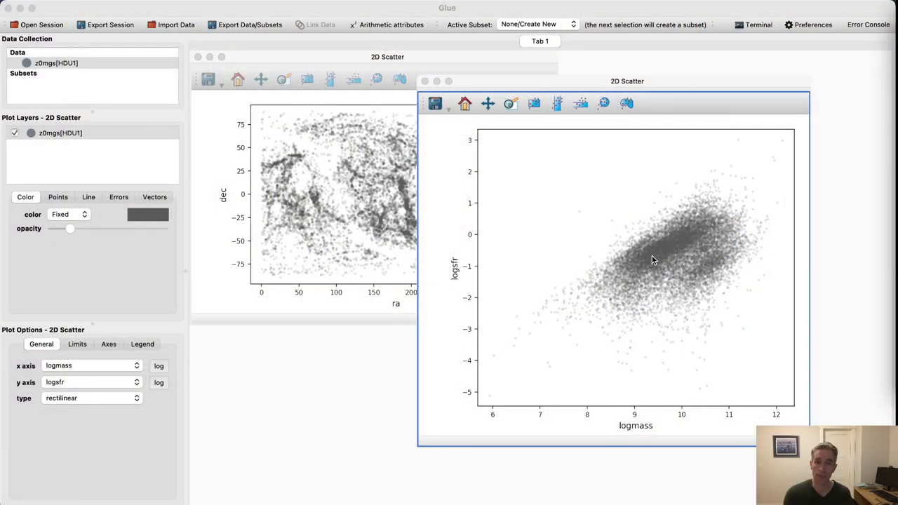
mouse_move(695, 249)
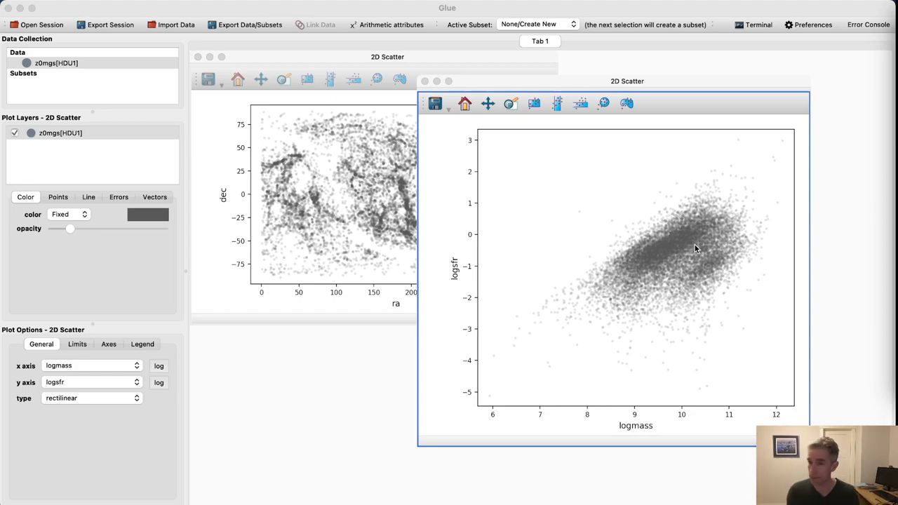
mouse_move(679, 214)
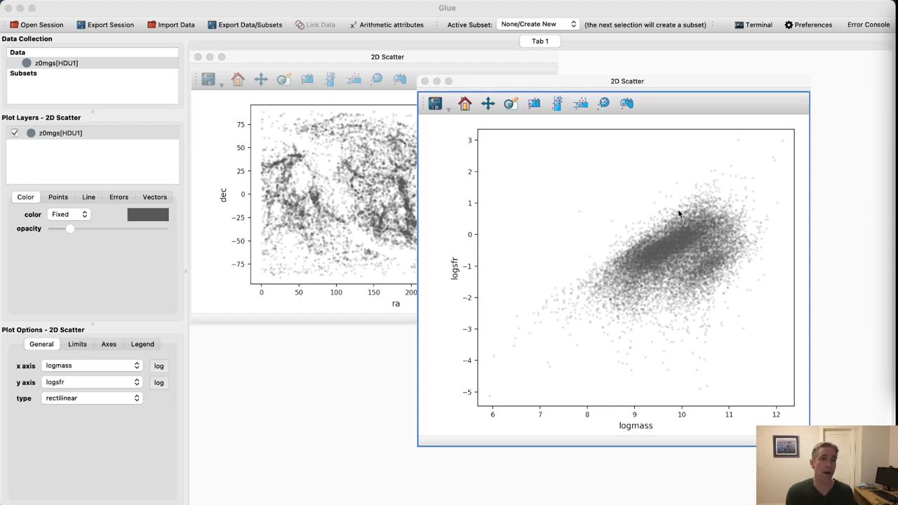
mouse_move(319, 193)
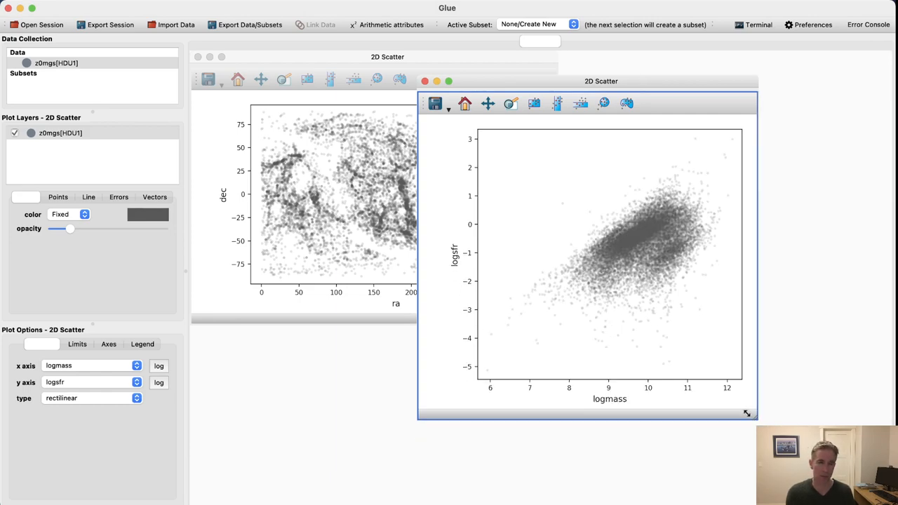
Step: Shrink the logmass–logsfr plot and dock it right of the ra–dec plot
left_click_drag(747, 413, 705, 363)
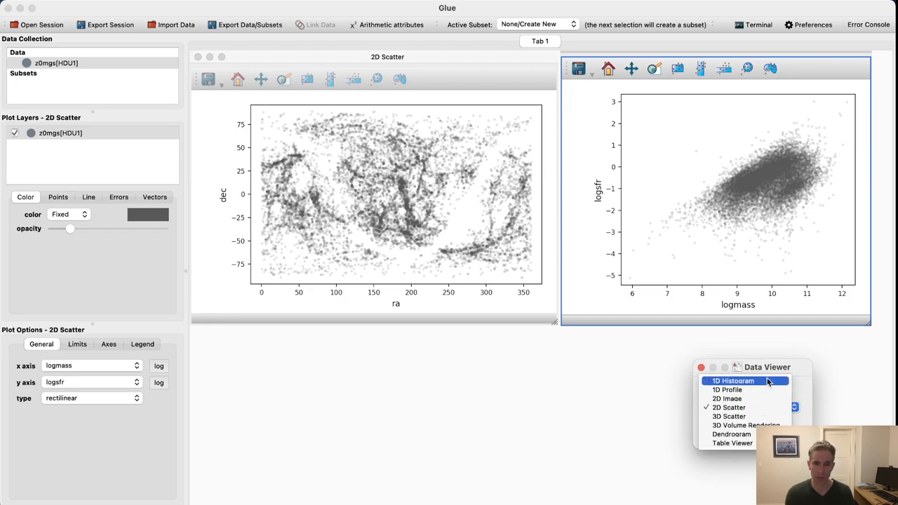
Step: Create a dist_mpc 1D histogram and place it below the two scatter plots
left_click(733, 380)
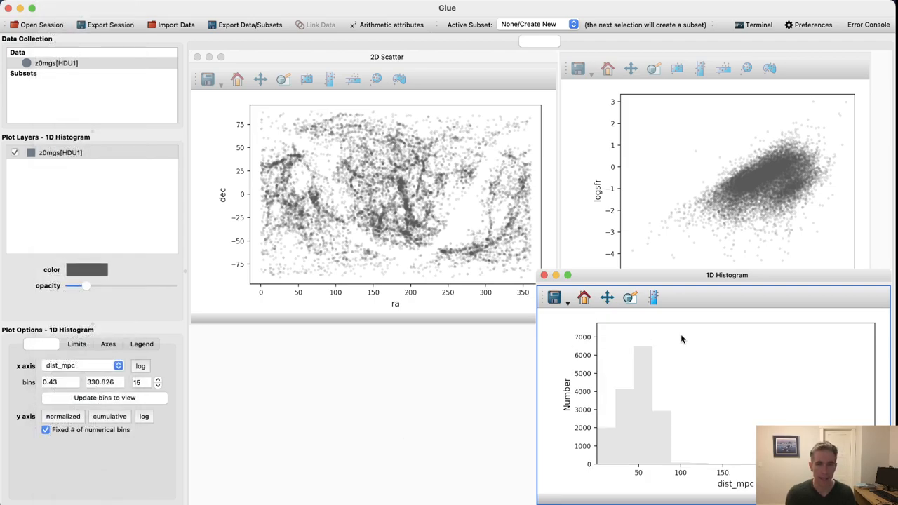
left_click_drag(727, 274, 524, 272)
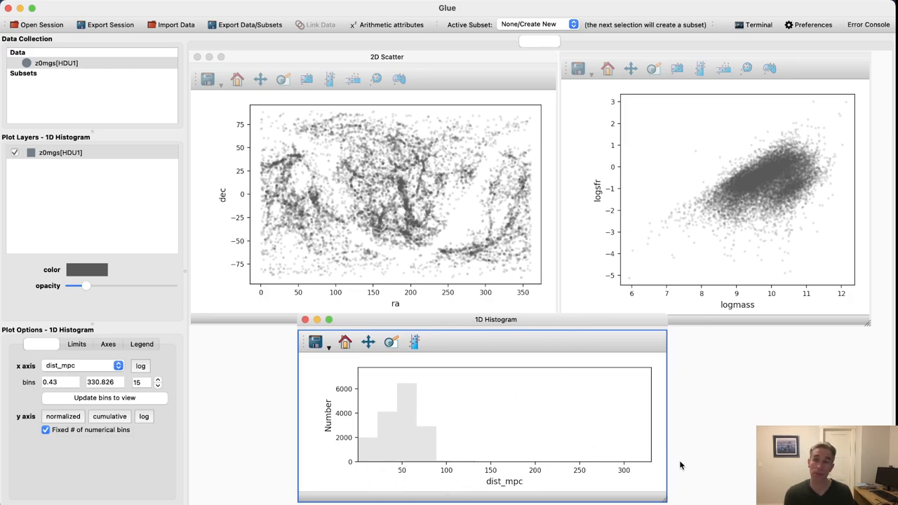
mouse_move(667, 465)
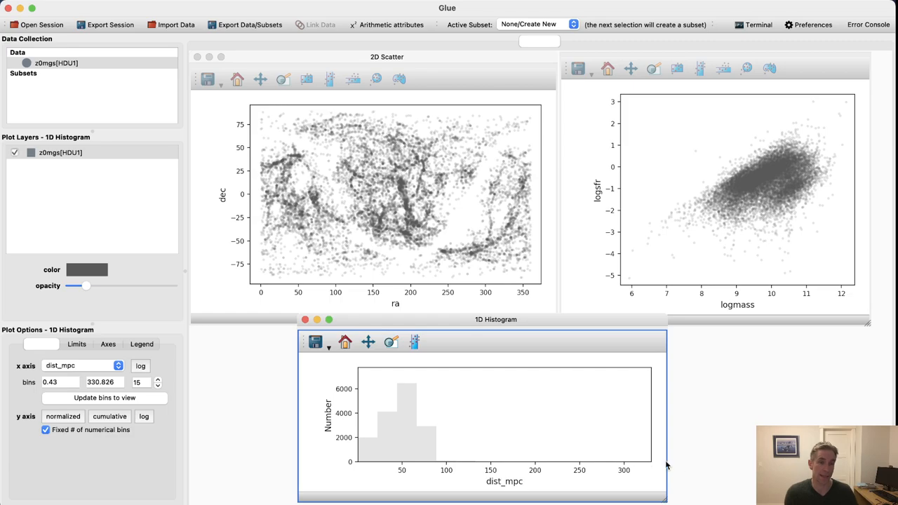
mouse_move(571, 452)
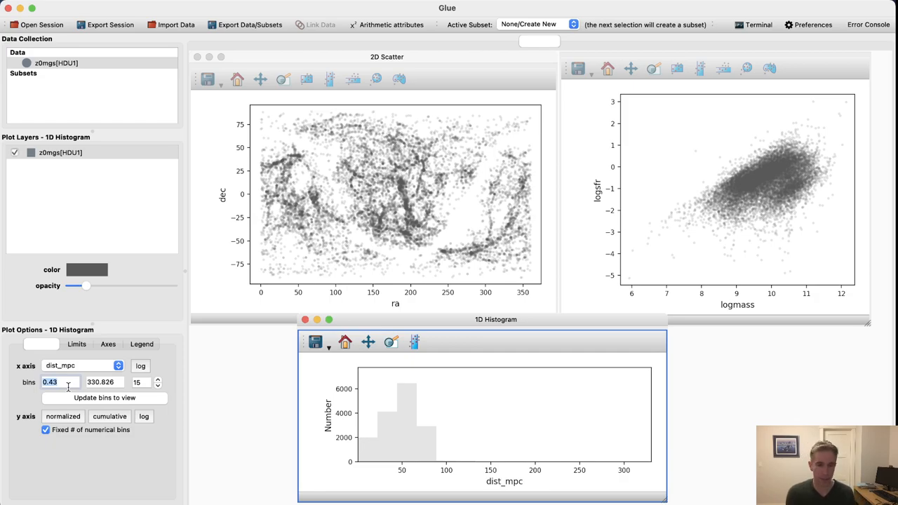
Step: Set the dist_mpc histogram bin limits to 0 and 75 with 15 bins
type("0")
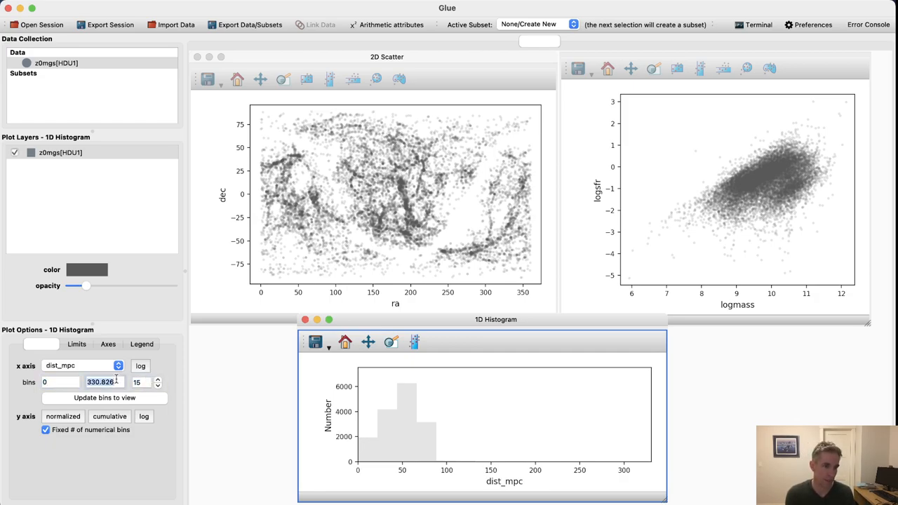
type("70")
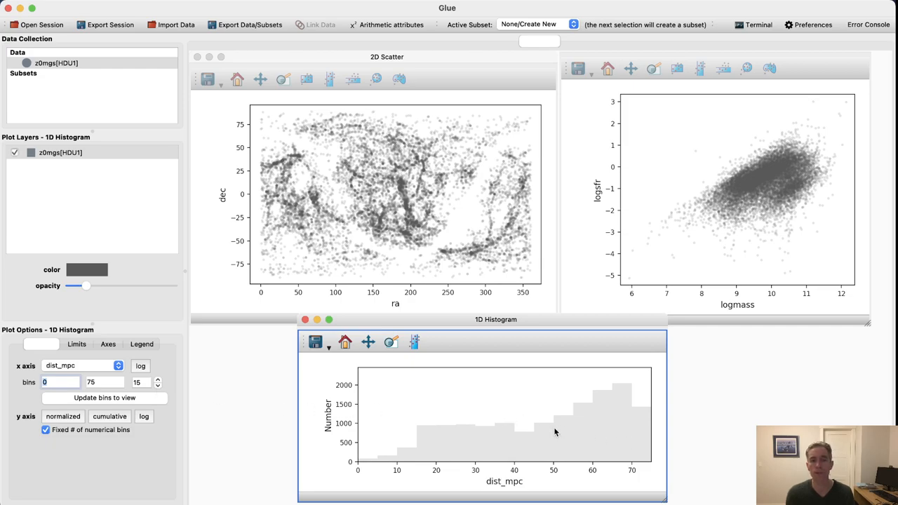
mouse_move(481, 463)
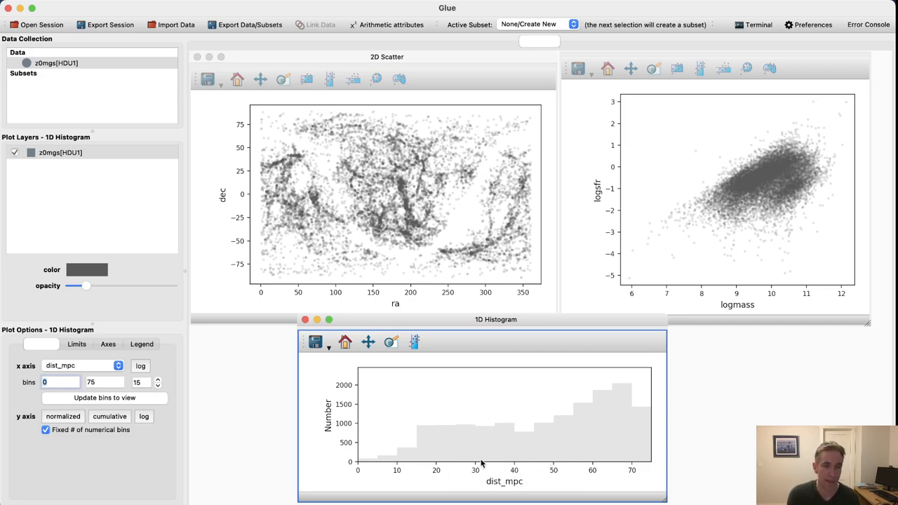
mouse_move(558, 455)
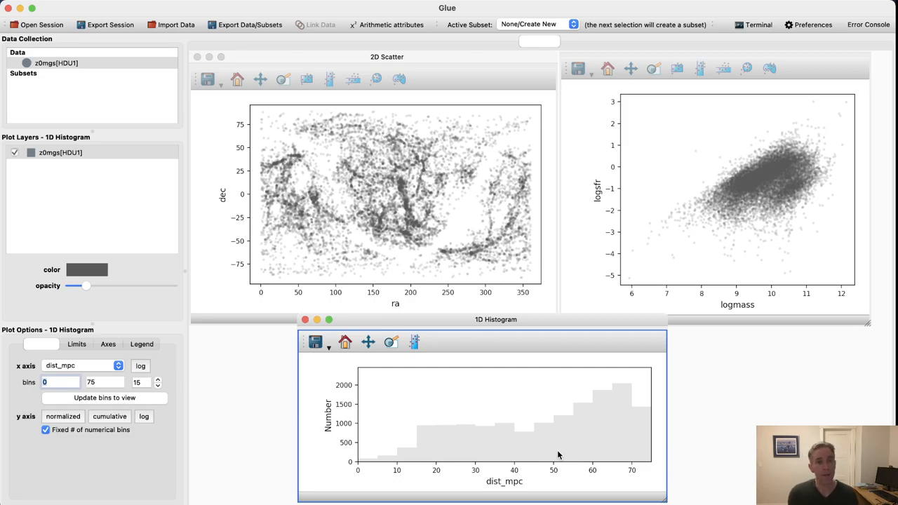
mouse_move(601, 415)
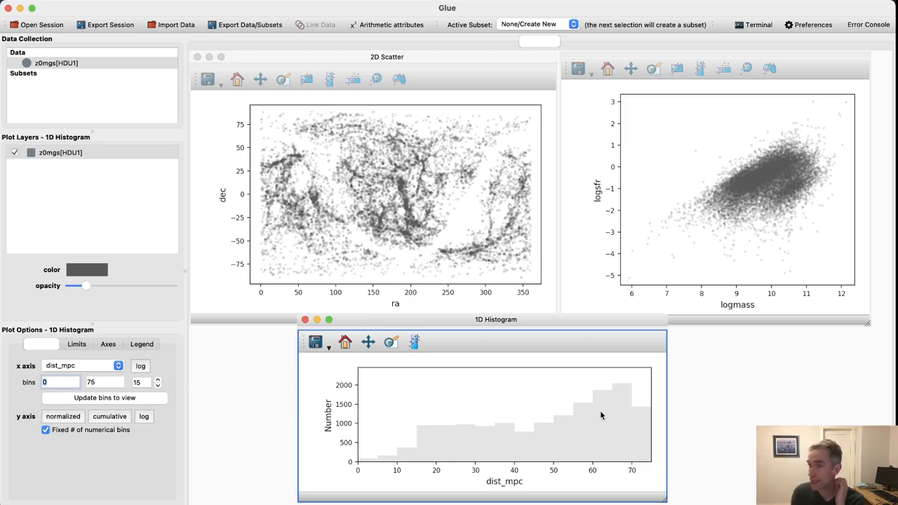
mouse_move(421, 212)
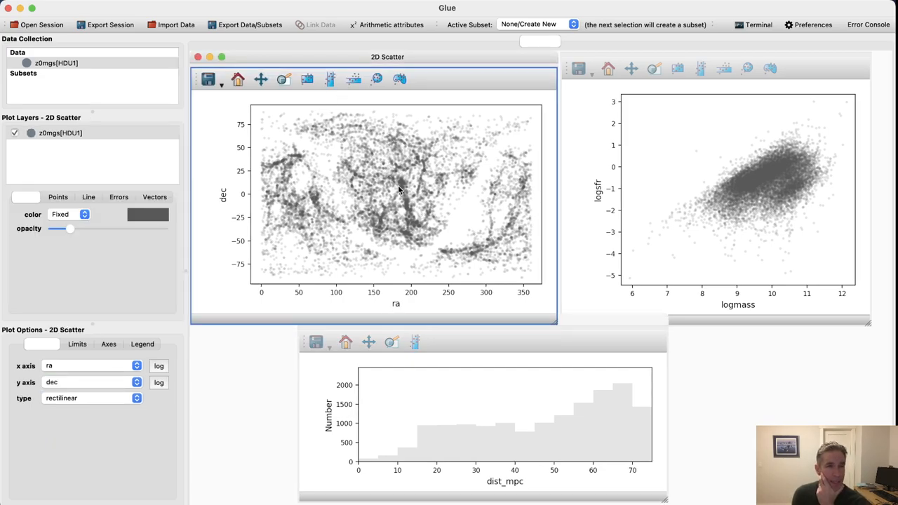
mouse_move(417, 191)
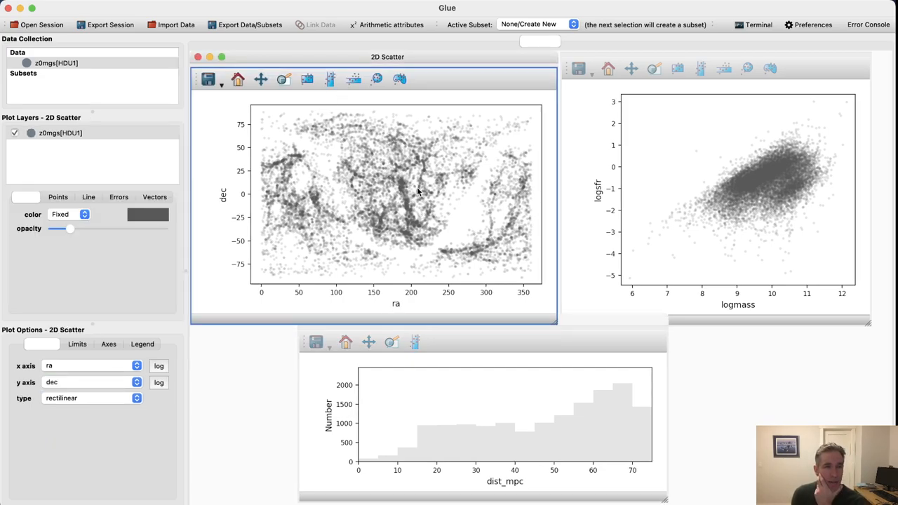
mouse_move(402, 181)
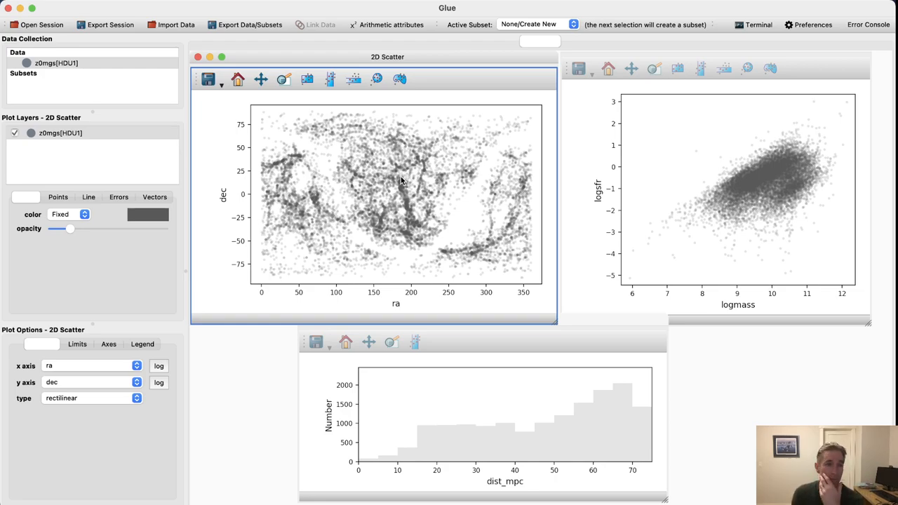
mouse_move(402, 285)
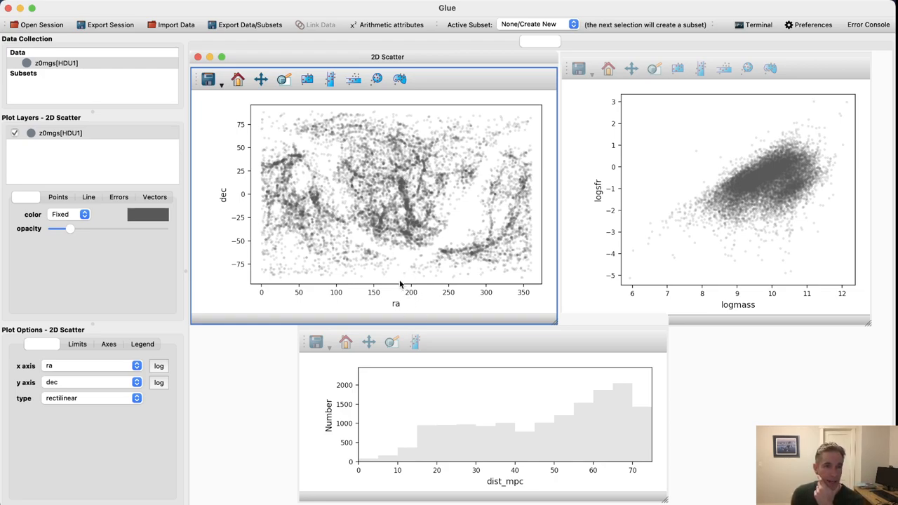
mouse_move(402, 189)
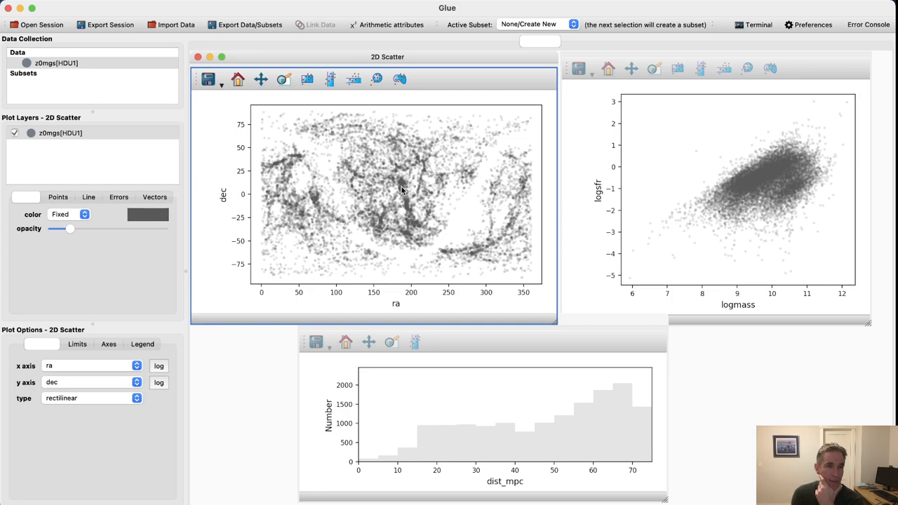
mouse_move(248, 186)
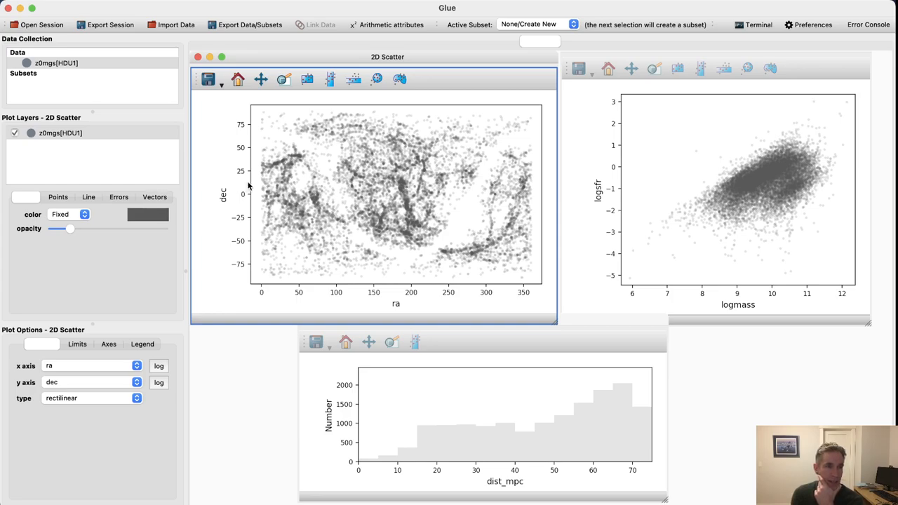
mouse_move(403, 186)
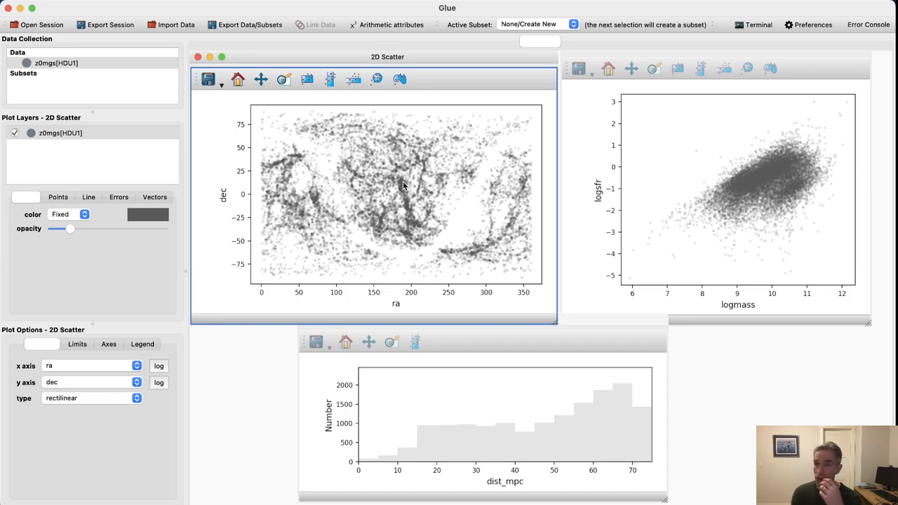
mouse_move(401, 190)
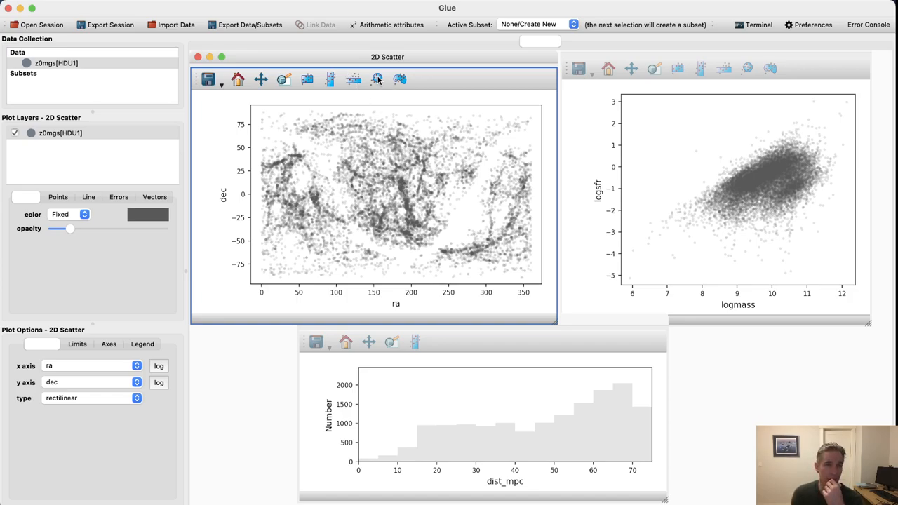
Step: Circle the galaxy clump near ra 185, dec 10 in the ra–dec plot as Subset 1
left_click(377, 79)
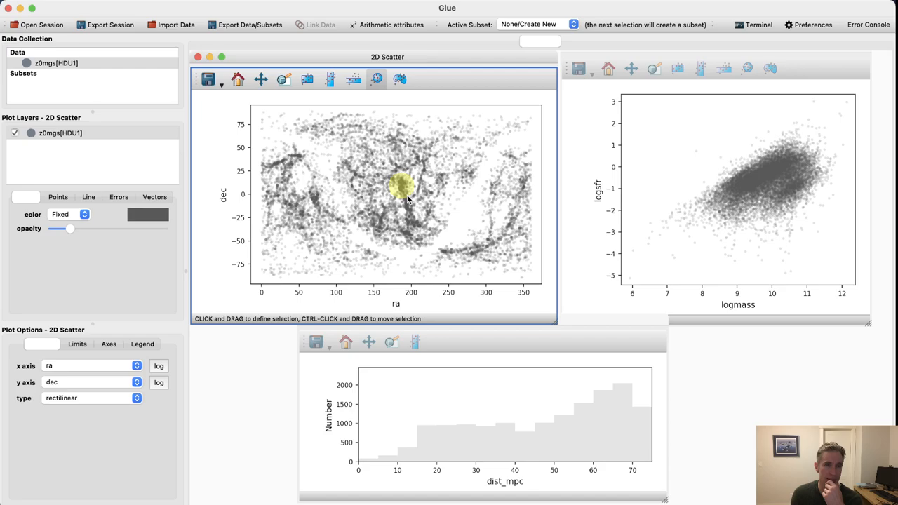
left_click_drag(389, 175, 413, 200)
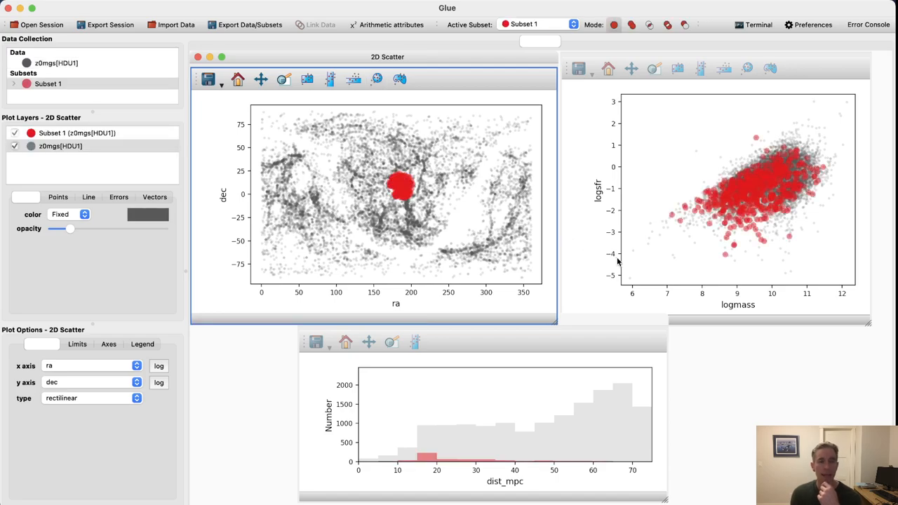
mouse_move(400, 188)
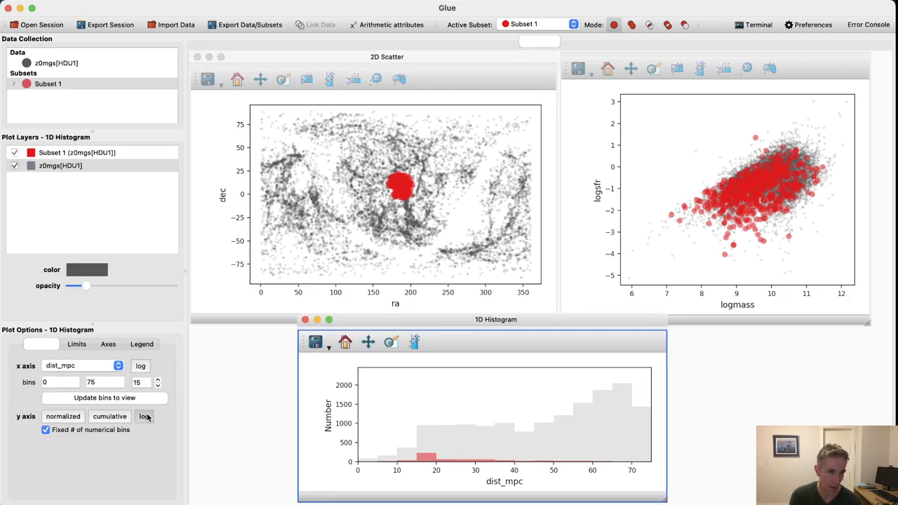
Step: Switch the dist_mpc histogram's count axis to a logarithmic scale
left_click(144, 416)
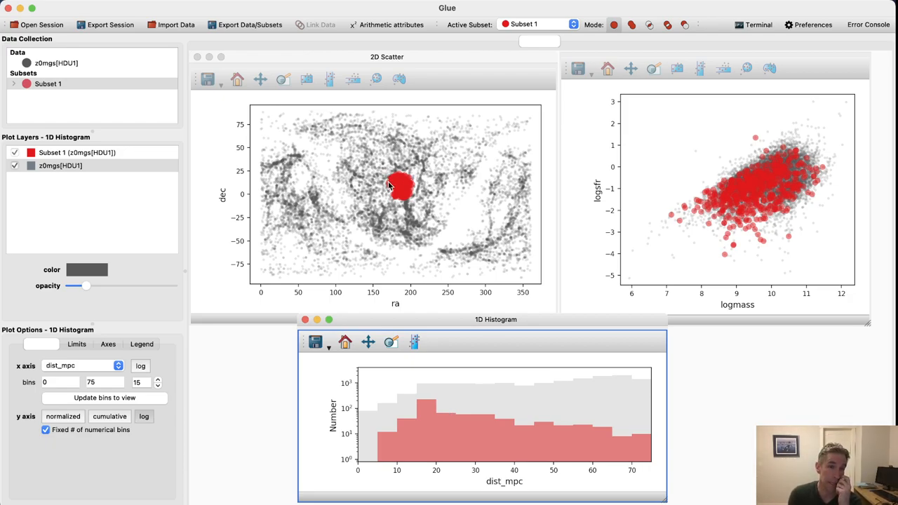
mouse_move(500, 357)
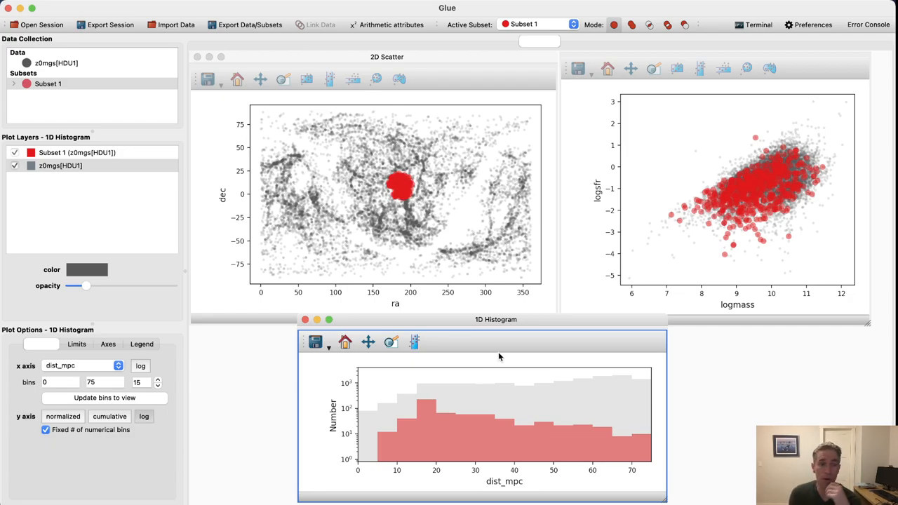
mouse_move(402, 460)
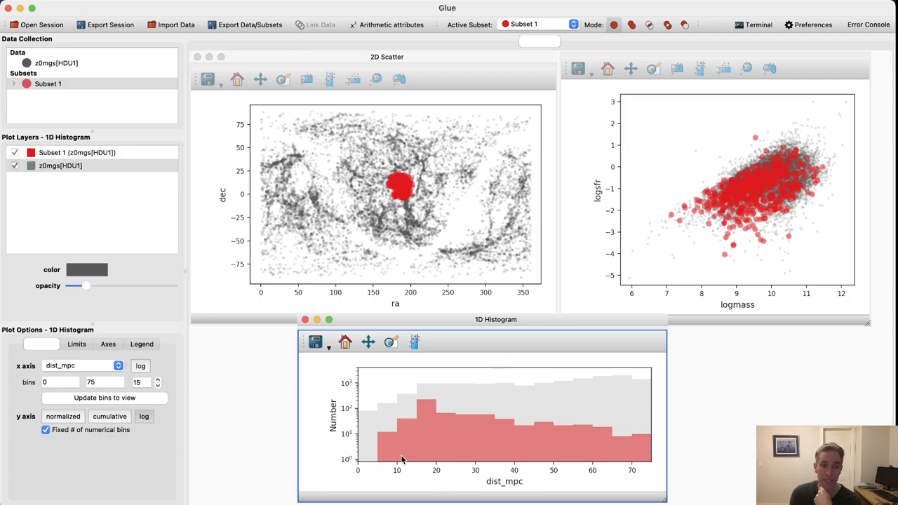
mouse_move(448, 455)
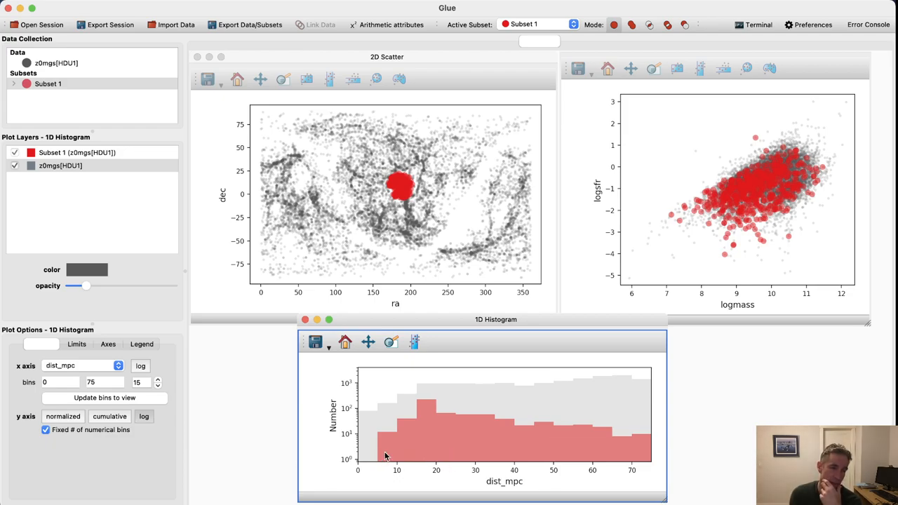
mouse_move(456, 461)
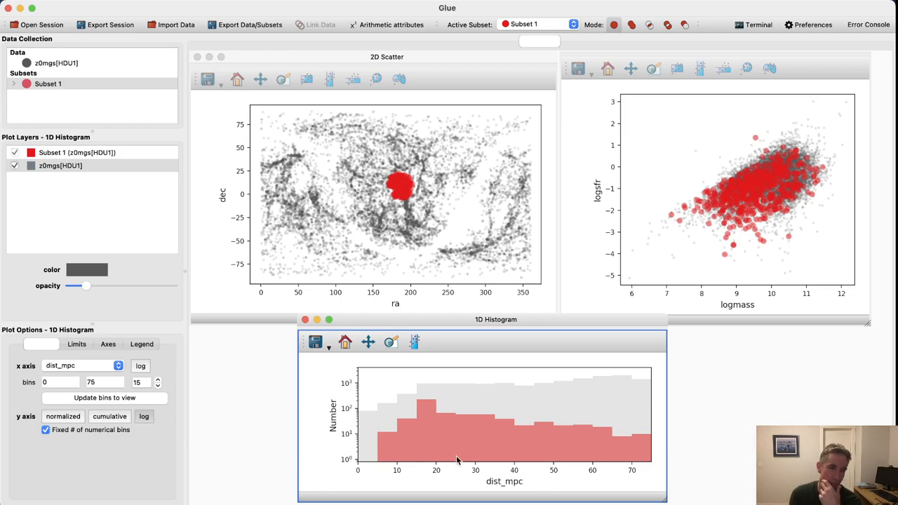
Step: In AND mode, restrict Subset 1 to dist_mpc between about 5 and 25 Mpc
left_click(386, 57)
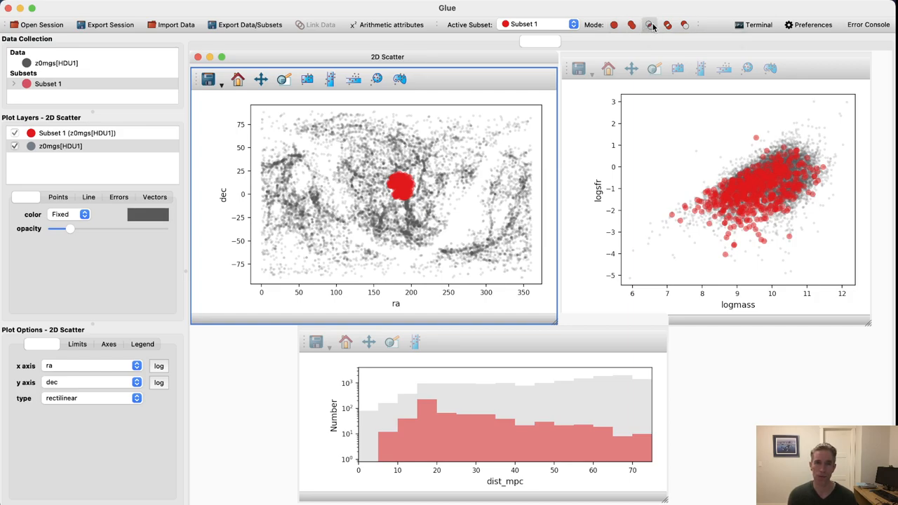
mouse_move(650, 24)
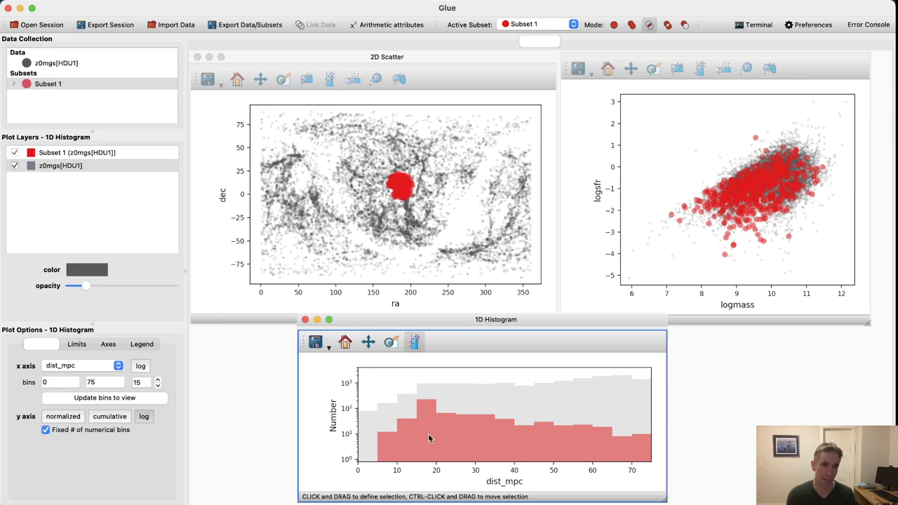
left_click_drag(396, 371, 439, 462)
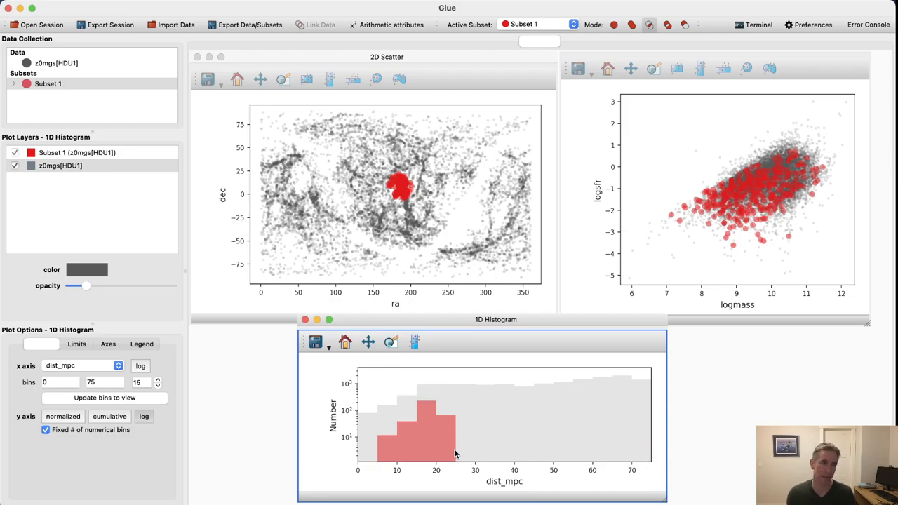
mouse_move(362, 272)
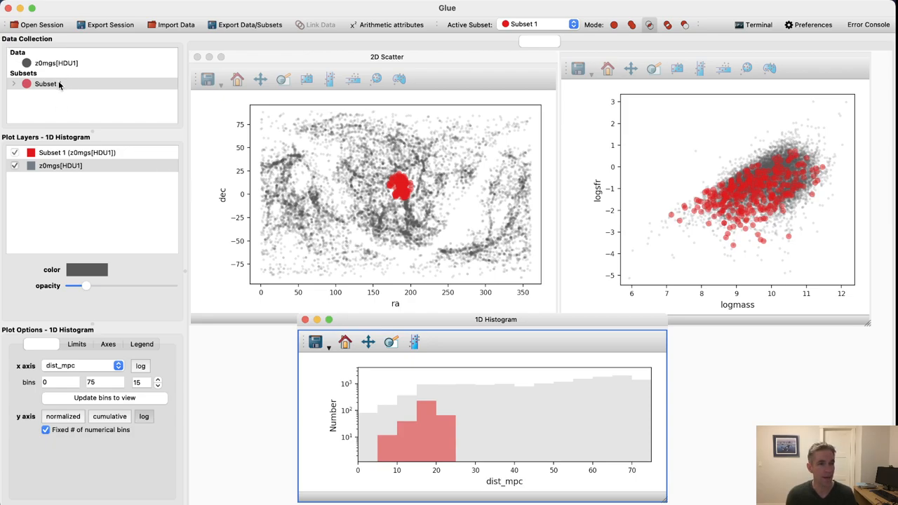
mouse_move(45, 83)
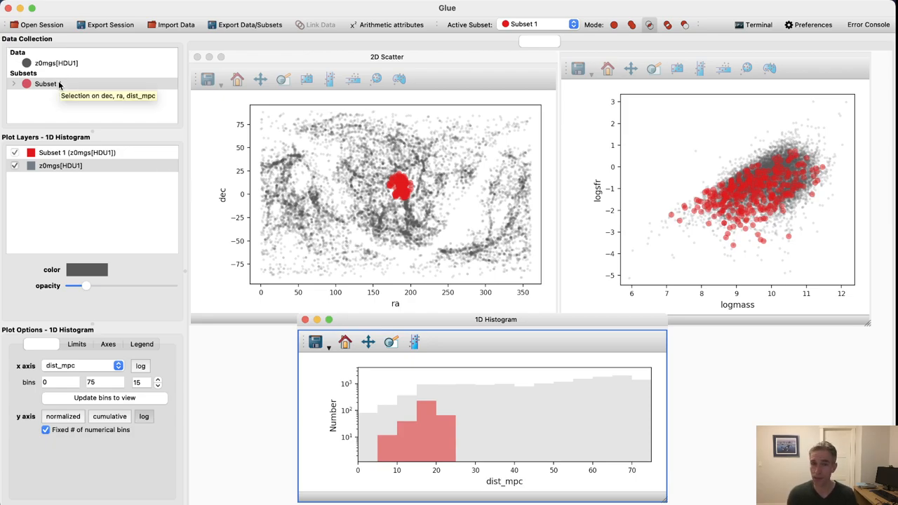
mouse_move(45, 83)
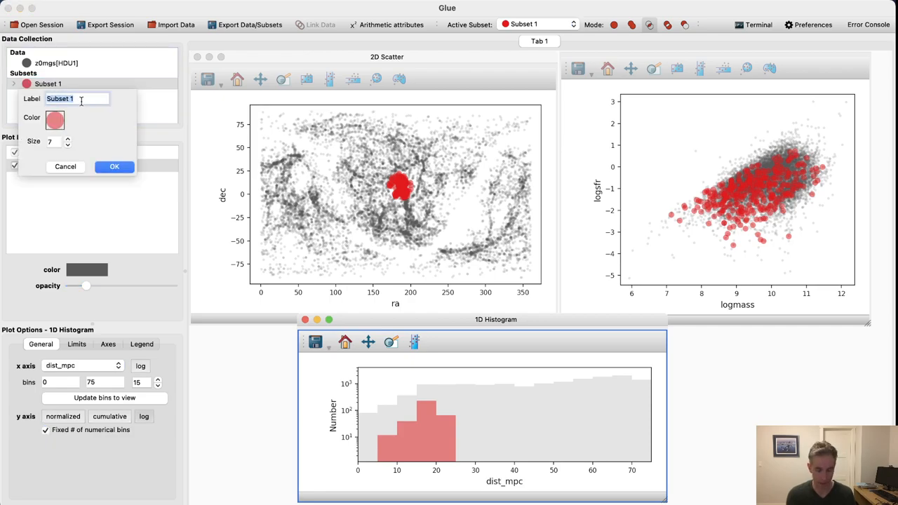
Step: Relabel Subset 1 as 'Virgo' and make the ra–dec scatter the active plot
type("Virgo")
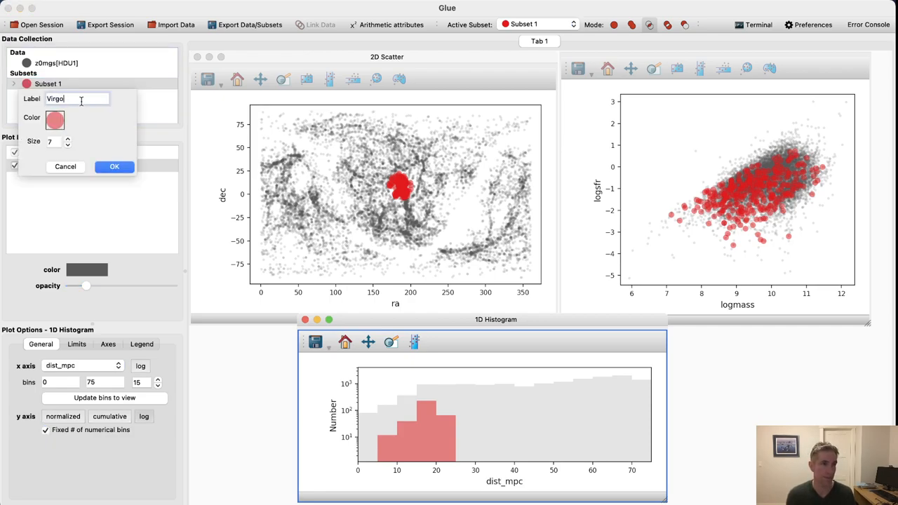
left_click(114, 166)
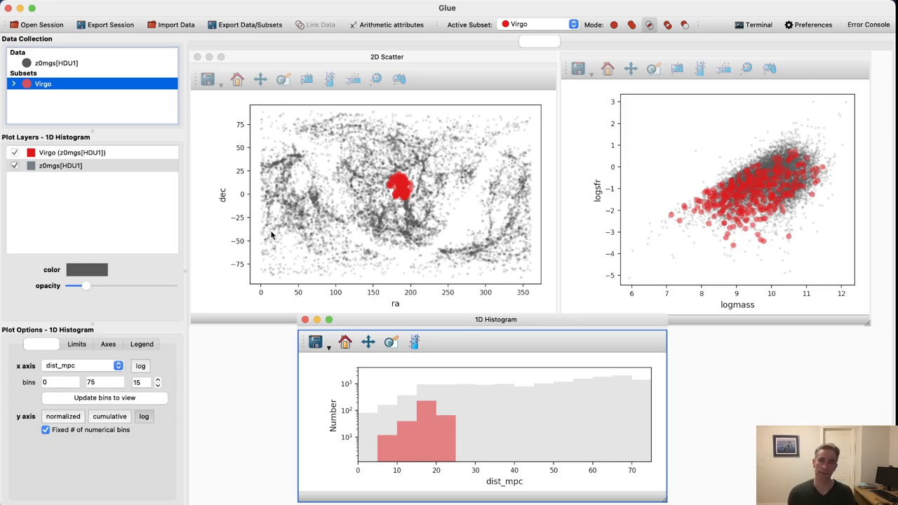
mouse_move(42, 63)
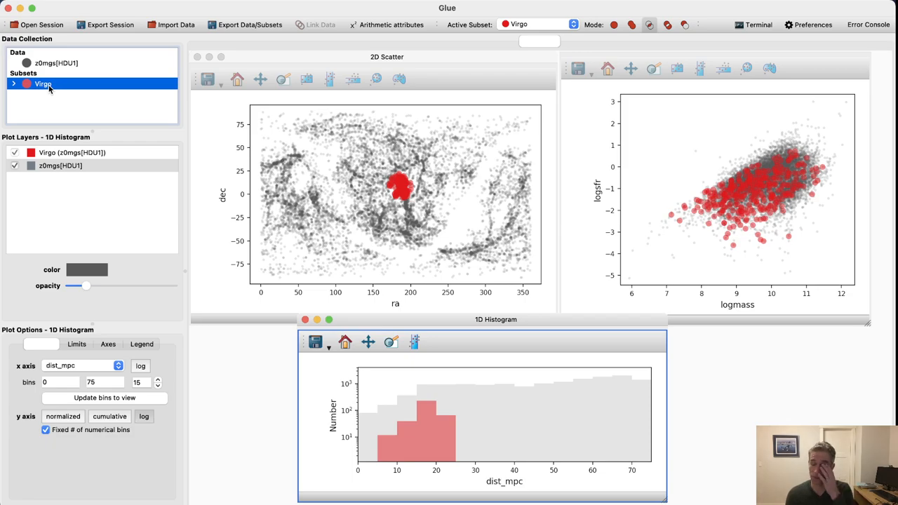
mouse_move(313, 162)
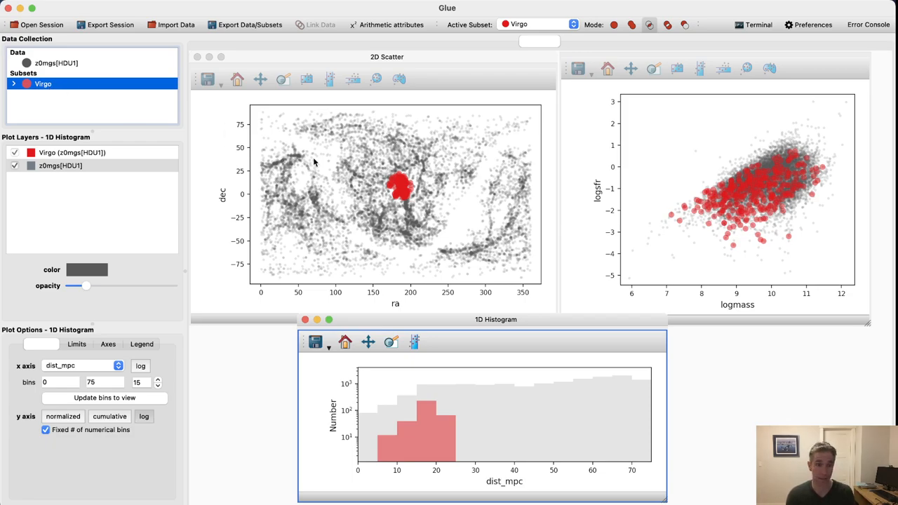
left_click(386, 57)
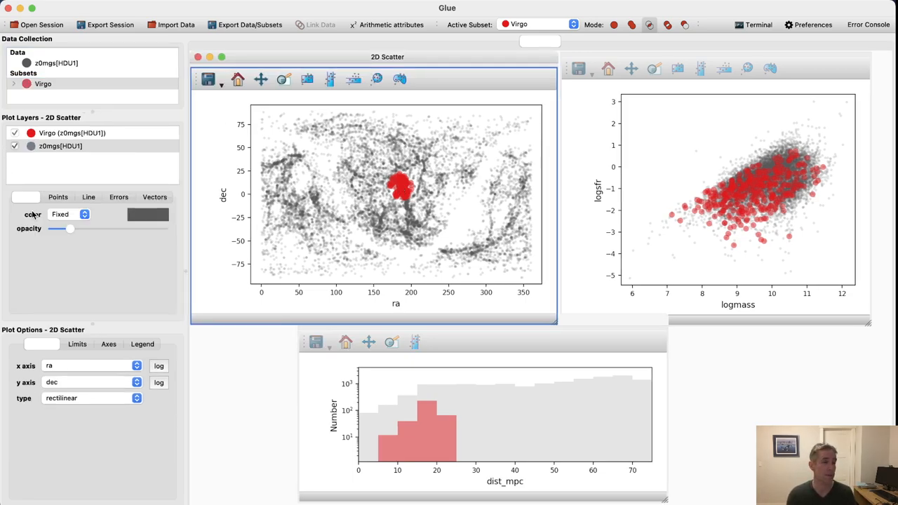
Step: Hide the full z0mgs[HDU1] catalogue layer in the ra–dec plot, leaving only Virgo points
left_click(15, 146)
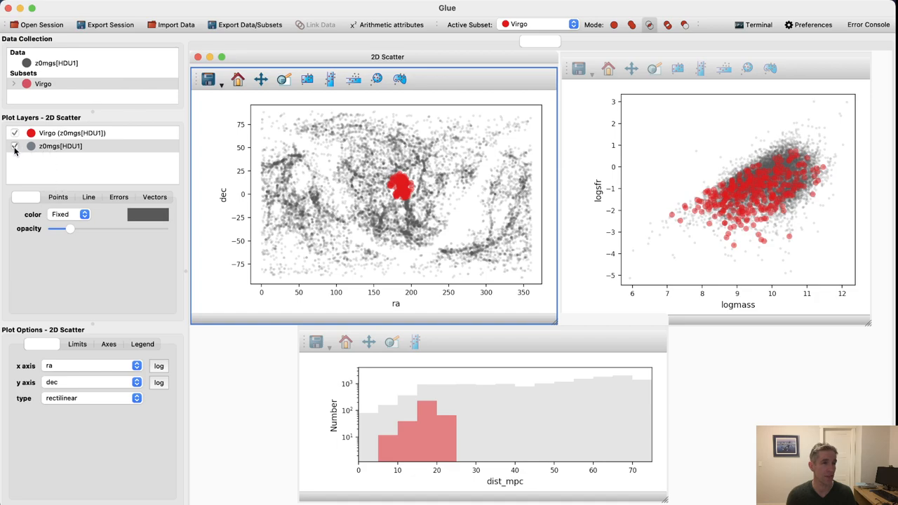
left_click(60, 146)
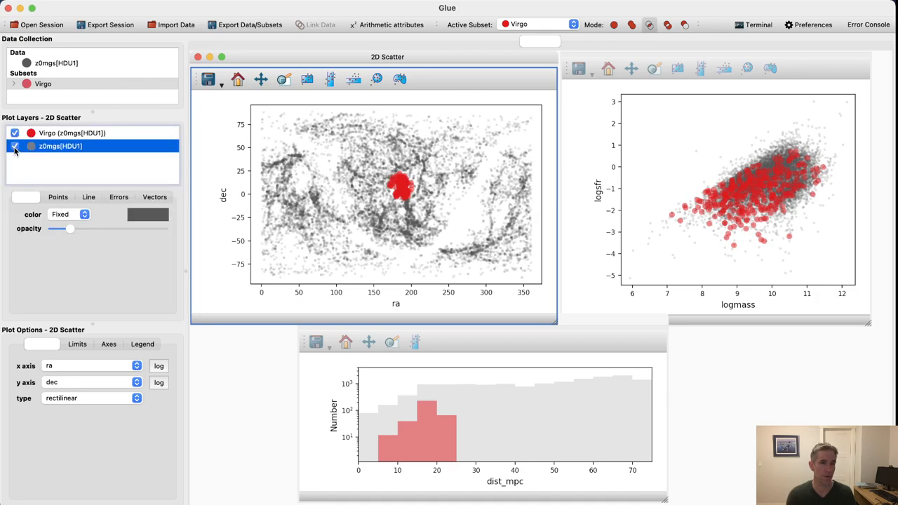
left_click(14, 146)
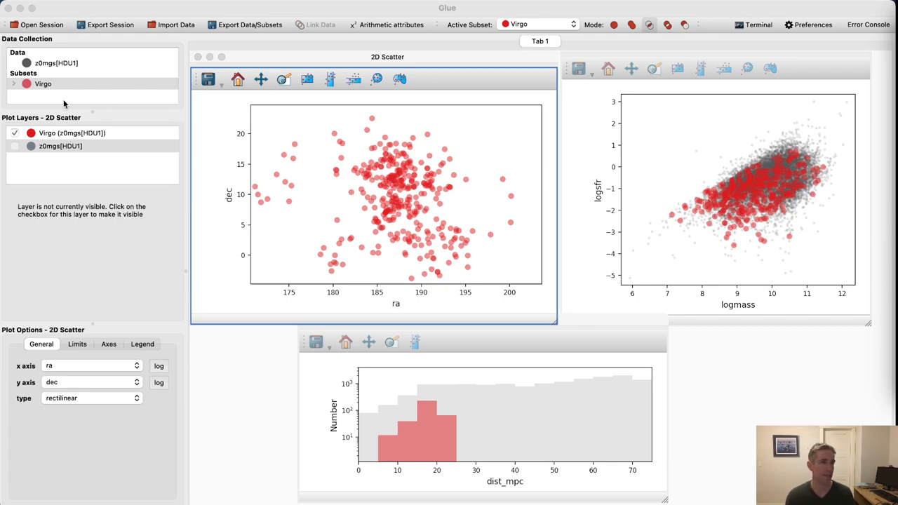
Step: Create a new empty subset from the Virgo subset's context menu
left_click(43, 84)
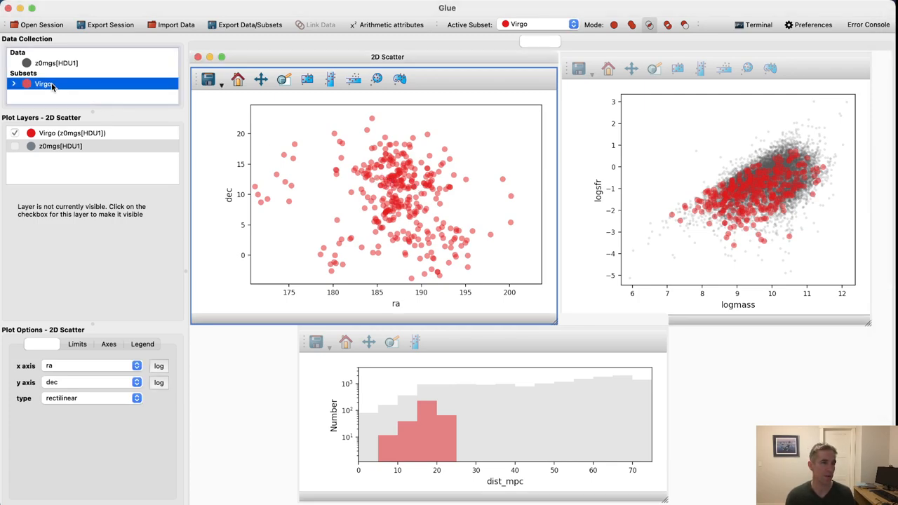
right_click(43, 83)
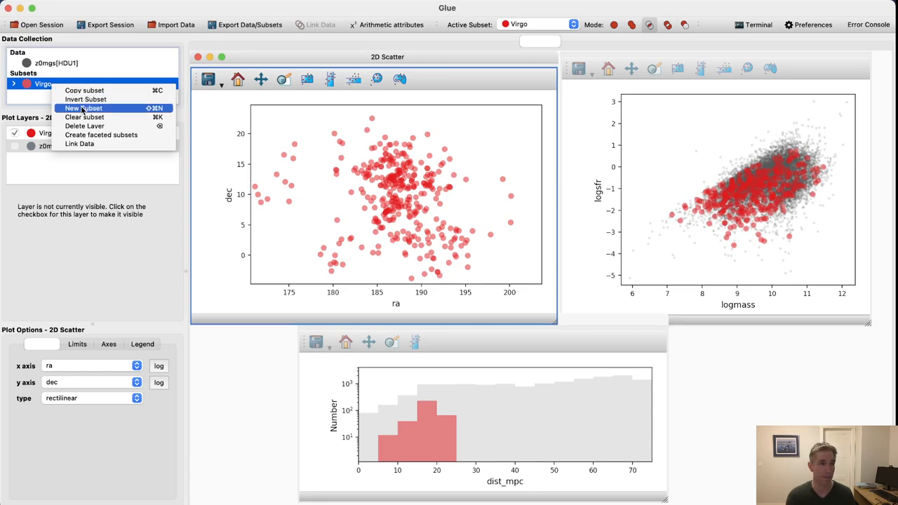
left_click(83, 108)
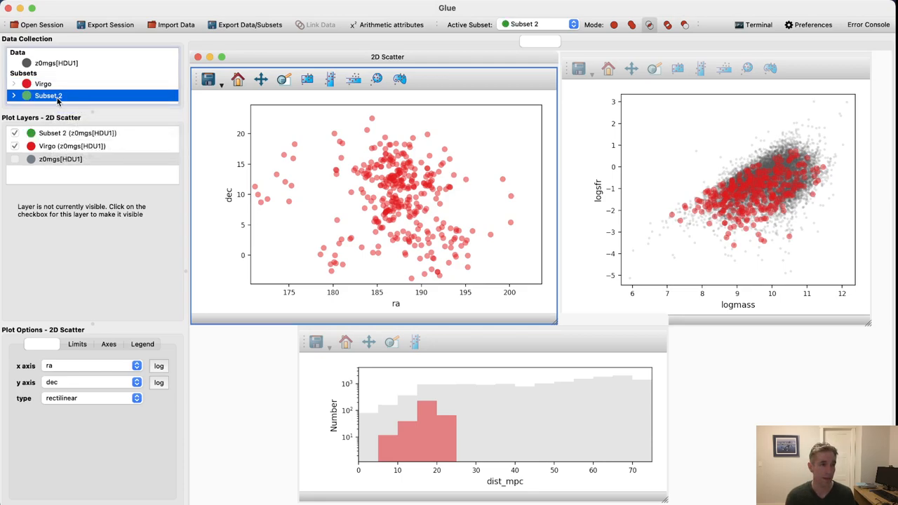
Step: Rename Subset 2 to 'VirgoQuenched' and give it an opaque blue colour
right_click(49, 96)
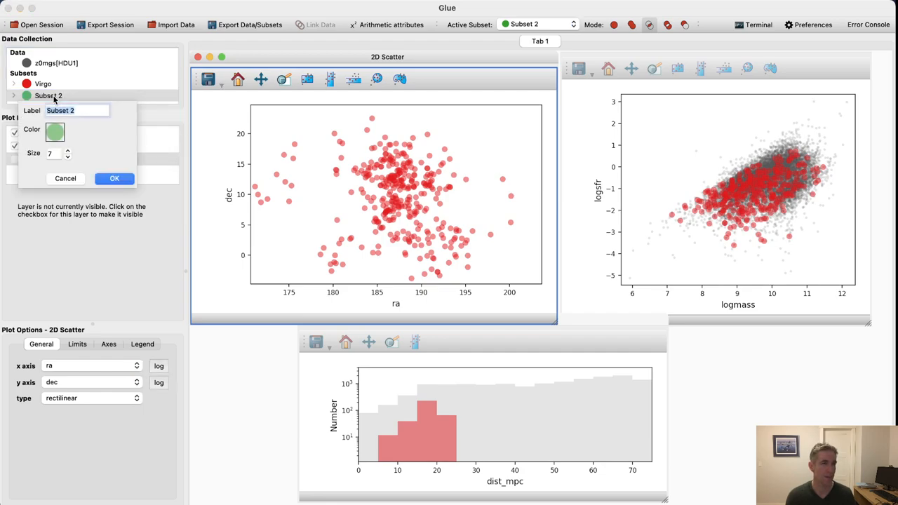
type("Virgo")
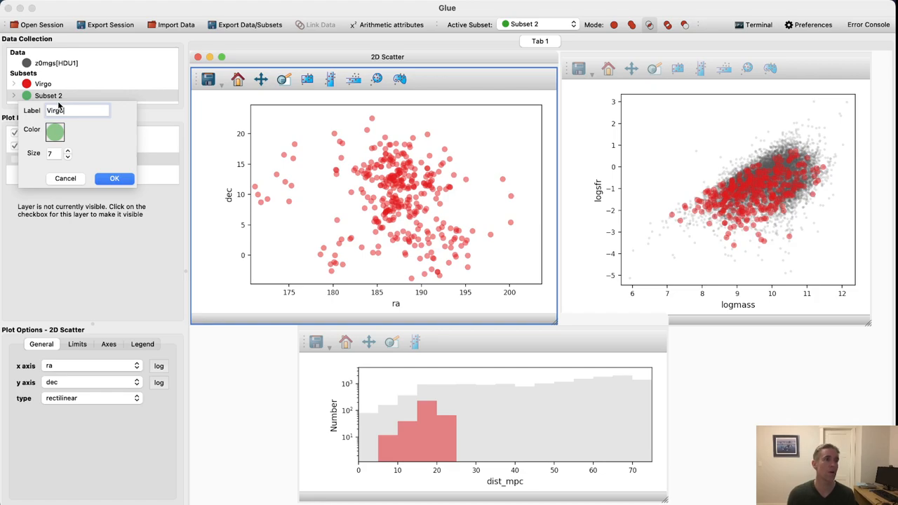
type("Quenched")
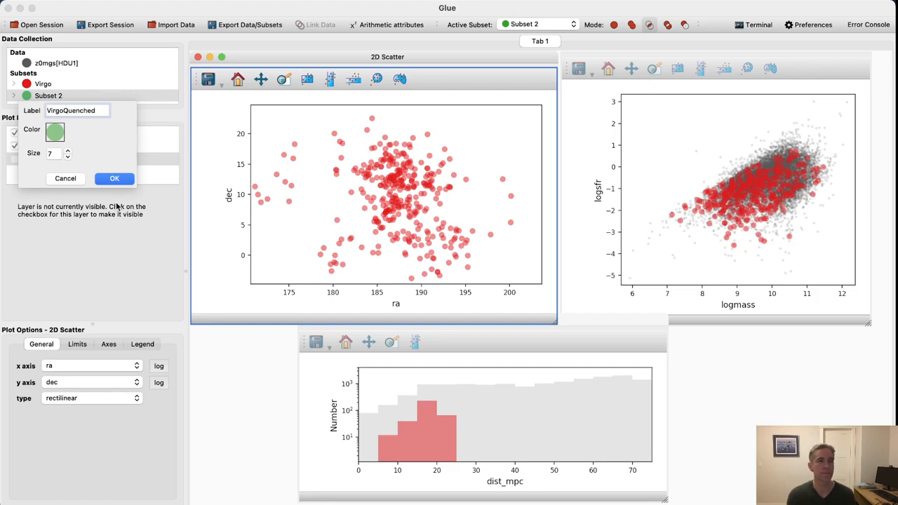
left_click(55, 132)
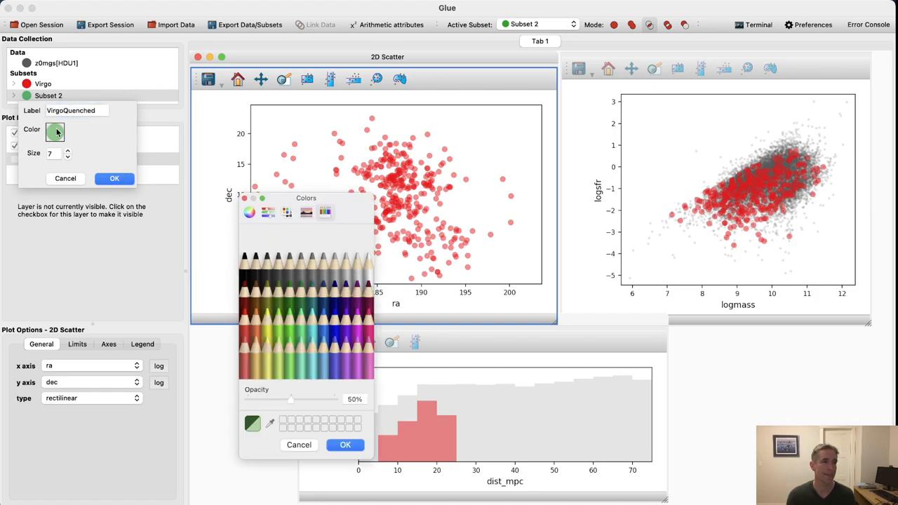
left_click(303, 323)
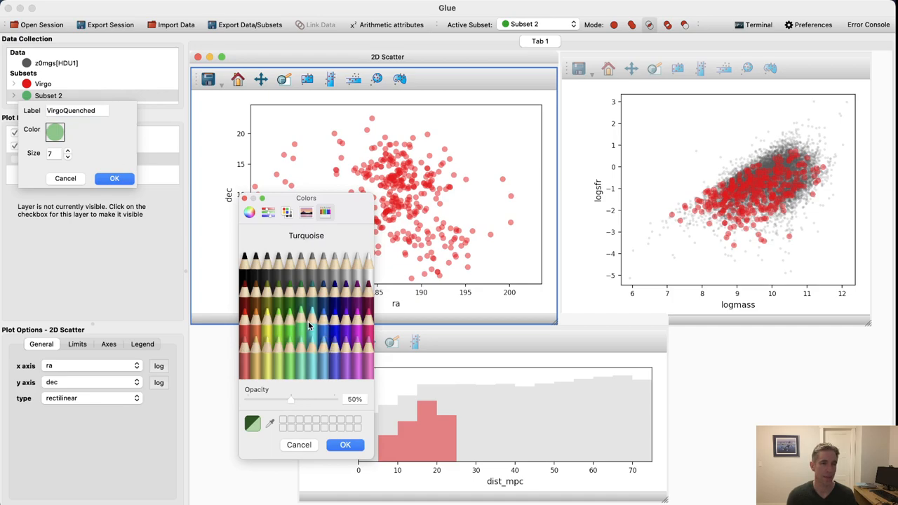
left_click(335, 316)
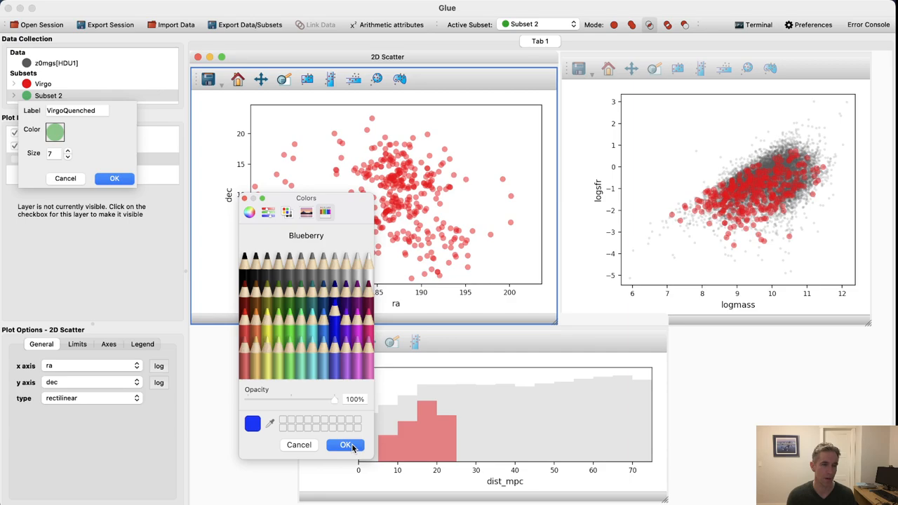
left_click(346, 445)
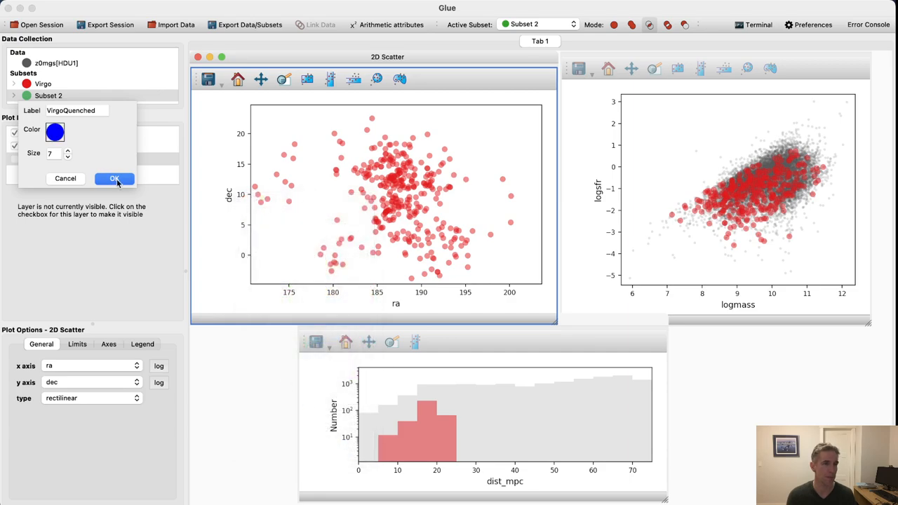
left_click(115, 178)
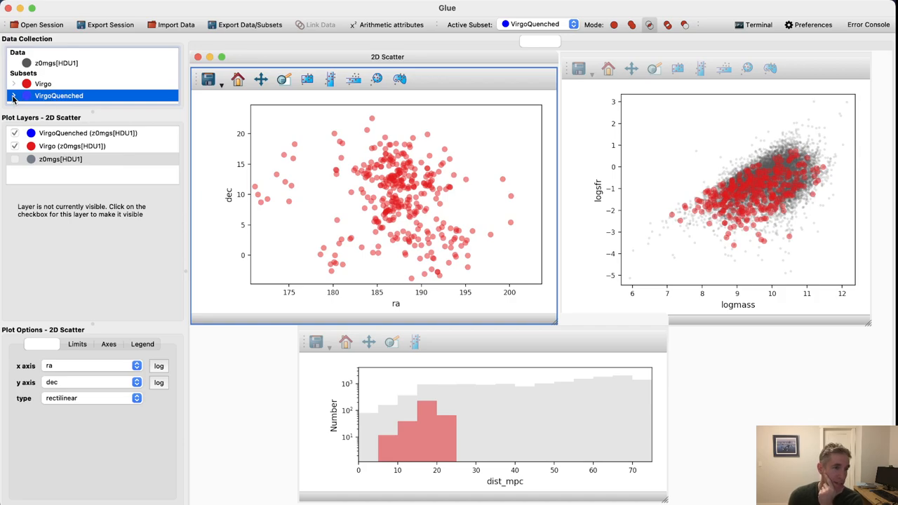
Step: Copy the Virgo selection and paste it into the VirgoQuenched subset
left_click(13, 96)
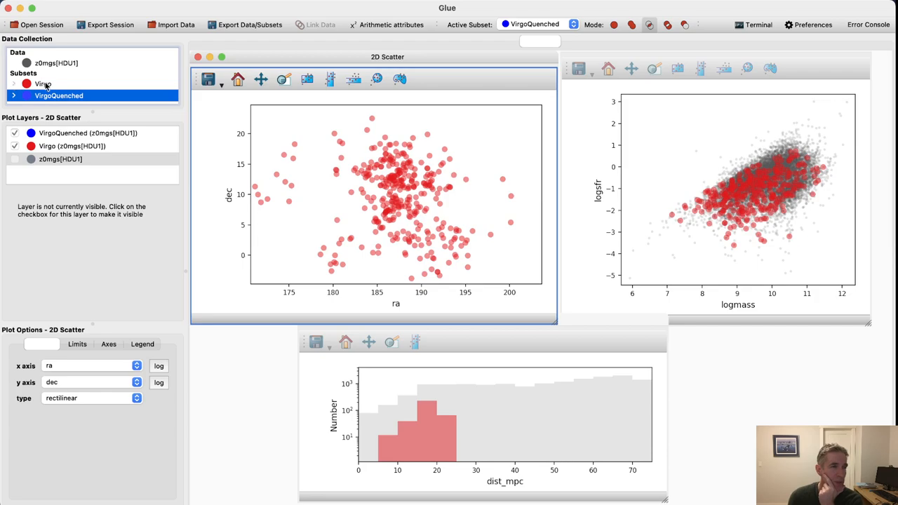
right_click(42, 83)
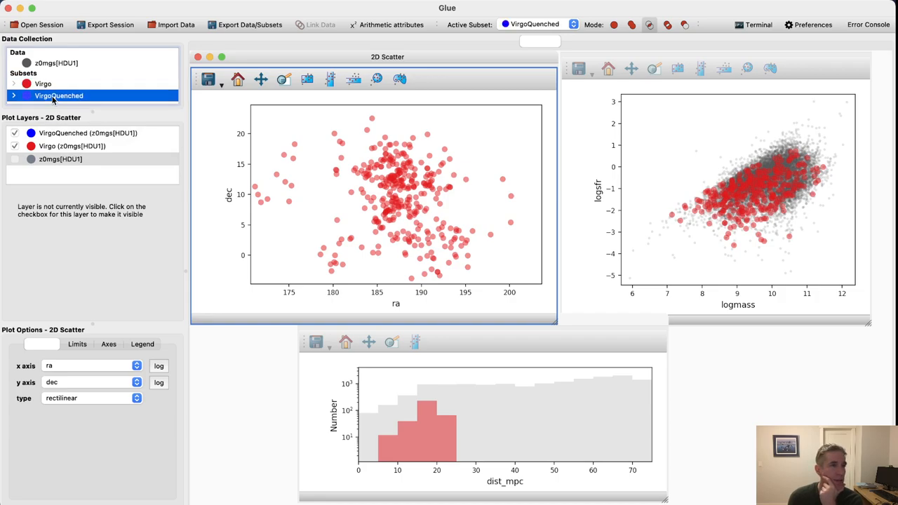
right_click(59, 96)
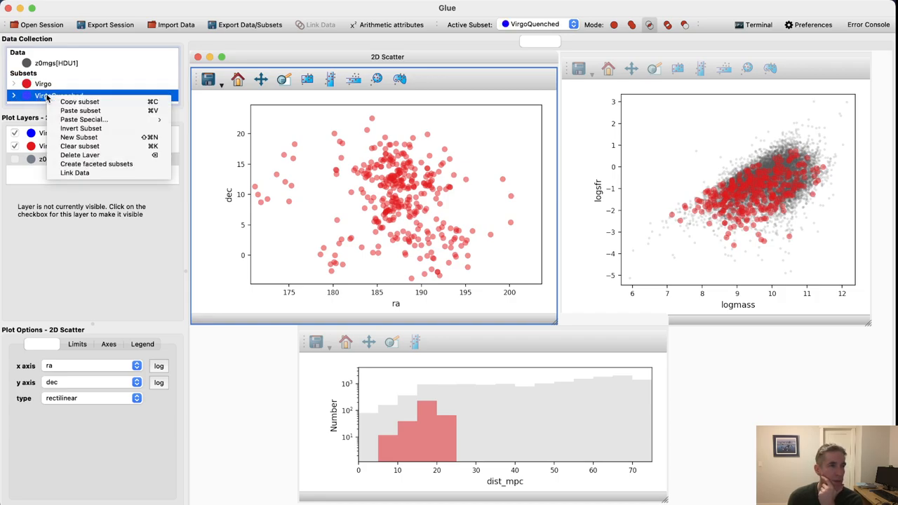
mouse_move(80, 111)
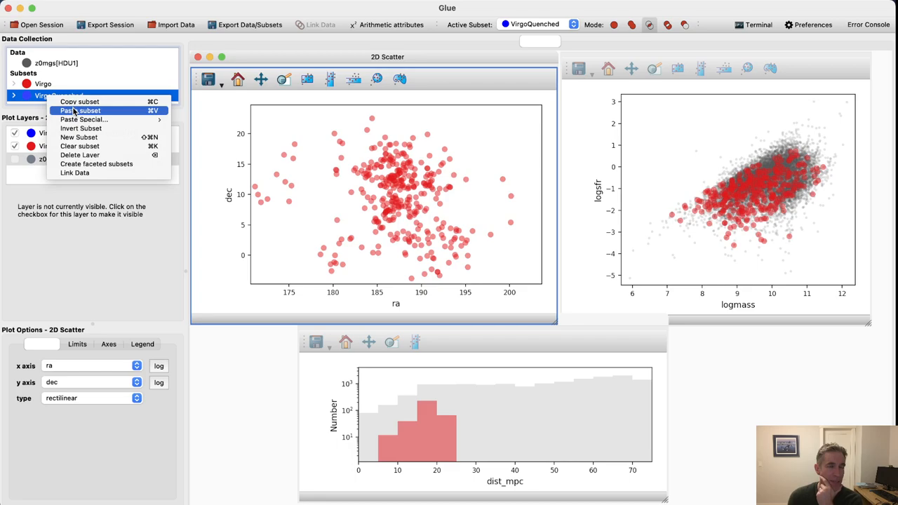
left_click(81, 110)
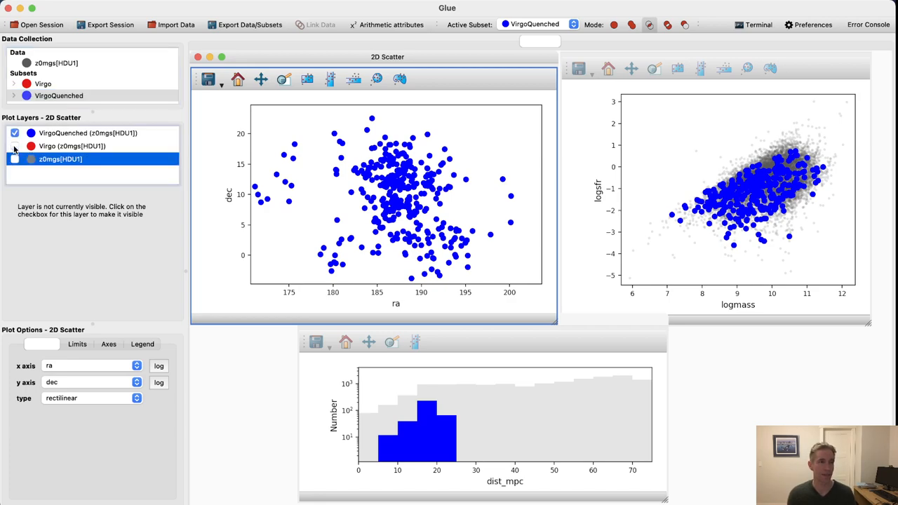
Step: Compare layers in the RA/Dec plot, toggling VirgoQuenched and leaving one layer hidden
left_click(15, 133)
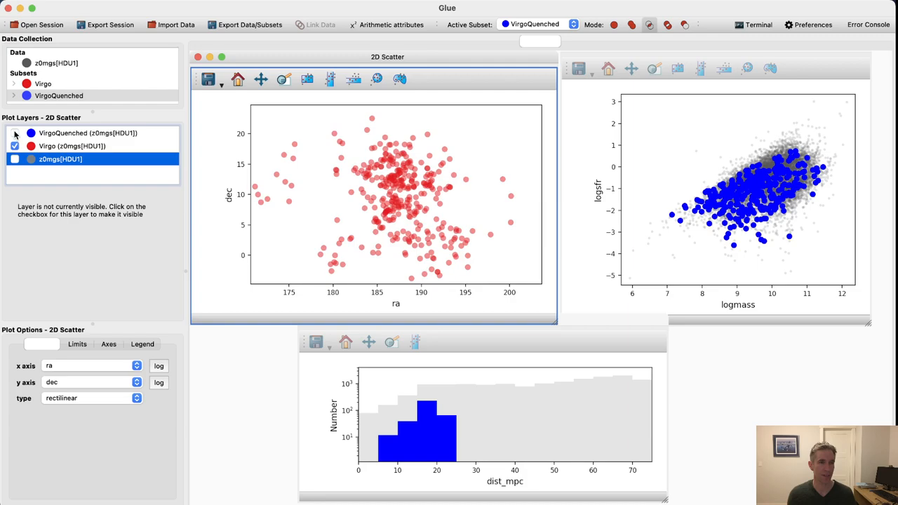
left_click(15, 133)
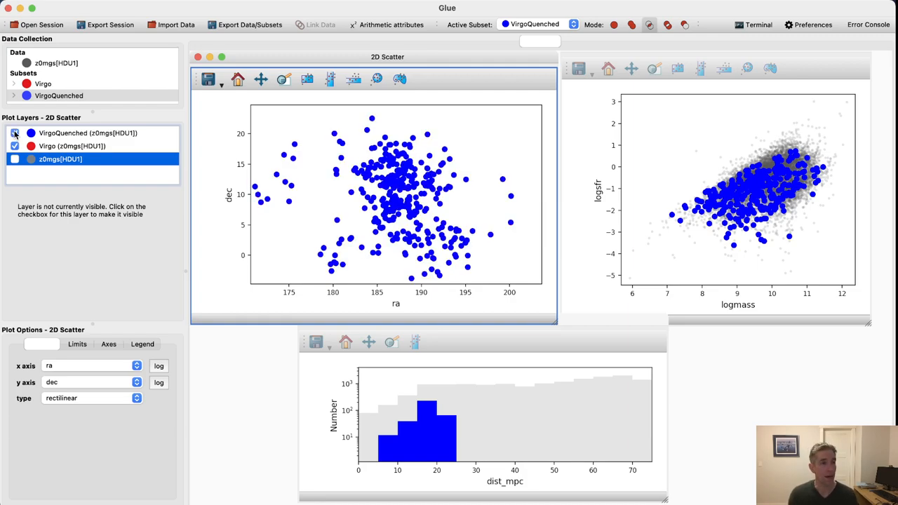
left_click(15, 132)
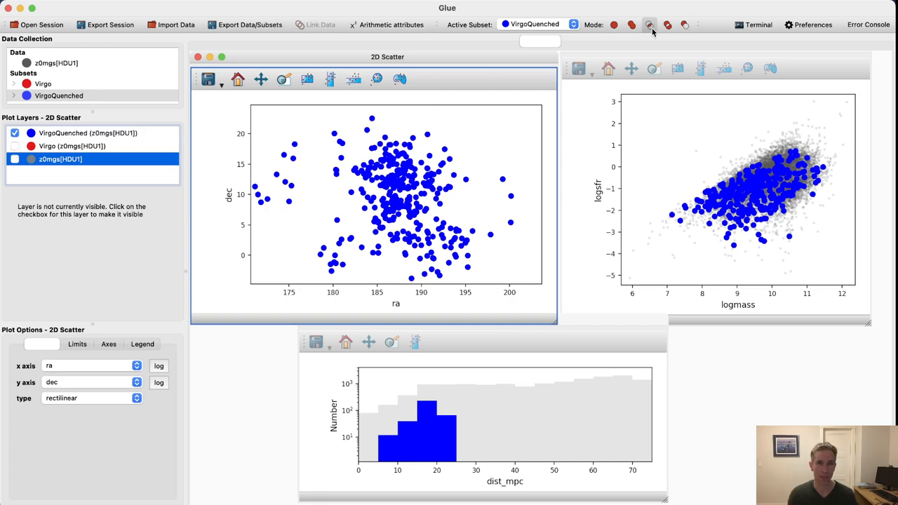
mouse_move(650, 30)
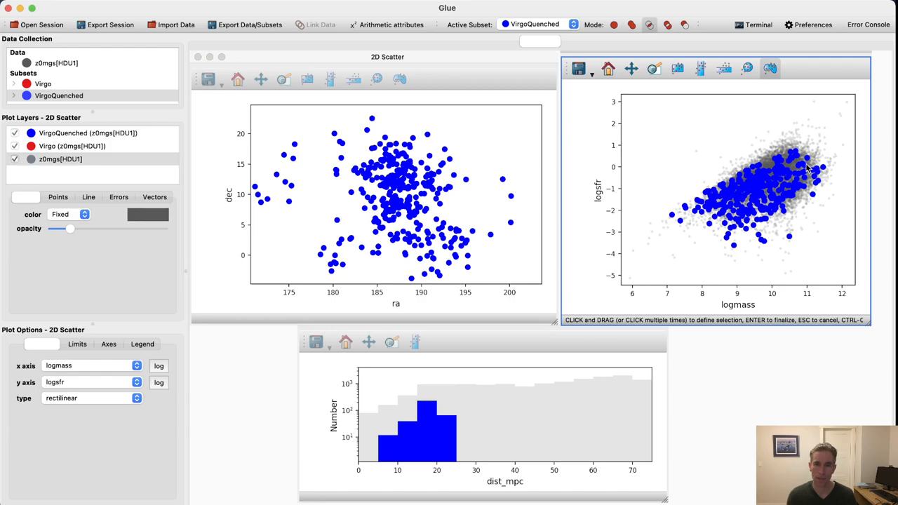
mouse_move(771, 196)
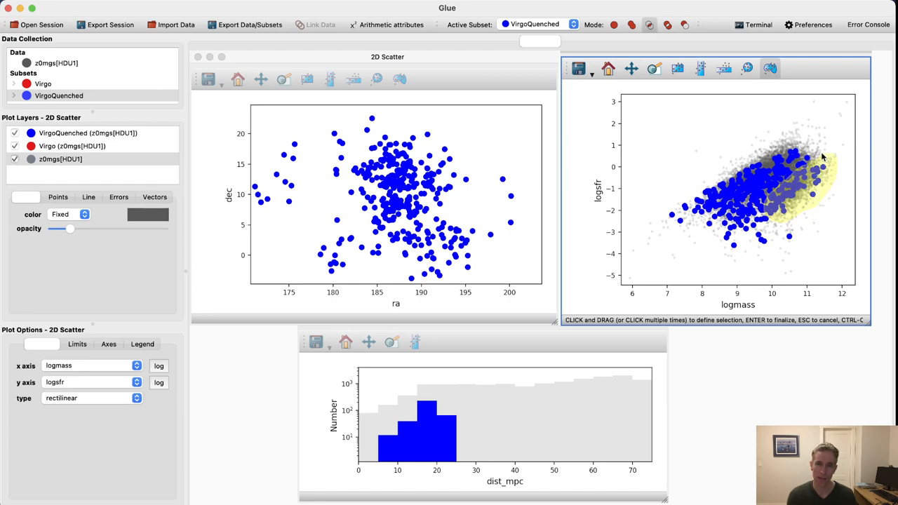
mouse_move(813, 193)
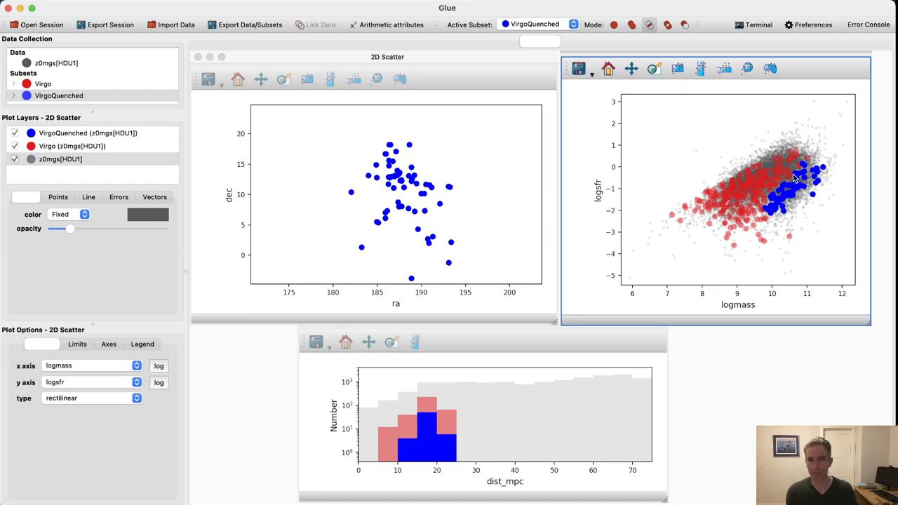
Step: Show the Virgo layer again in the RA/Dec plot, then select VirgoQuenched
left_click(15, 159)
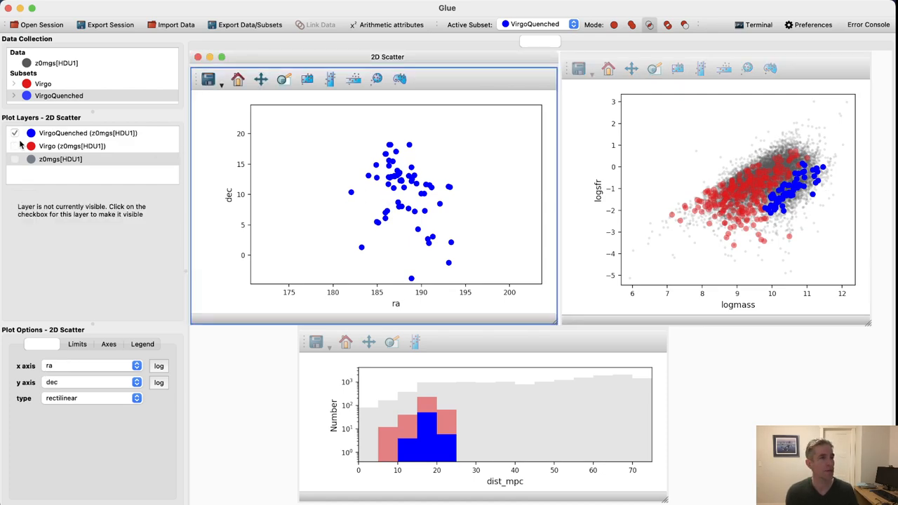
left_click(15, 146)
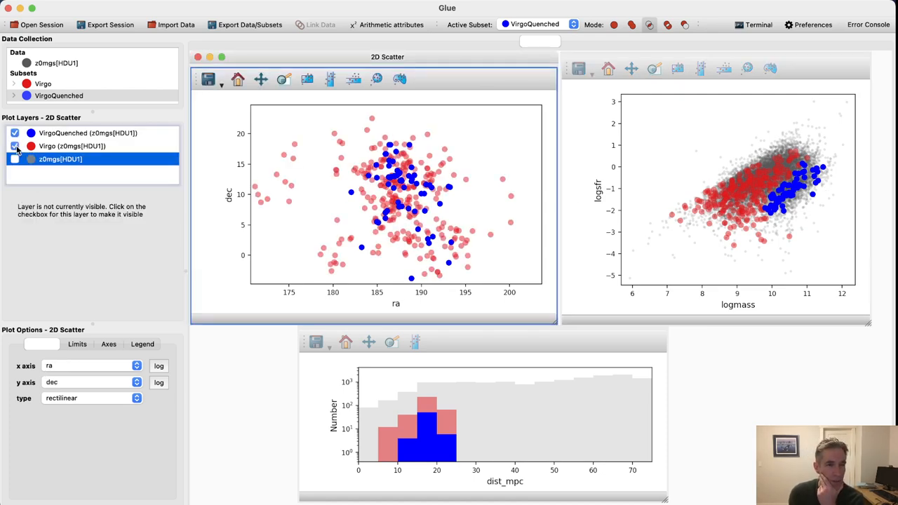
left_click(14, 146)
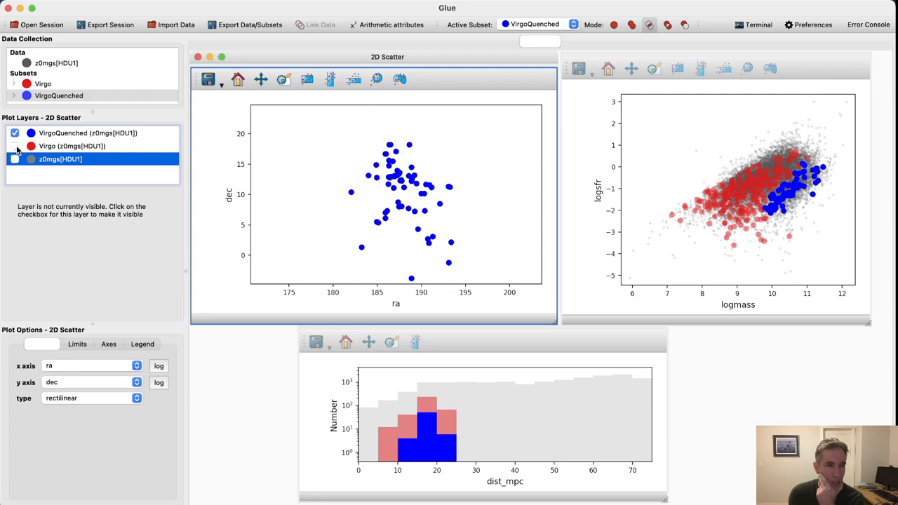
left_click(14, 146)
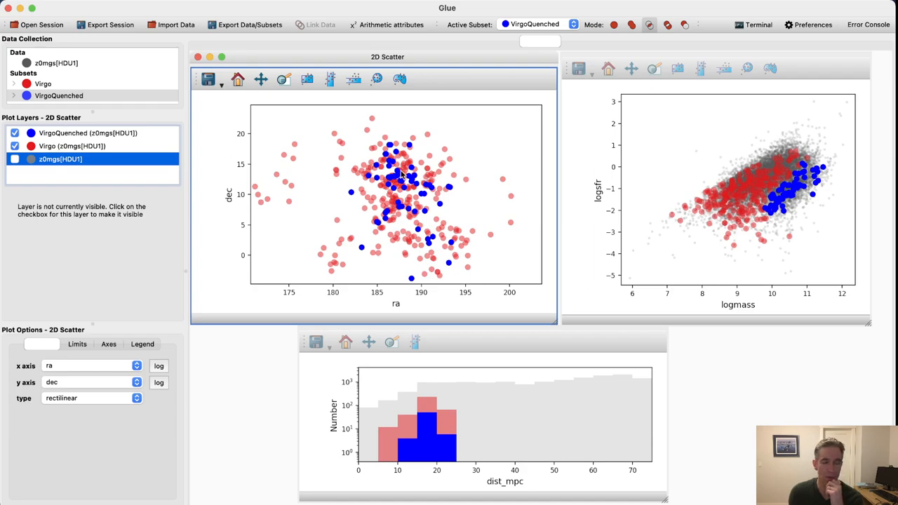
mouse_move(412, 165)
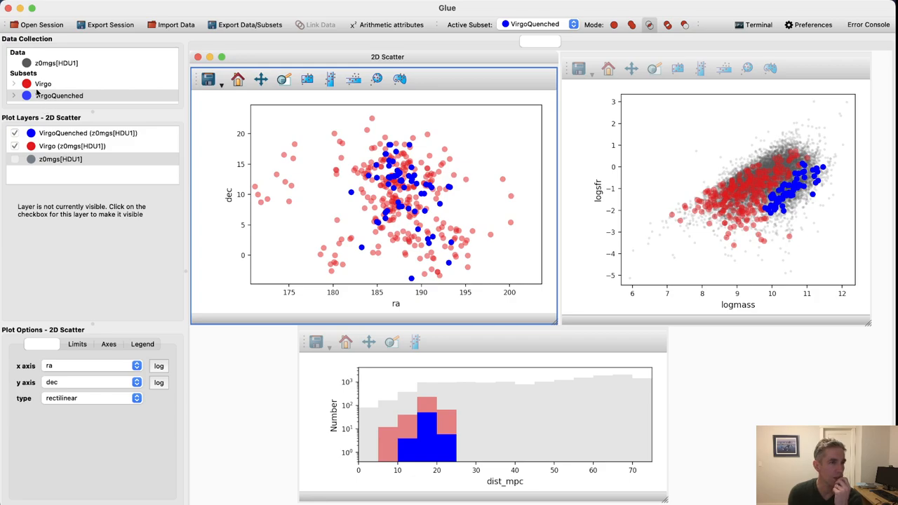
left_click(58, 95)
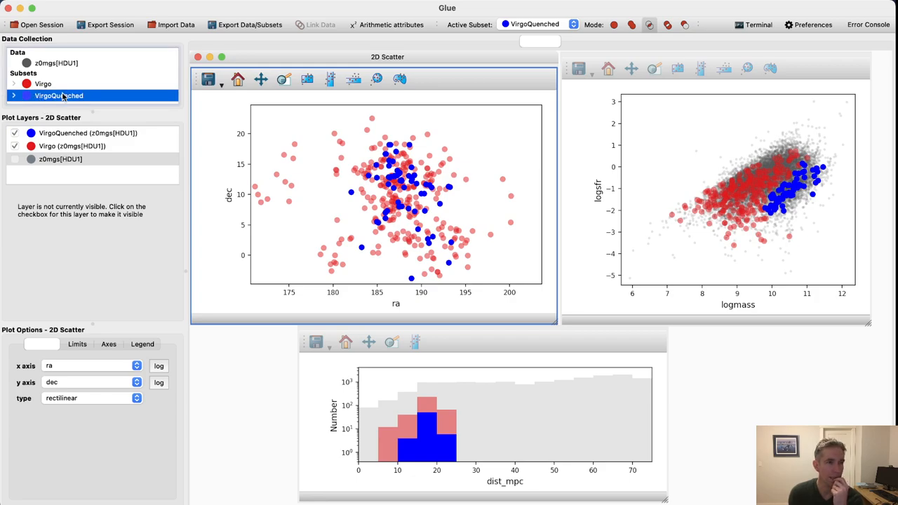
Step: Set the active subset to Create New and lasso the RA/Dec cluster centre as Subset 3
left_click(535, 24)
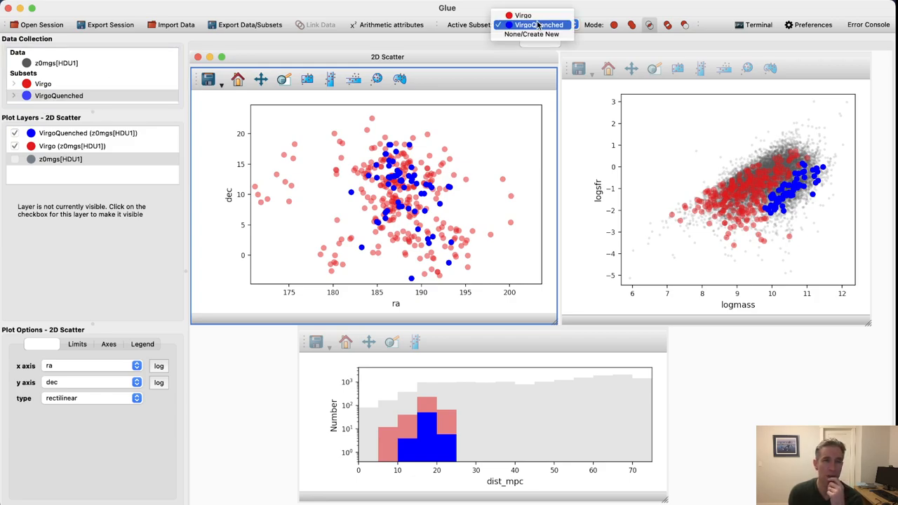
left_click(531, 34)
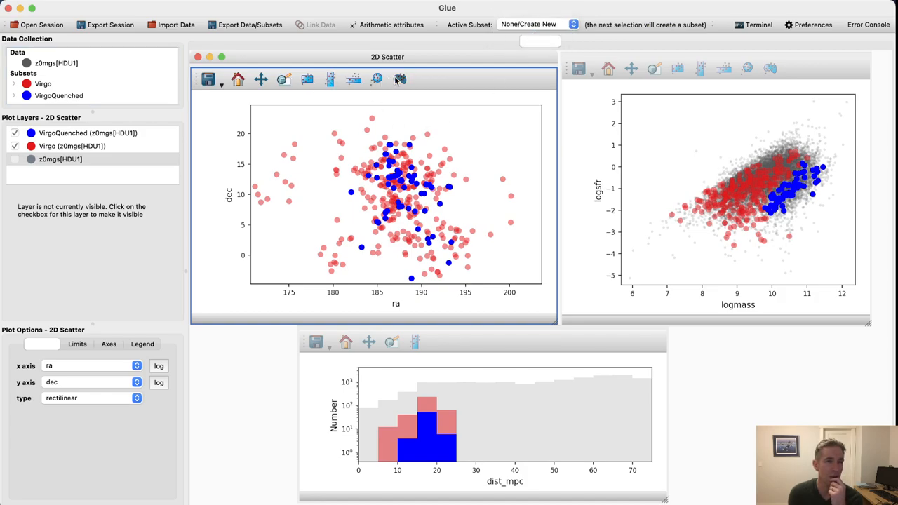
left_click(400, 78)
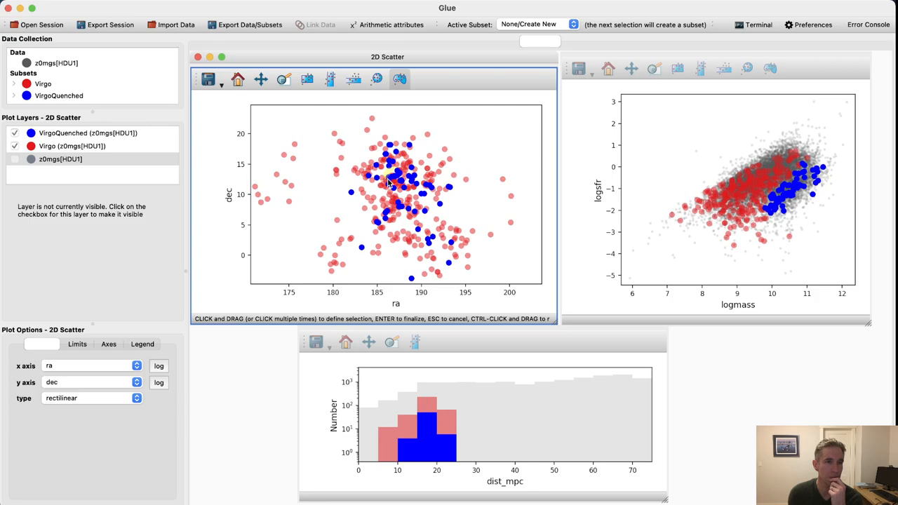
mouse_move(403, 172)
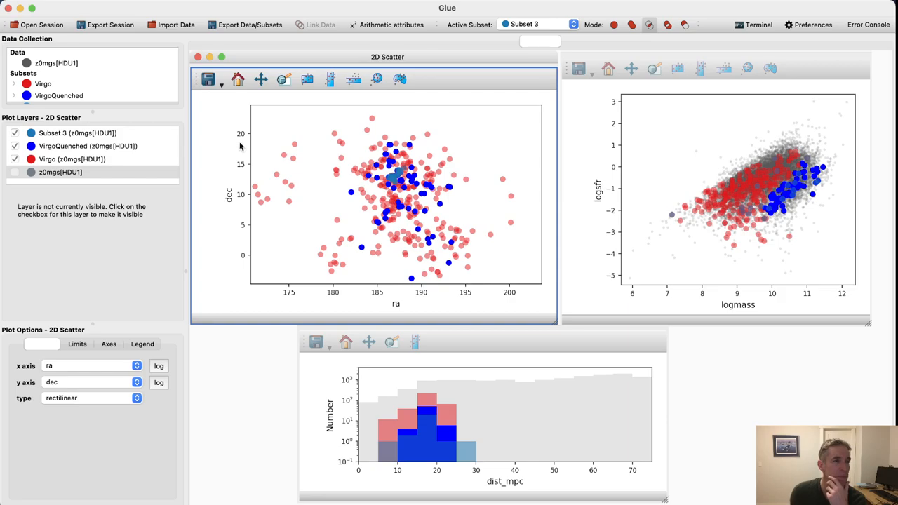
left_click(77, 132)
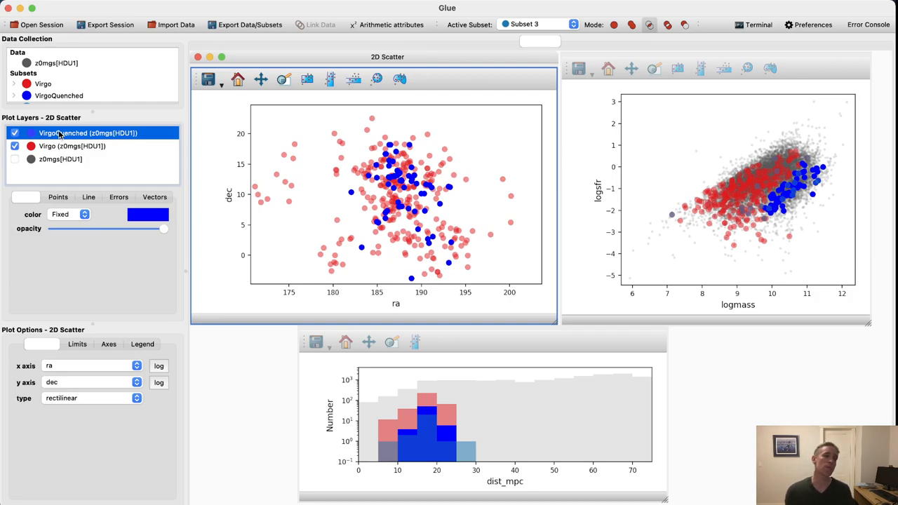
mouse_move(456, 161)
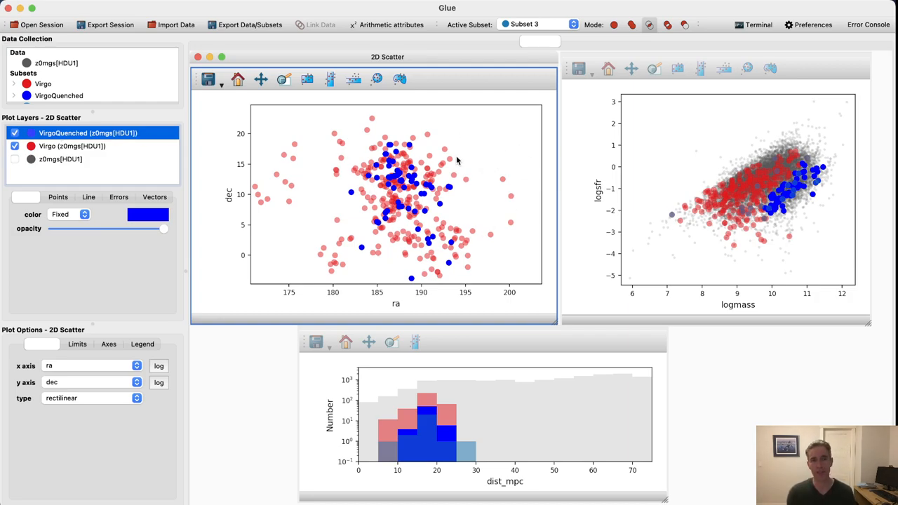
mouse_move(433, 196)
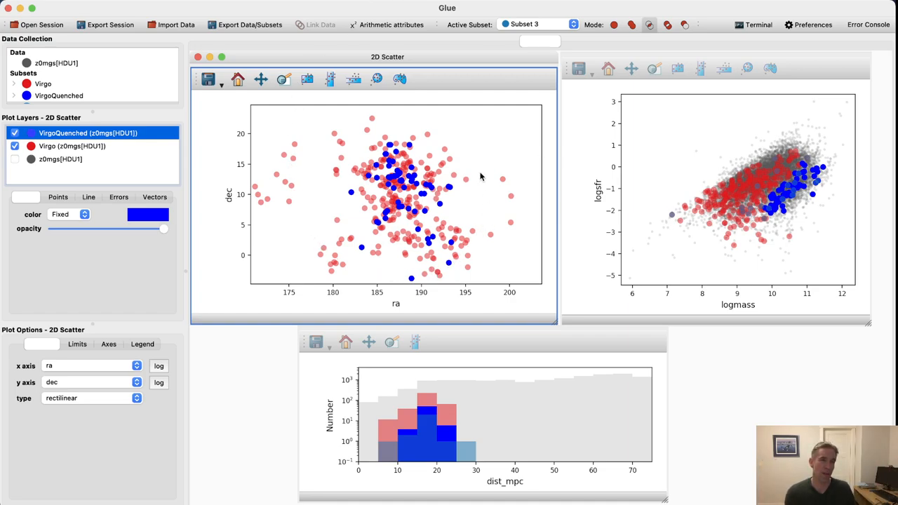
mouse_move(495, 340)
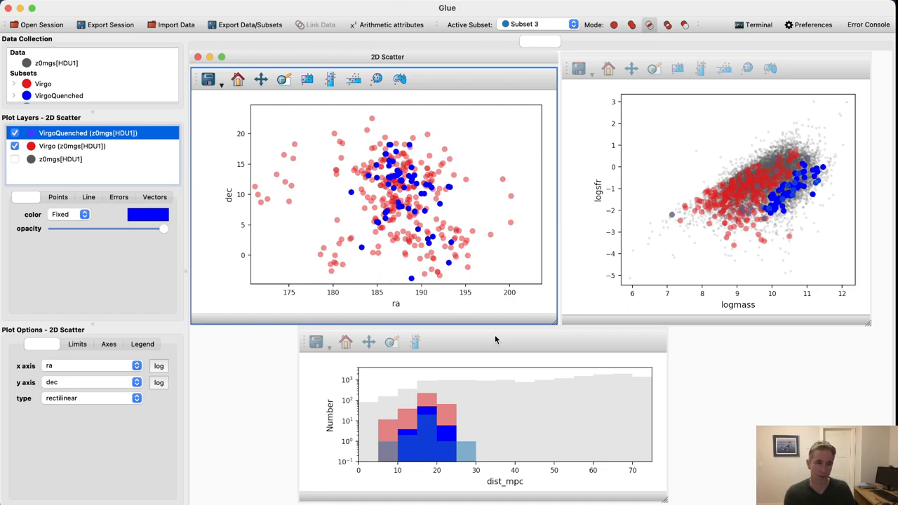